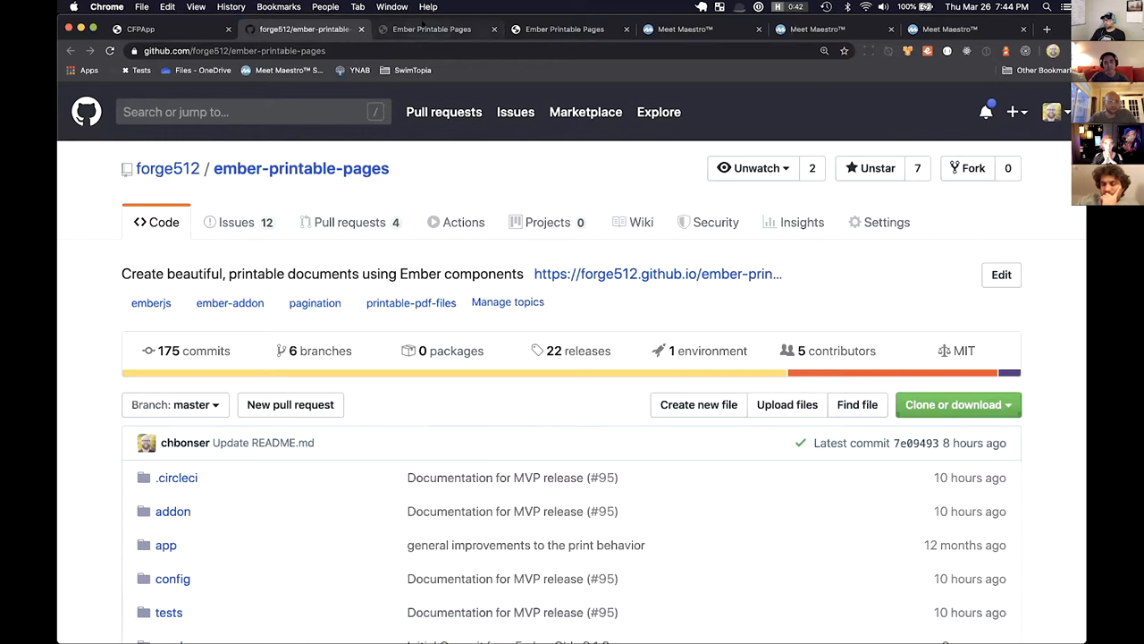
Switch from the GitHub repo to the Ember Printable Pages docs homepage
{"action": "left_click", "coordinate": [431, 29]}
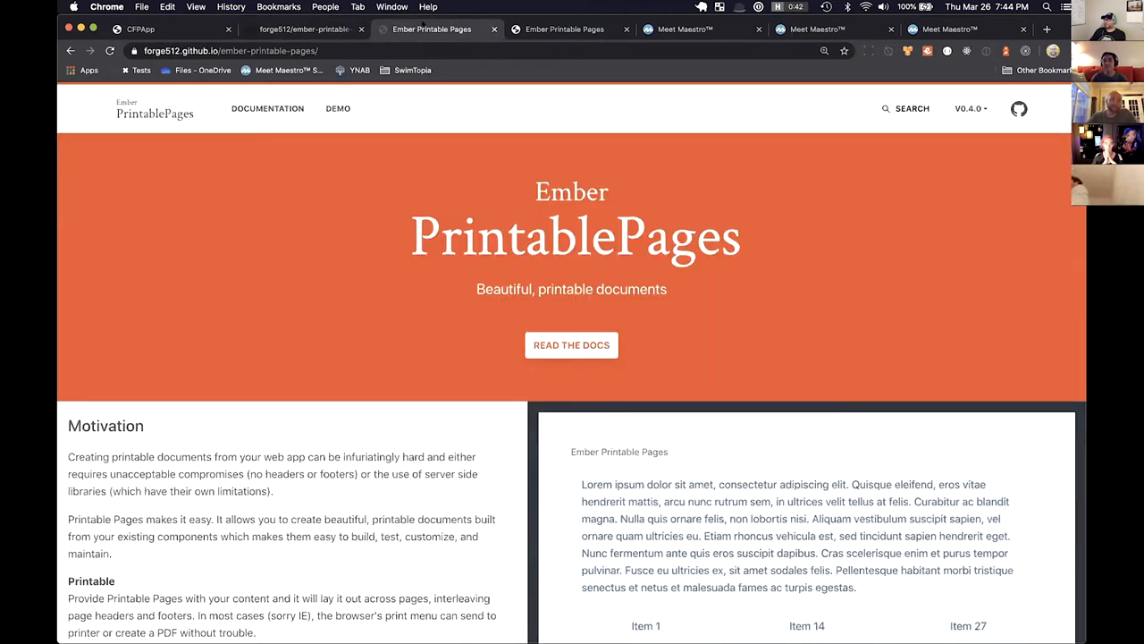
Scroll past the hero banner to the Motivation section and sample printable page
{"action": "scroll", "scroll_direction": "down", "scroll_amount": 3}
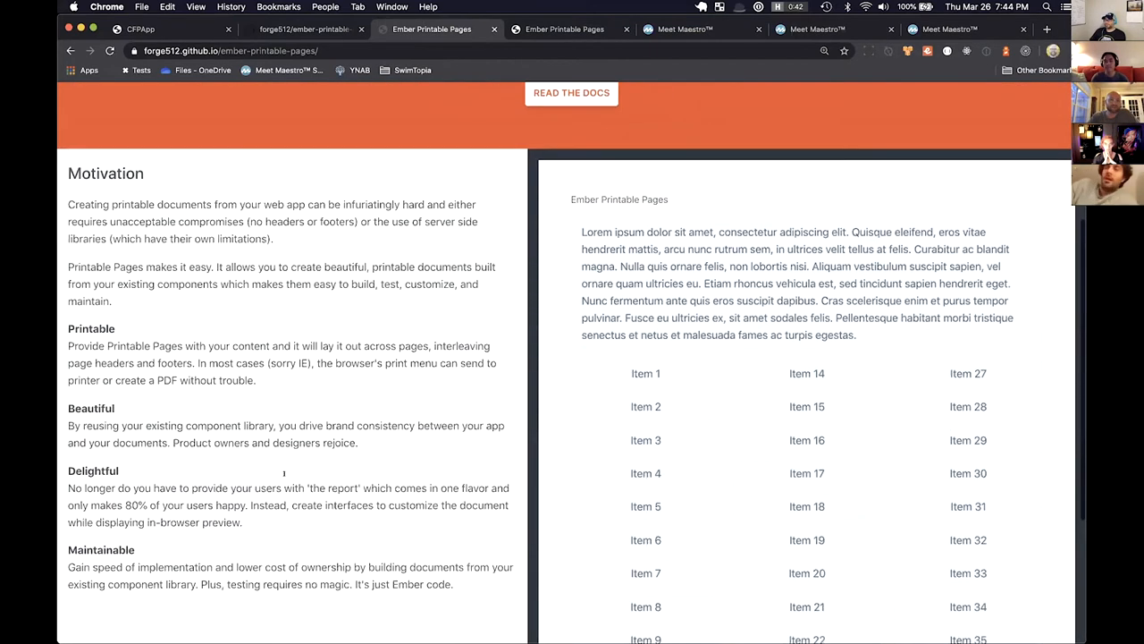
{"action": "scroll", "scroll_direction": "down", "scroll_amount": 3}
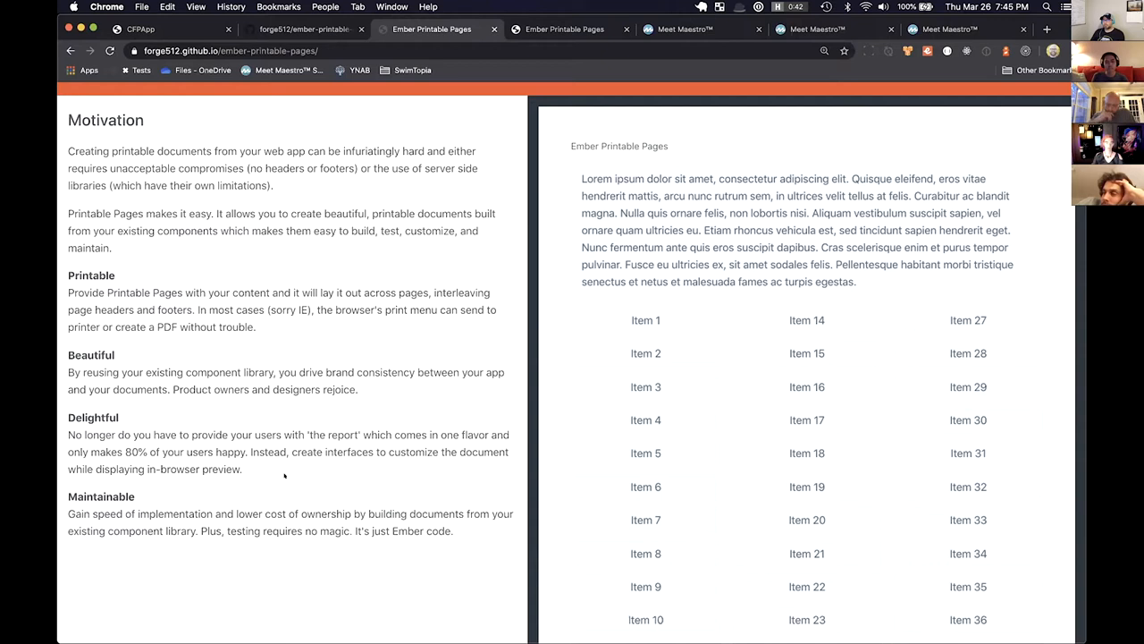
Select the sample page's lorem ipsum paragraph, then clear the selection
{"action": "scroll", "scroll_direction": "down", "scroll_amount": 3}
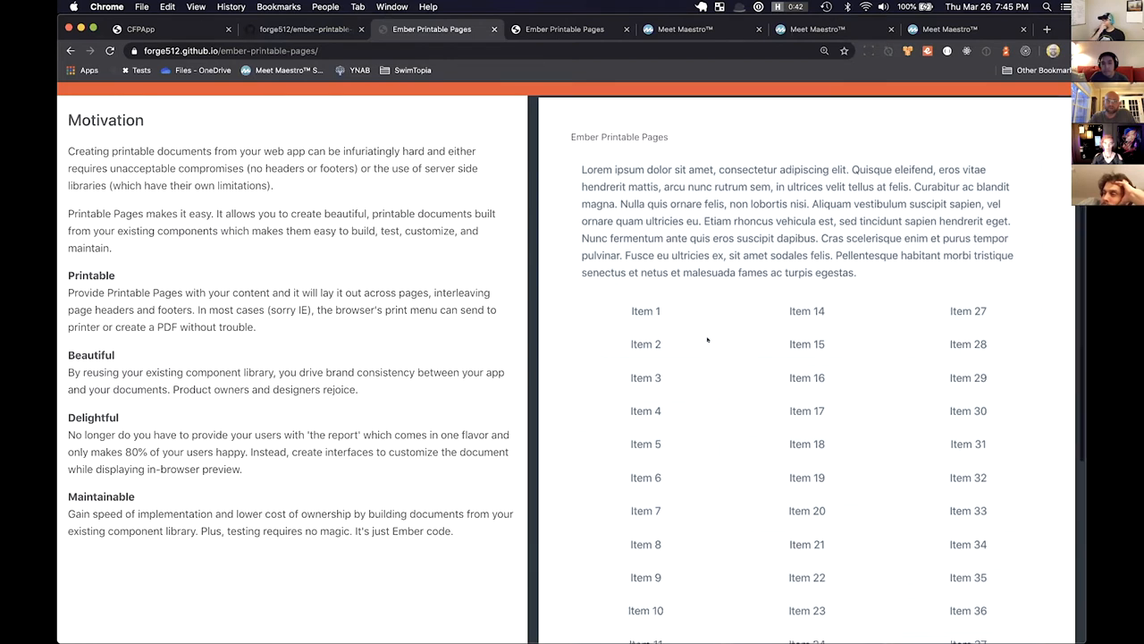
{"action": "scroll", "scroll_direction": "down", "scroll_amount": 3}
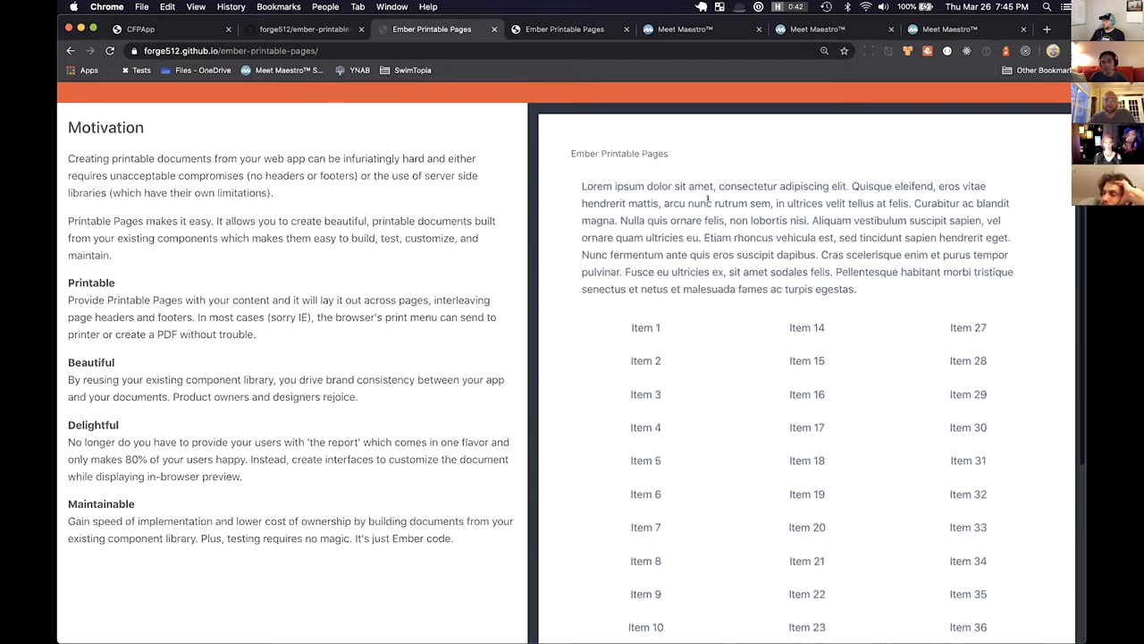
{"action": "left_click_drag", "start_coordinate": [582, 186], "coordinate": [855, 288]}
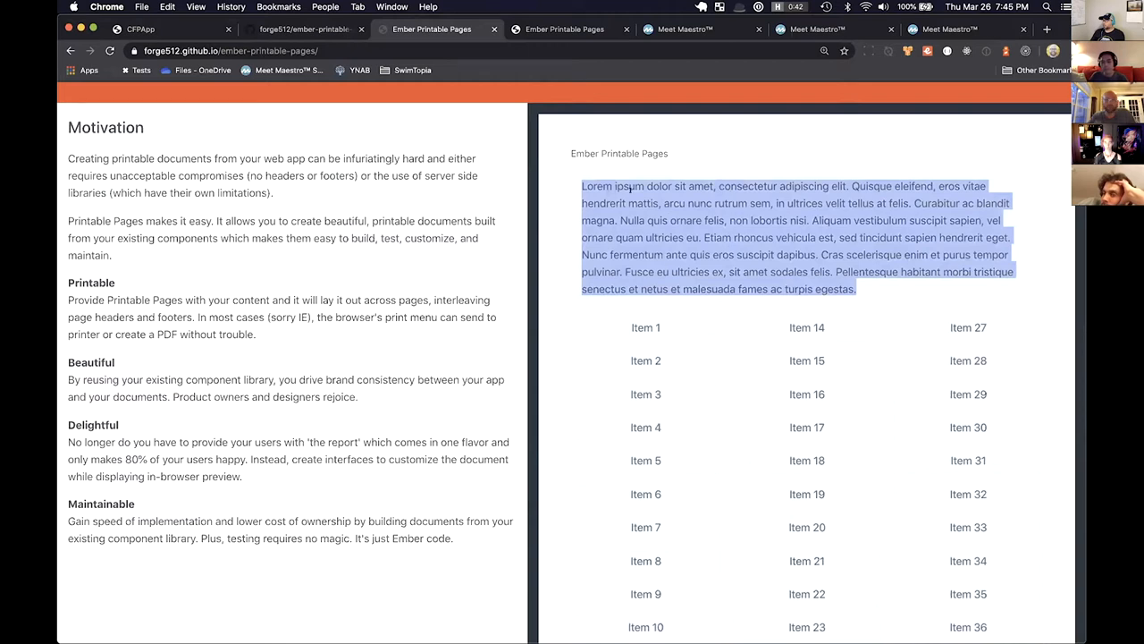
{"action": "left_click", "coordinate": [647, 345]}
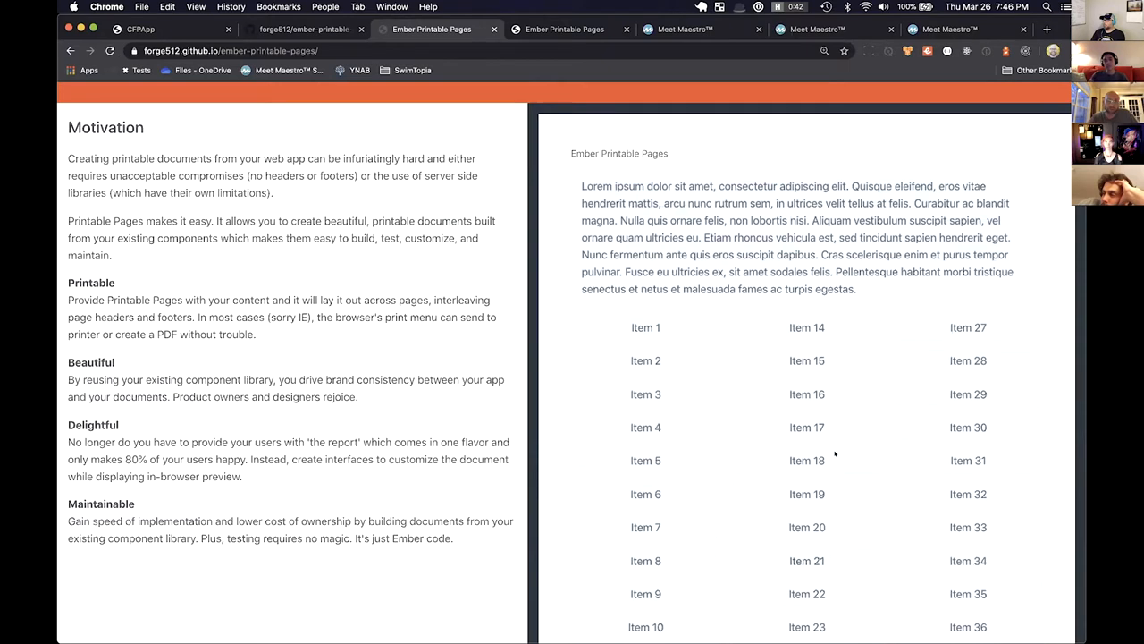
Scroll the sample past 'Page 1 of 2' into page two and back to the top
{"action": "scroll", "scroll_direction": "down", "scroll_amount": 3}
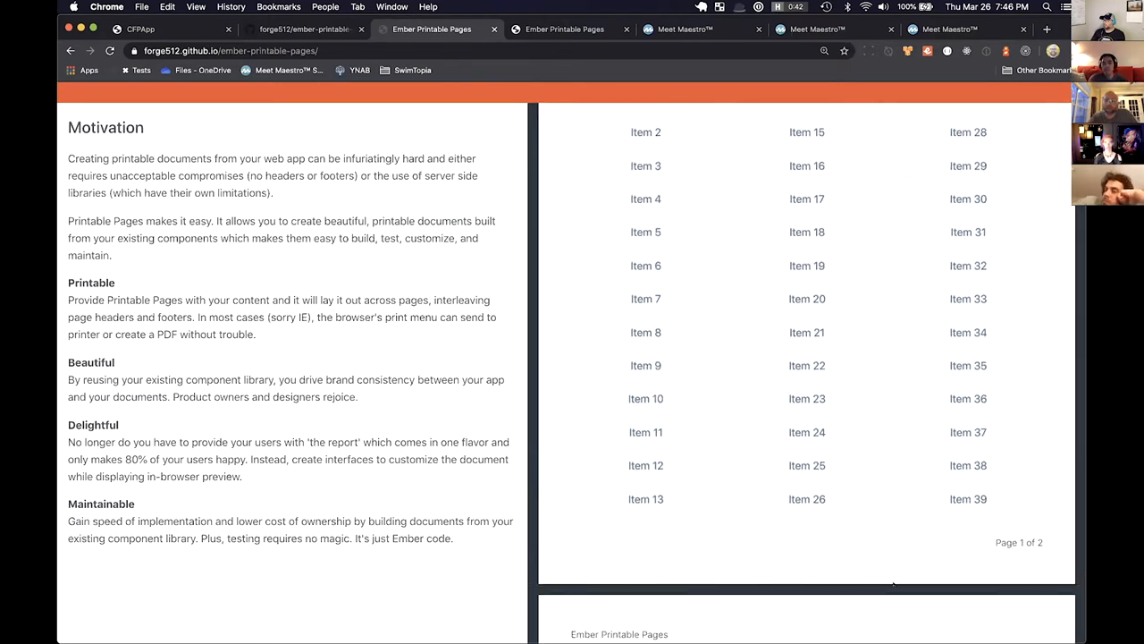
{"action": "mouse_move", "coordinate": [902, 563]}
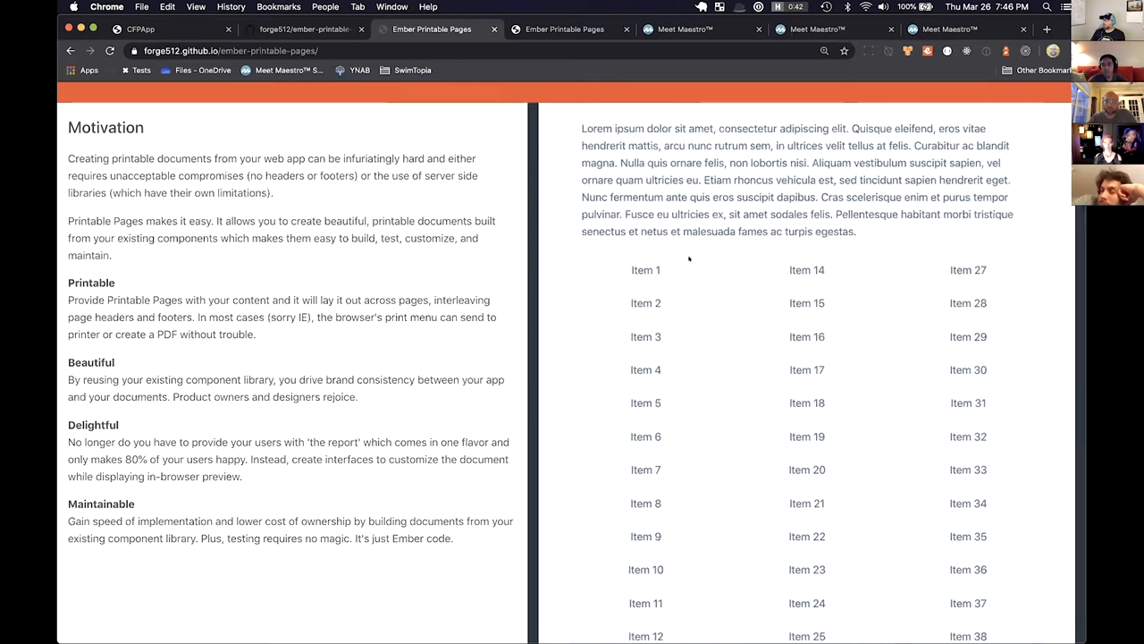
{"action": "scroll", "scroll_direction": "down", "scroll_amount": 3}
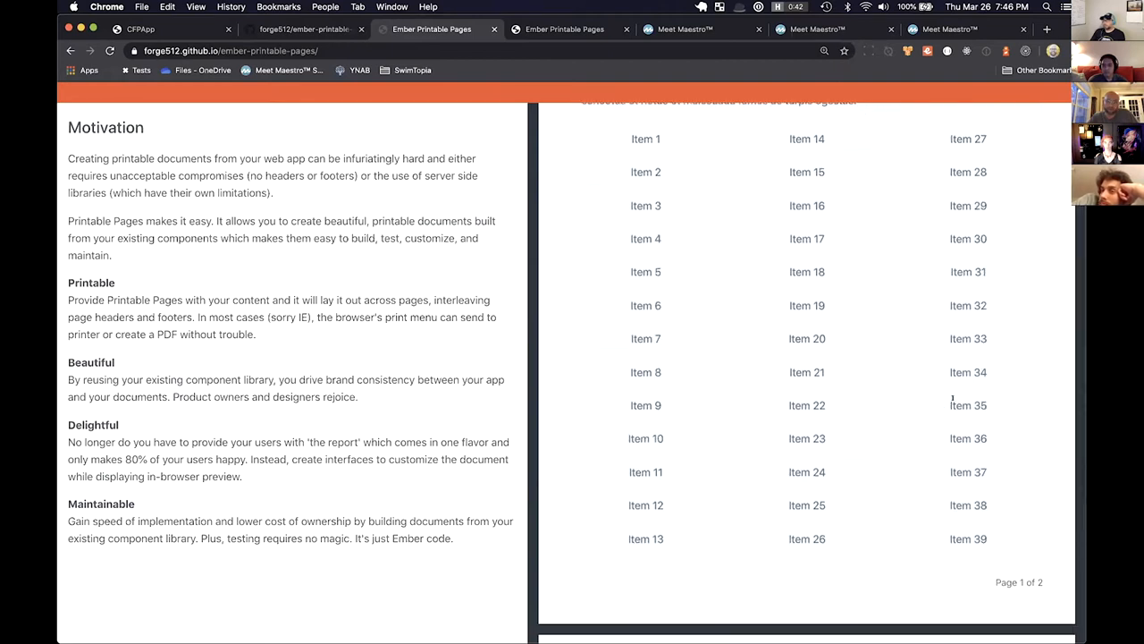
{"action": "scroll", "scroll_direction": "down", "scroll_amount": 3}
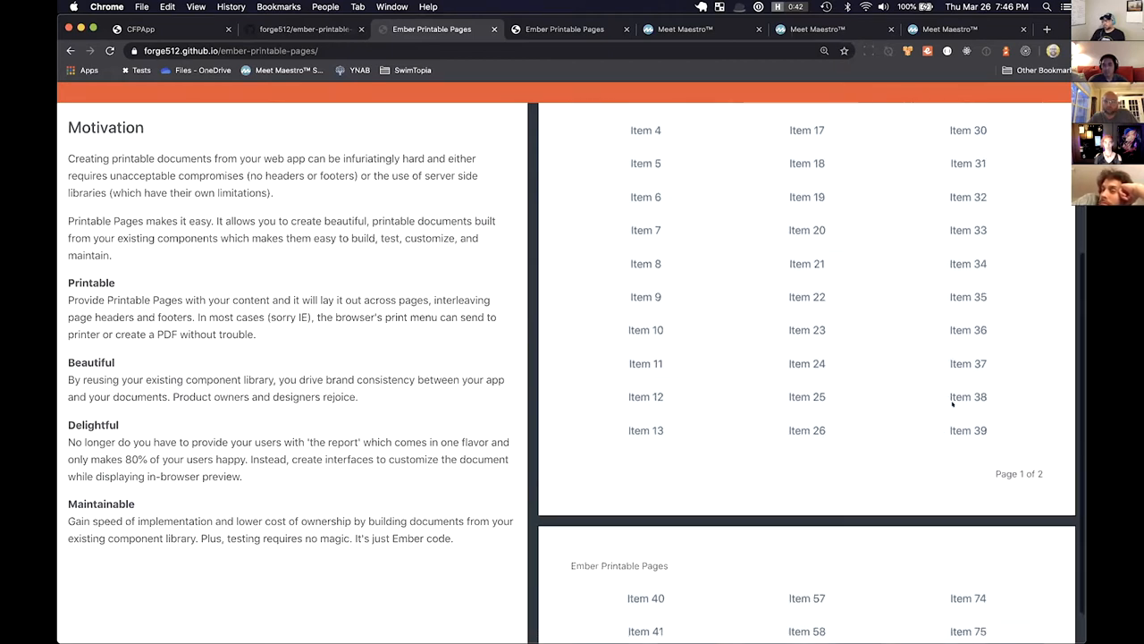
{"action": "scroll", "scroll_direction": "down", "scroll_amount": 3}
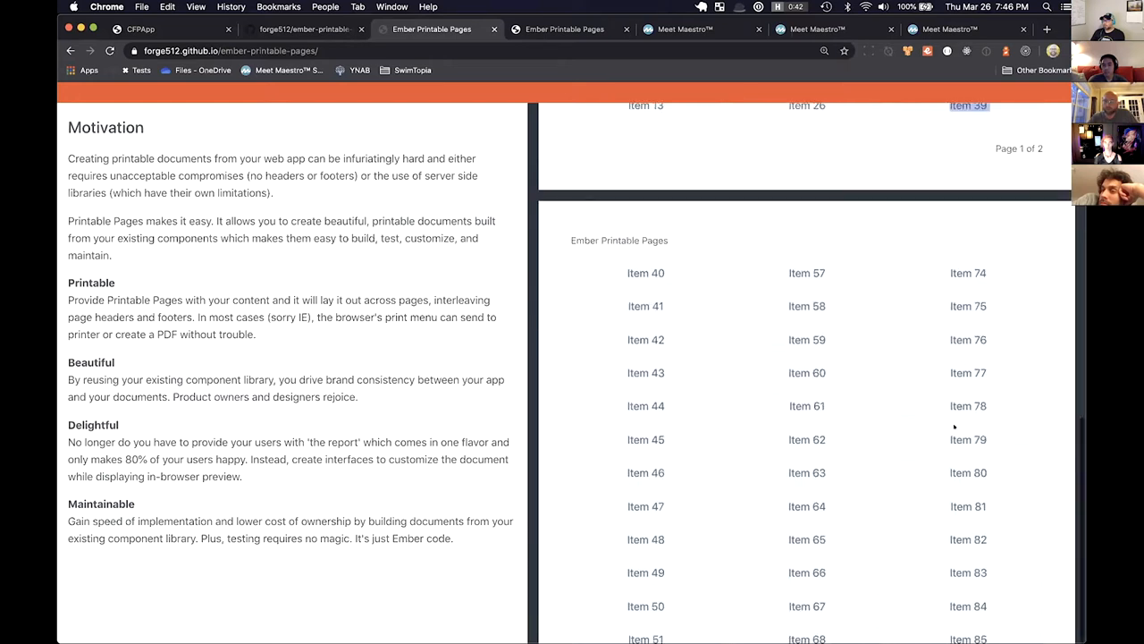
{"action": "scroll", "scroll_direction": "down", "scroll_amount": 3}
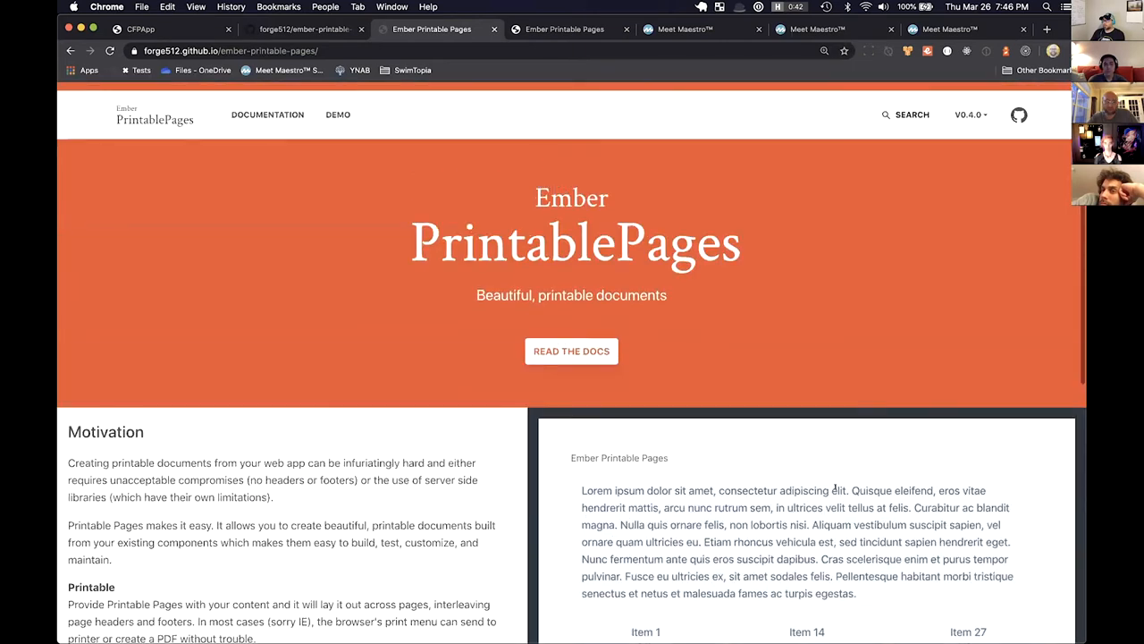
Open the DEMO page and scroll to its Column Count sidebar setting
{"action": "scroll", "scroll_direction": "down", "scroll_amount": 3}
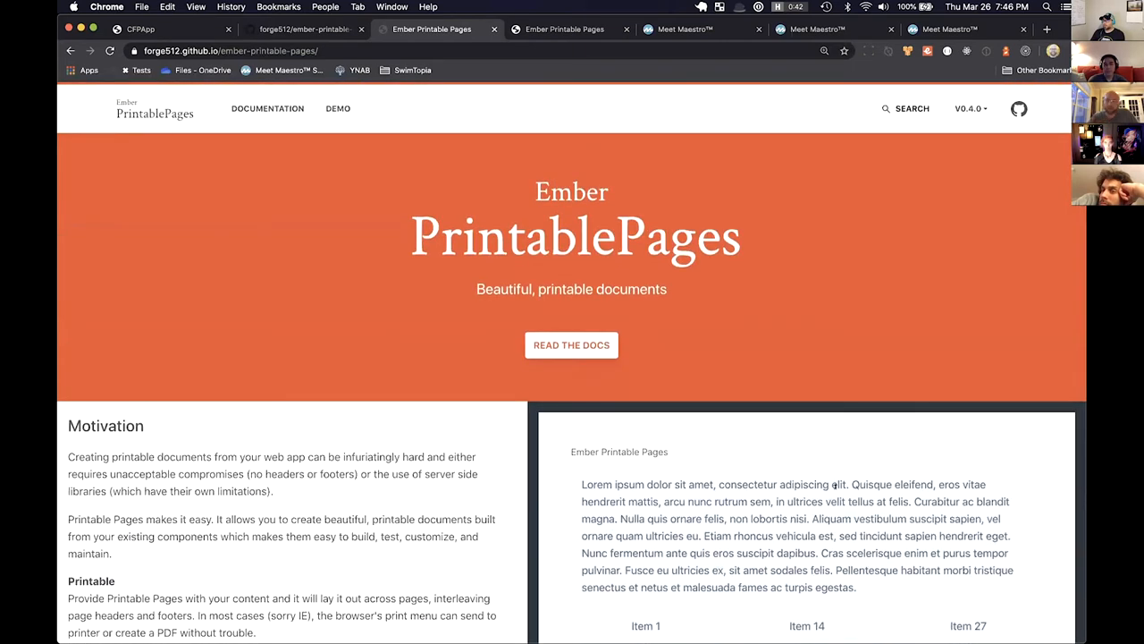
{"action": "mouse_move", "coordinate": [268, 108]}
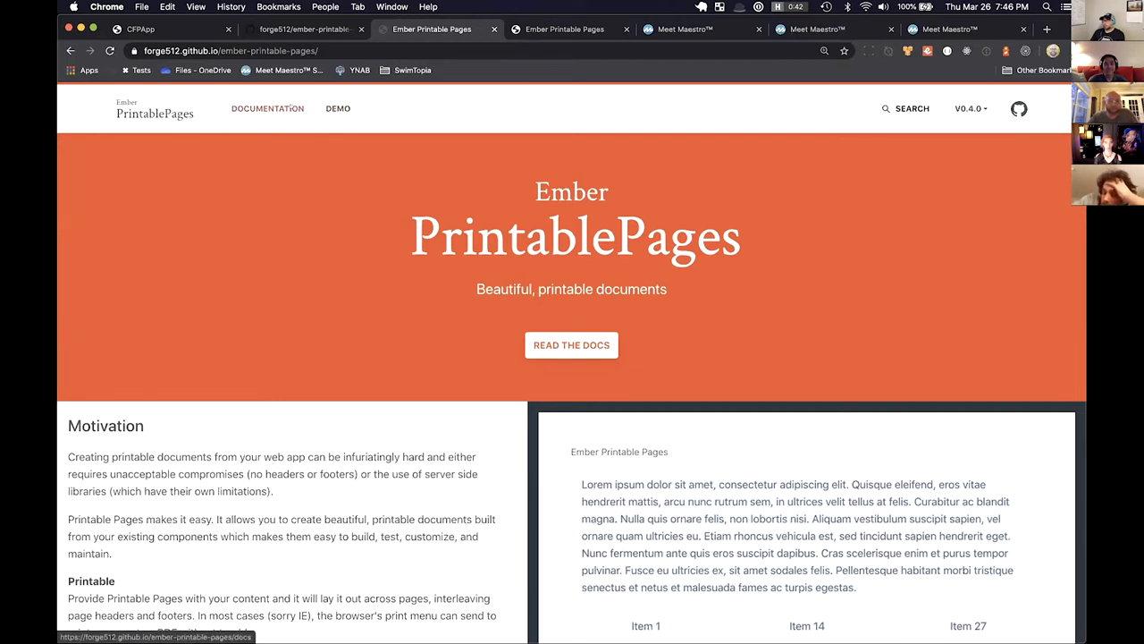
{"action": "left_click", "coordinate": [338, 108]}
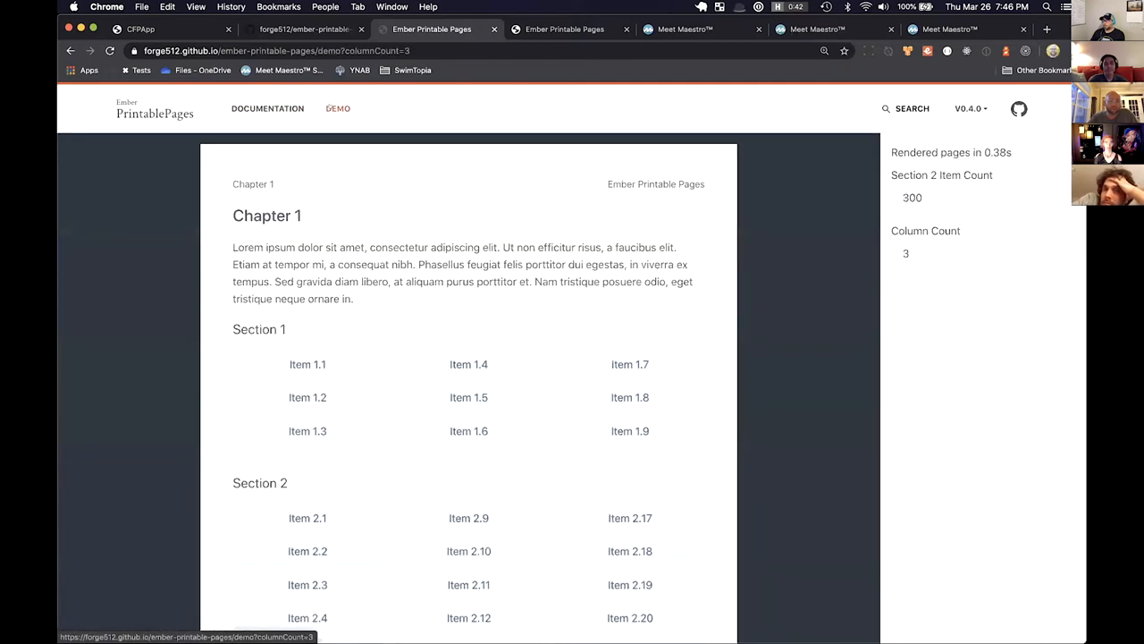
{"action": "mouse_move", "coordinate": [327, 231]}
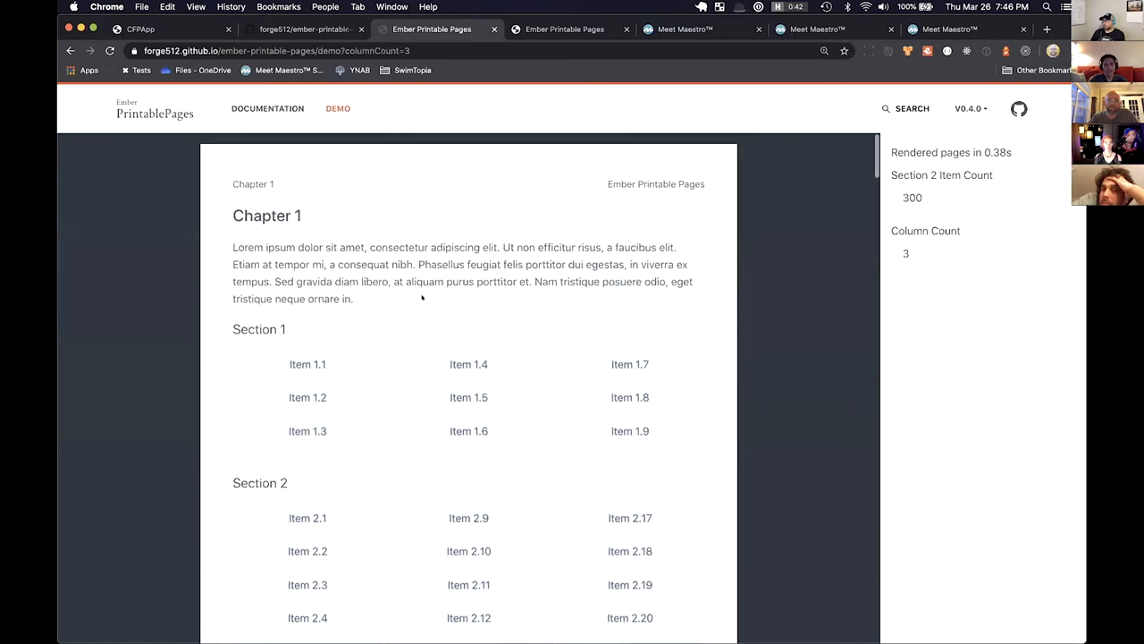
{"action": "scroll", "scroll_direction": "down", "scroll_amount": 3}
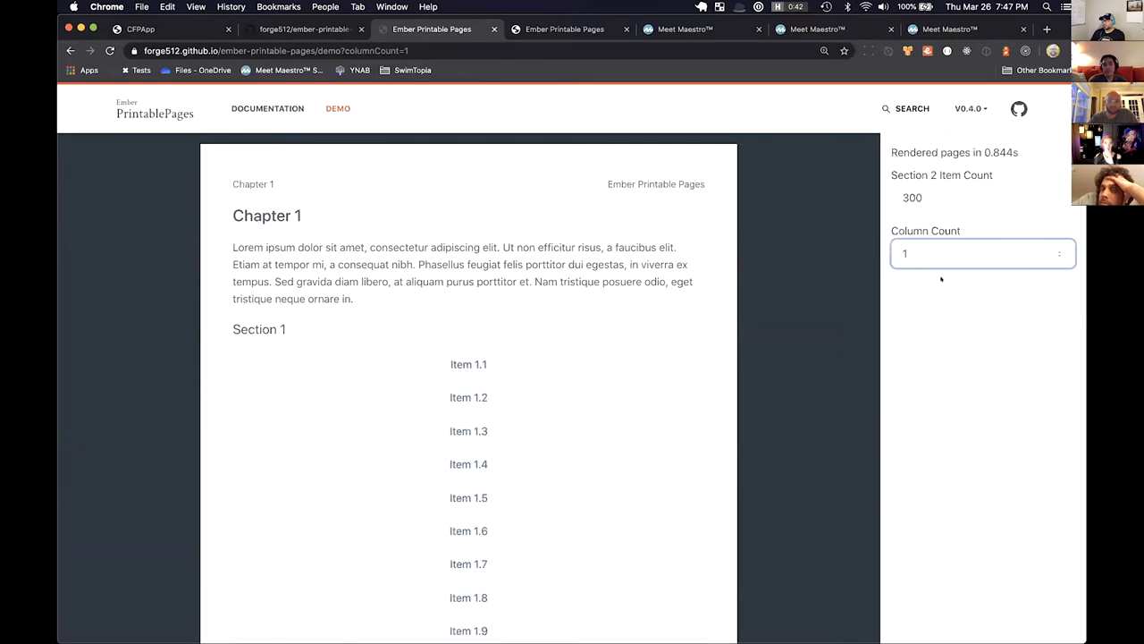
Change the demo's Column Count to 2
{"action": "type", "text": "3"}
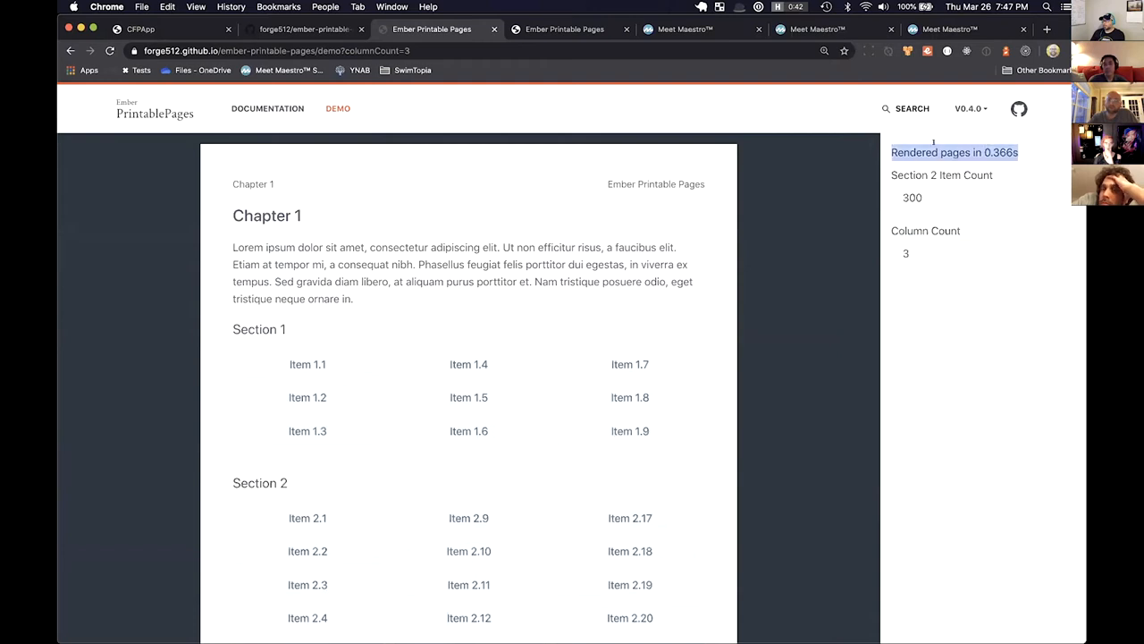
{"action": "left_click", "coordinate": [982, 253]}
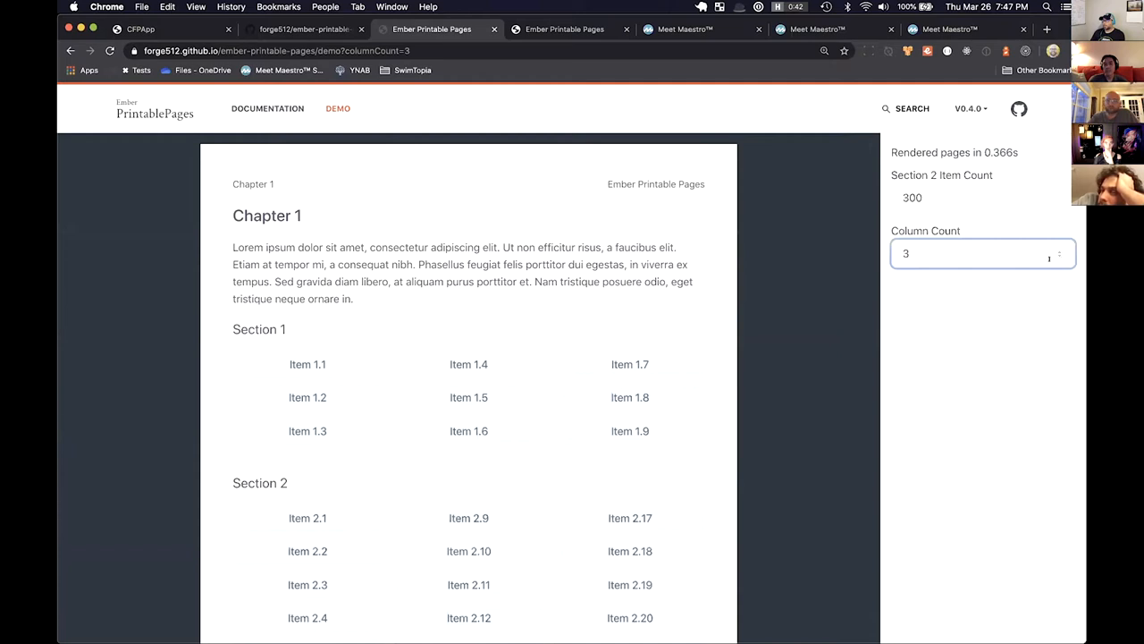
{"action": "type", "text": "1"}
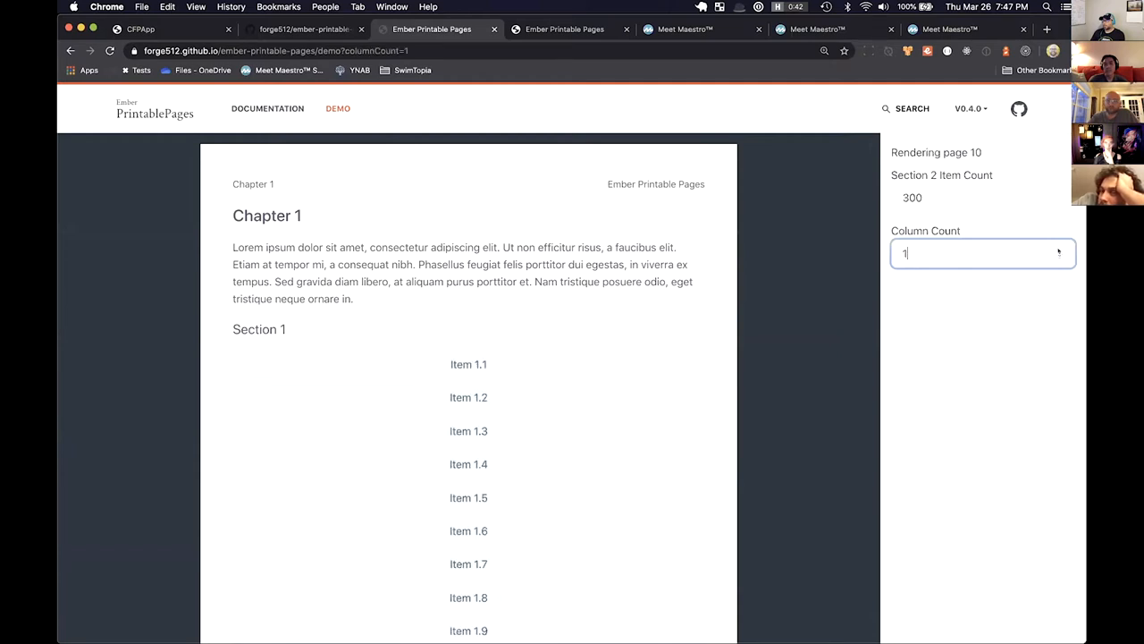
{"action": "type", "text": "2"}
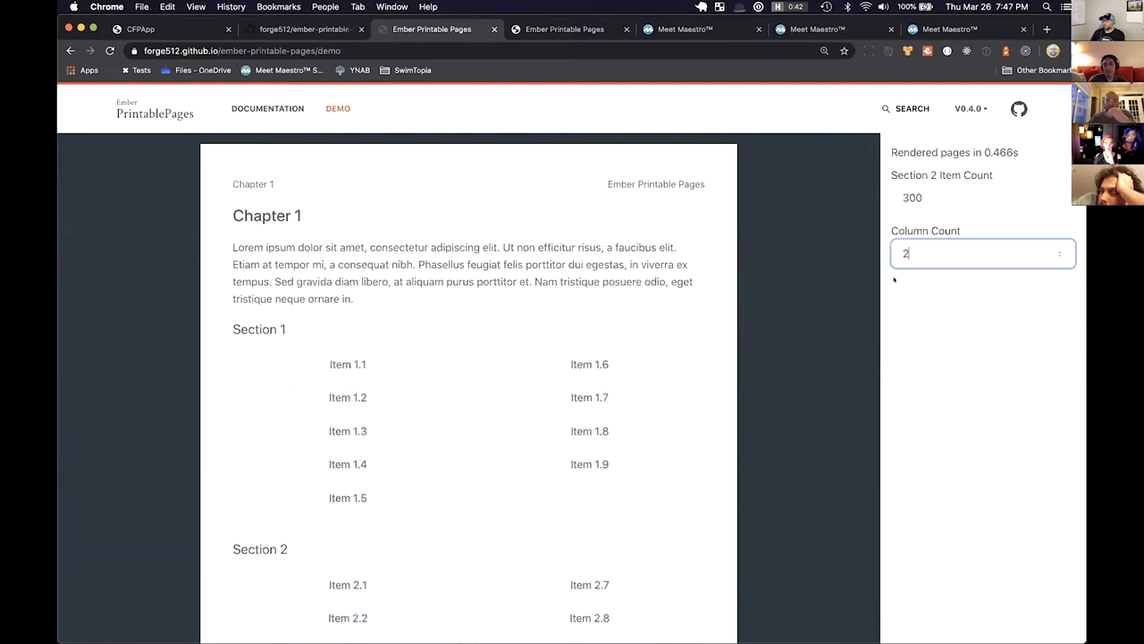
Set Section 2 Item Count to 3000 and scroll through the rendered pages
{"action": "type", "text": "3000"}
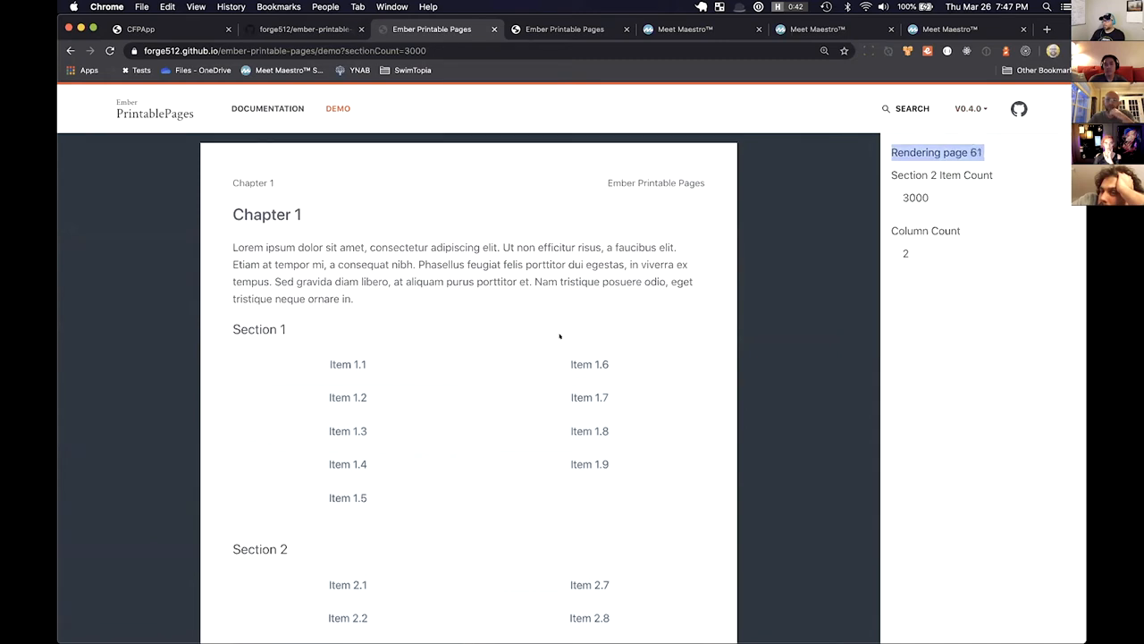
{"action": "scroll", "scroll_direction": "down", "scroll_amount": 3}
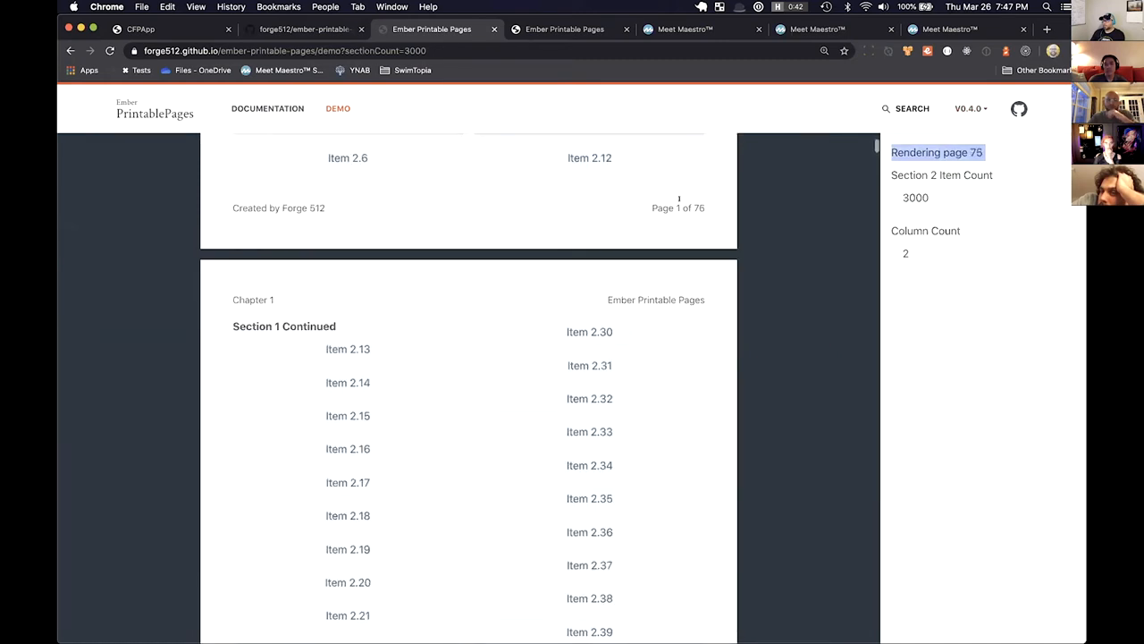
{"action": "scroll", "scroll_direction": "down", "scroll_amount": 3}
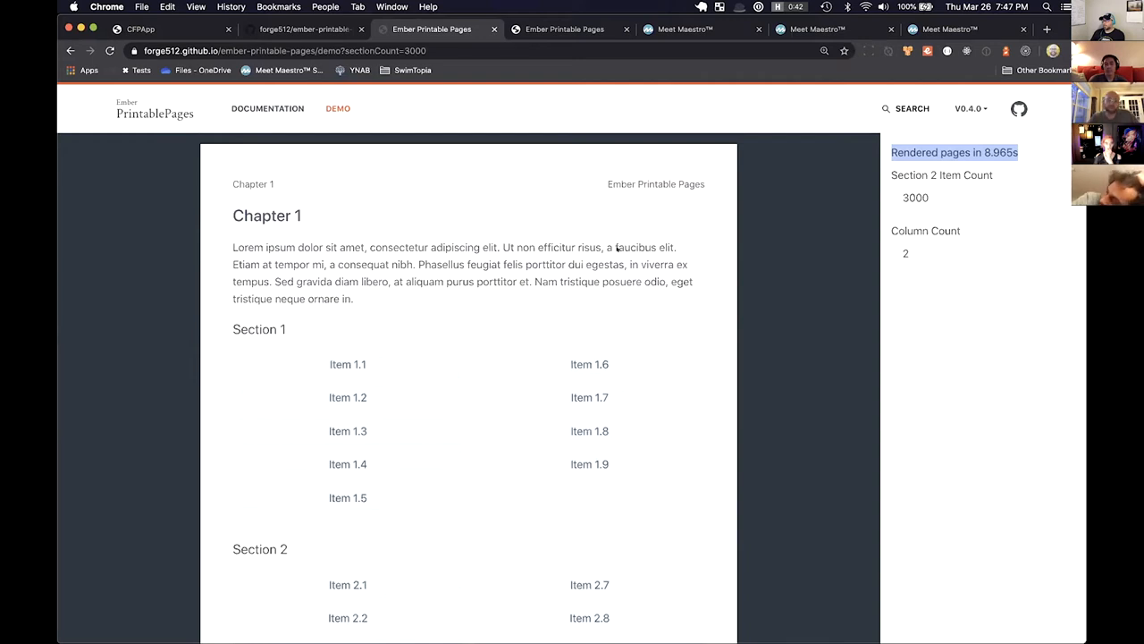
{"action": "scroll", "scroll_direction": "down", "scroll_amount": 3}
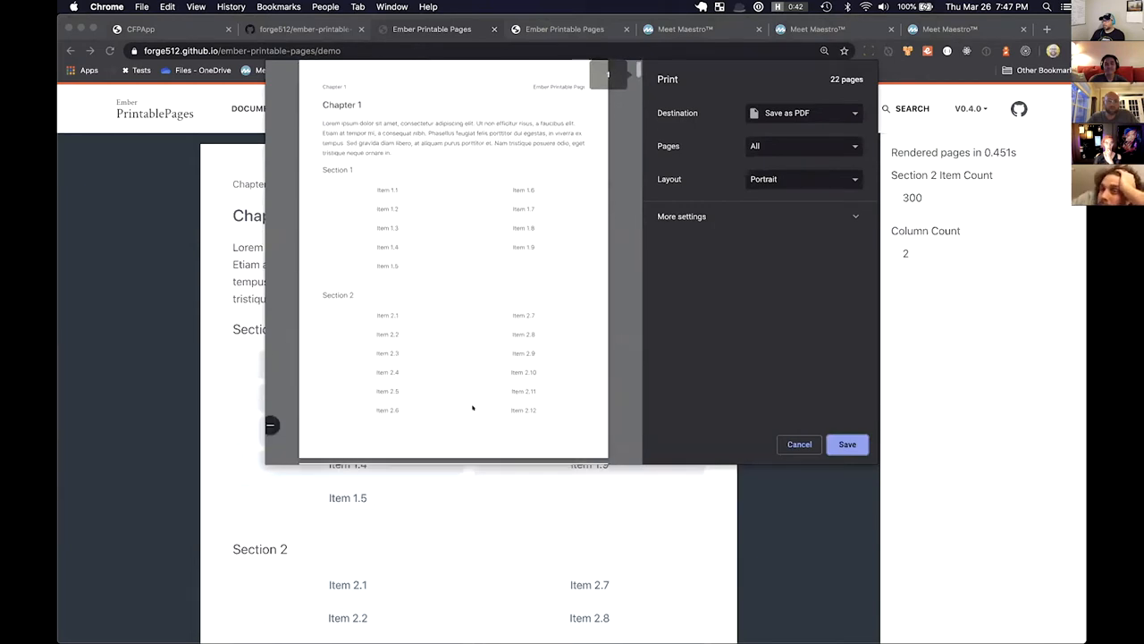
{"action": "left_click", "coordinate": [798, 445]}
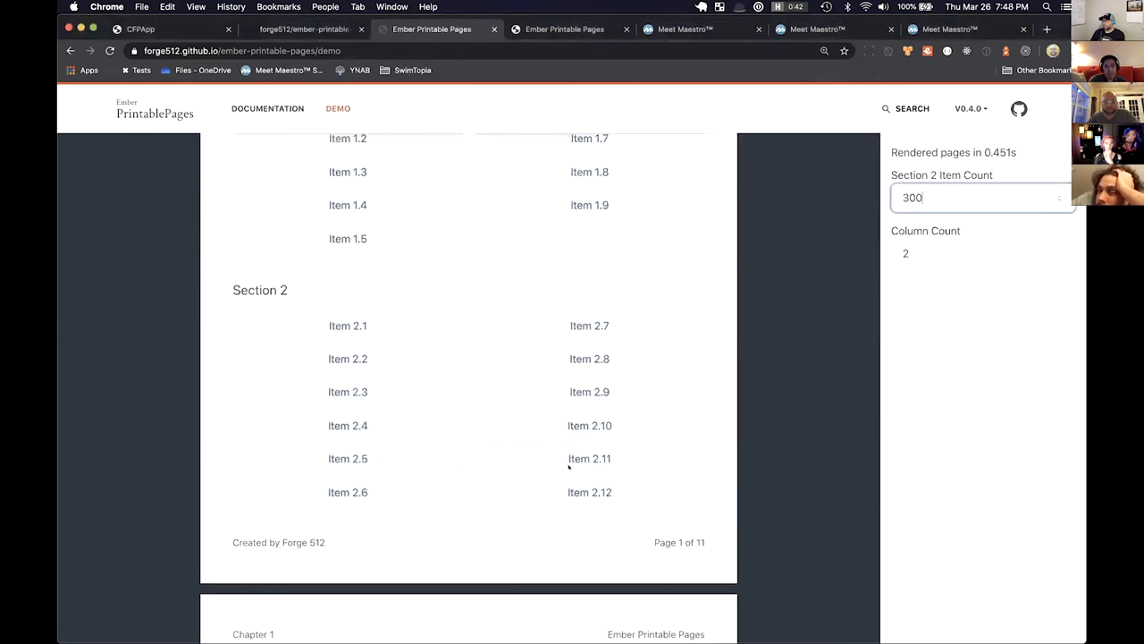
{"action": "scroll", "scroll_direction": "up", "scroll_amount": 3}
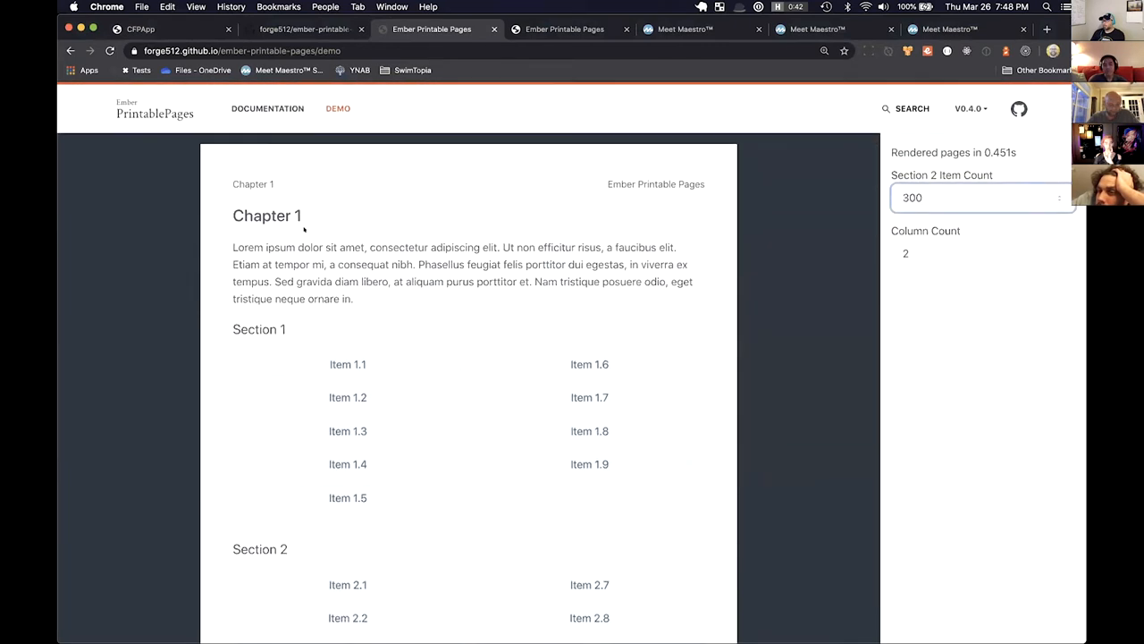
{"action": "left_click", "coordinate": [981, 198]}
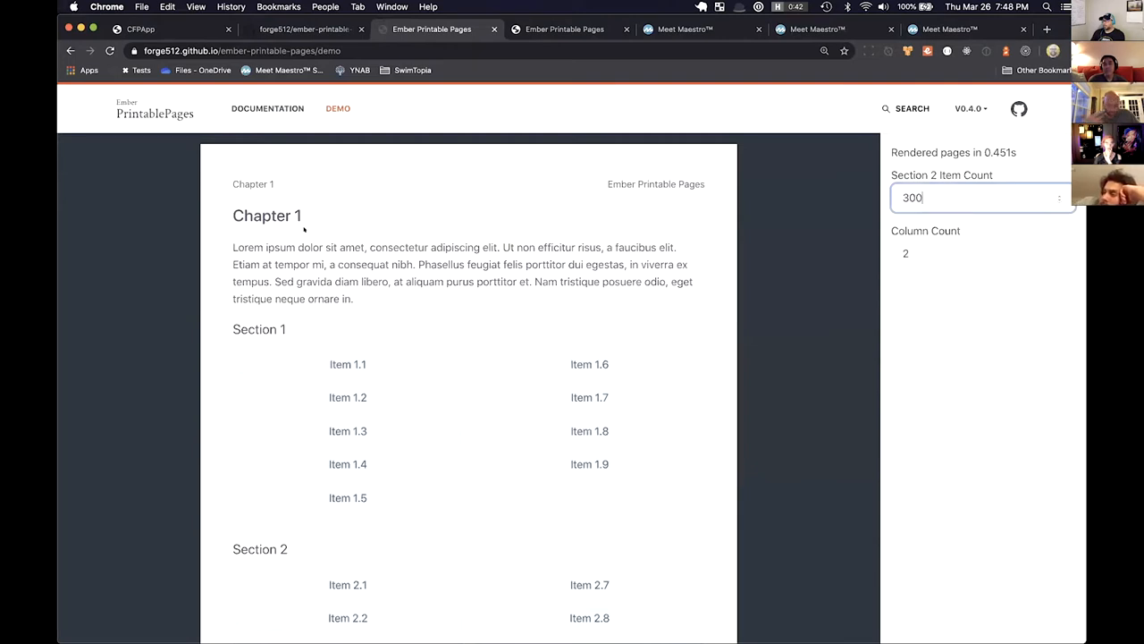
{"action": "mouse_move", "coordinate": [267, 108]}
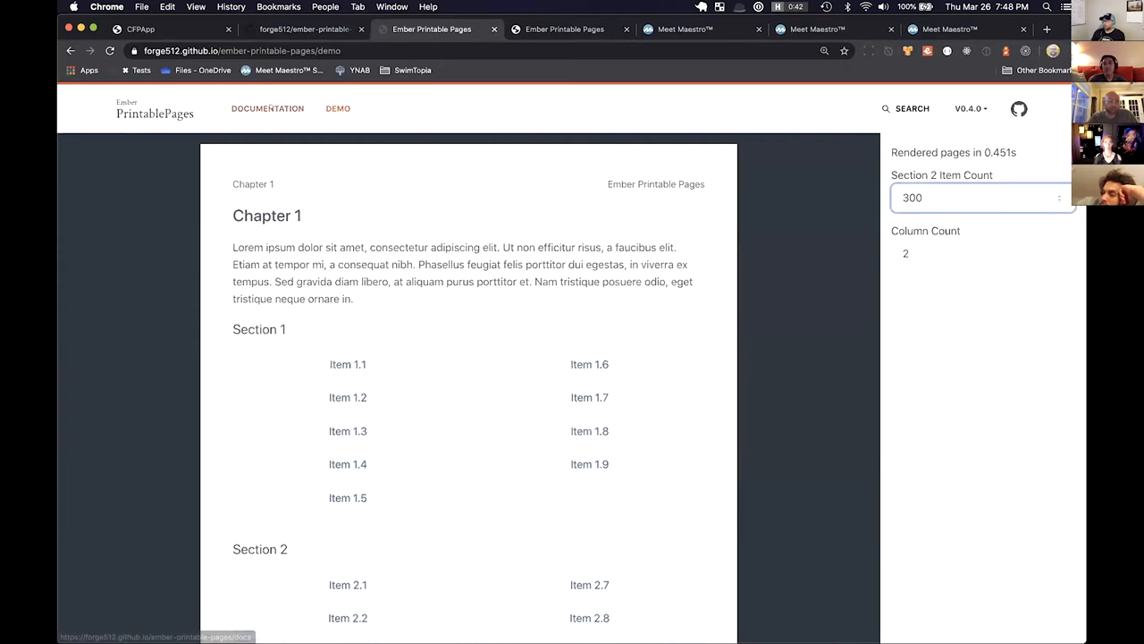
Go to Documentation > Installation > Quick Start and view the document/chapter/section template example
{"action": "left_click", "coordinate": [268, 109]}
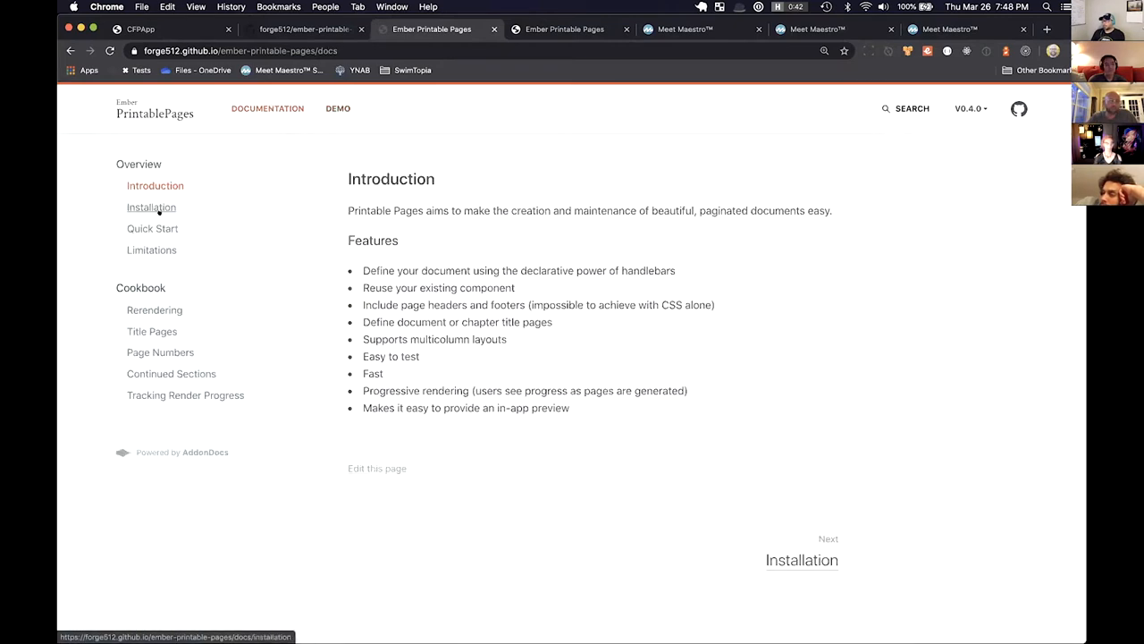
{"action": "left_click", "coordinate": [151, 206]}
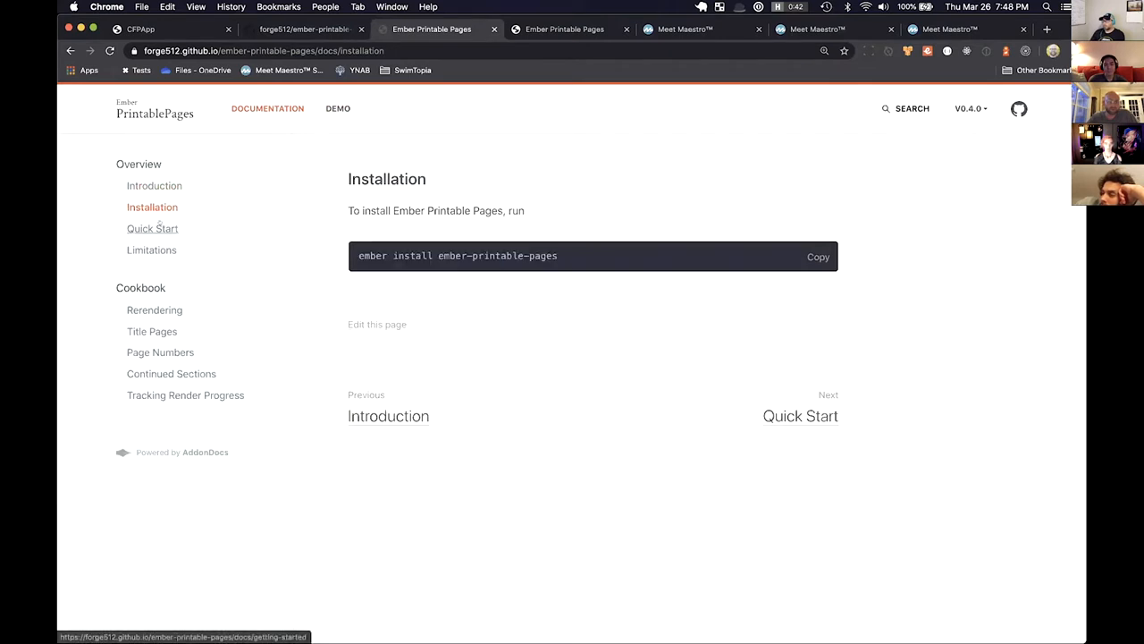
{"action": "left_click", "coordinate": [152, 228]}
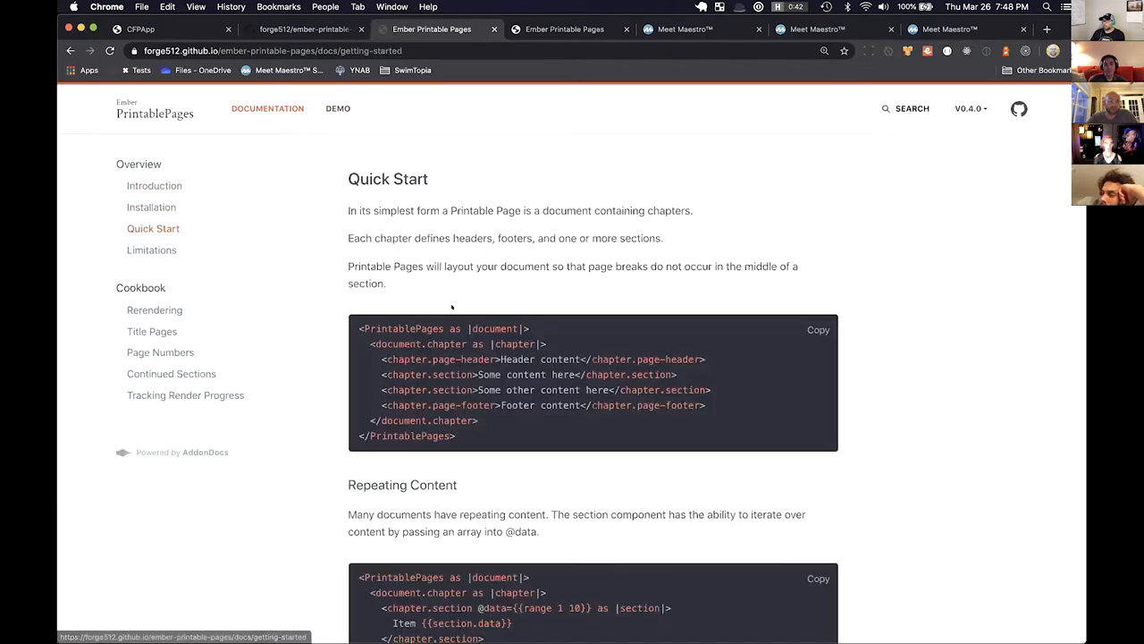
{"action": "scroll", "scroll_direction": "down", "scroll_amount": 3}
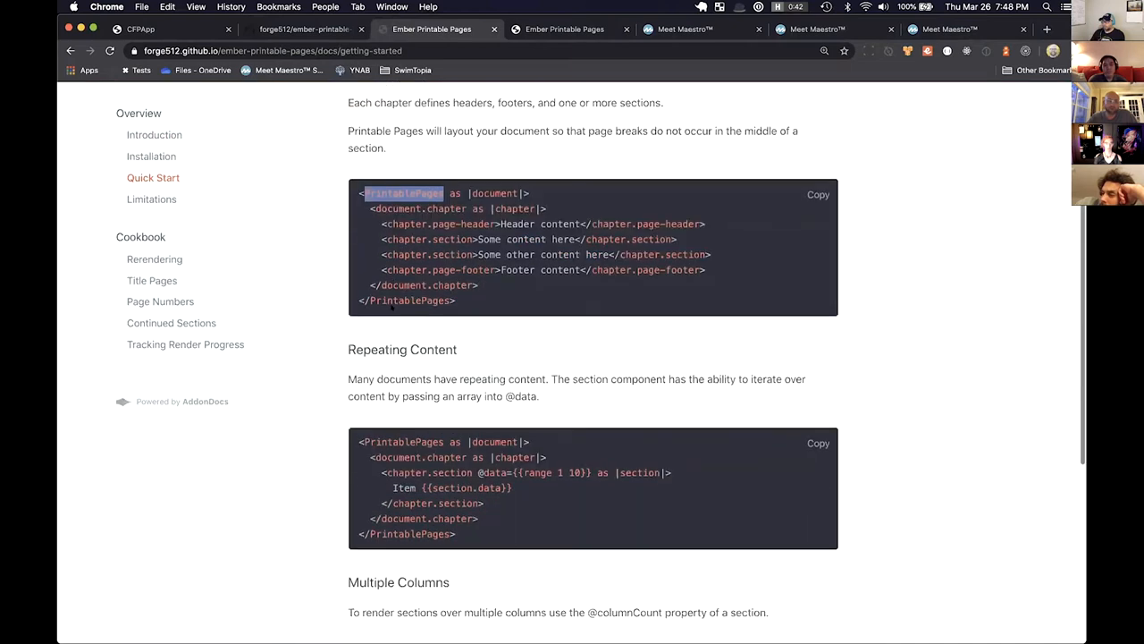
{"action": "left_click", "coordinate": [196, 7]}
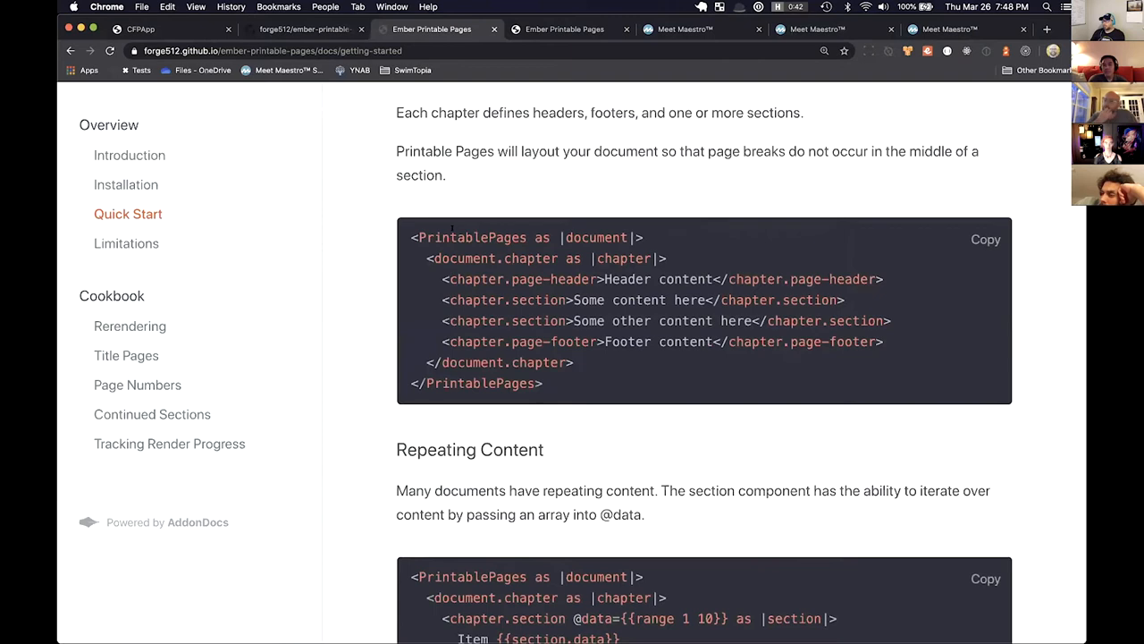
{"action": "mouse_move", "coordinate": [581, 243]}
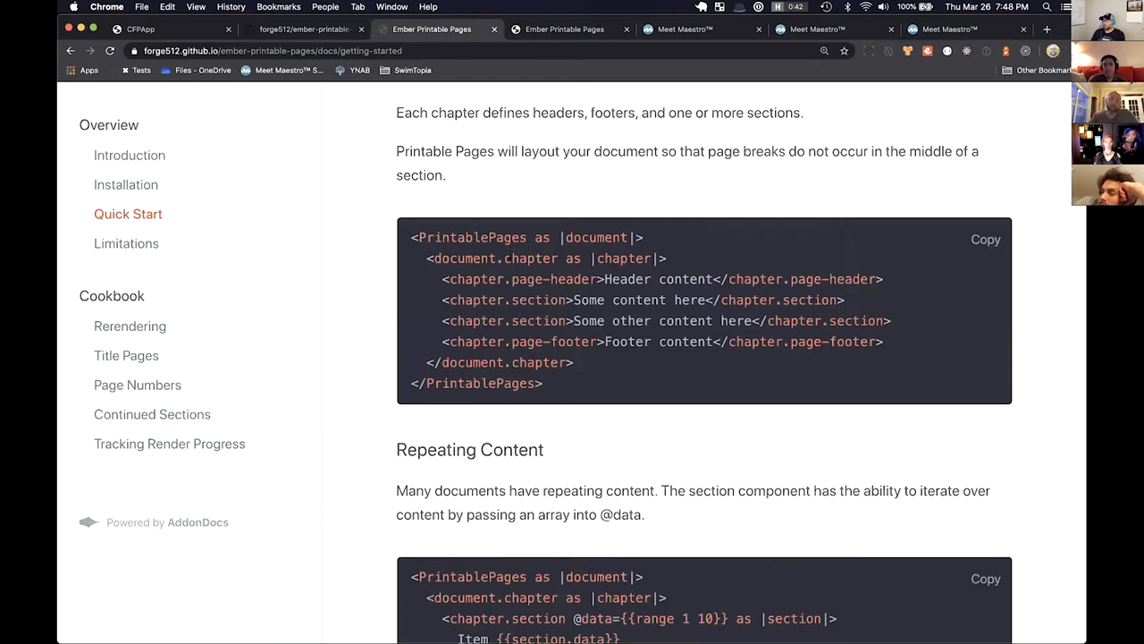
{"action": "double_click", "coordinate": [530, 258]}
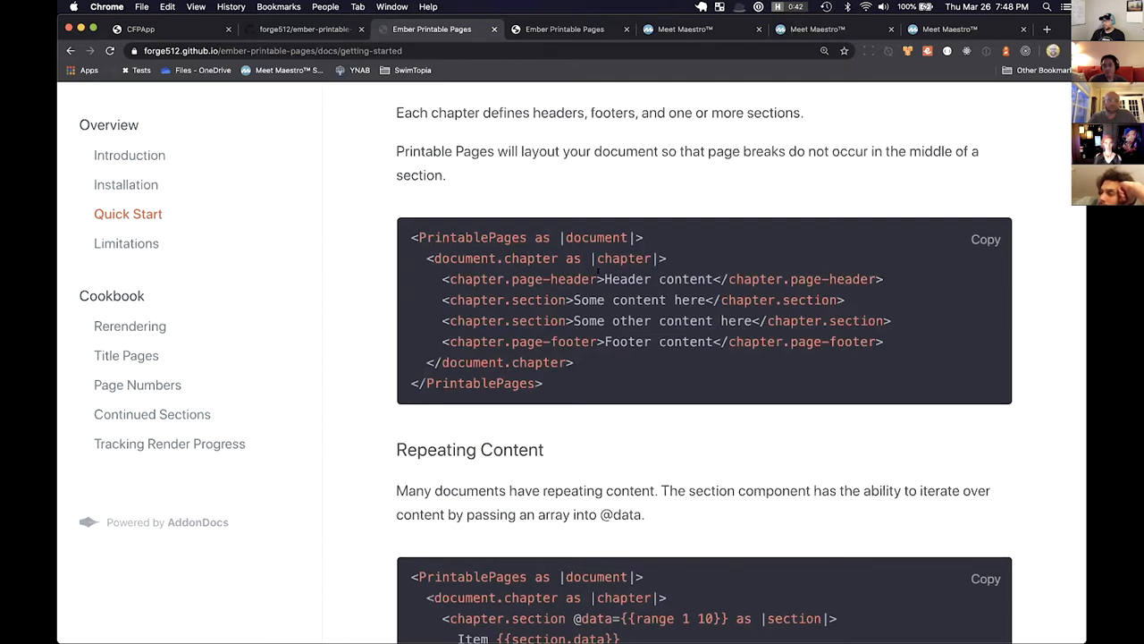
{"action": "double_click", "coordinate": [657, 278]}
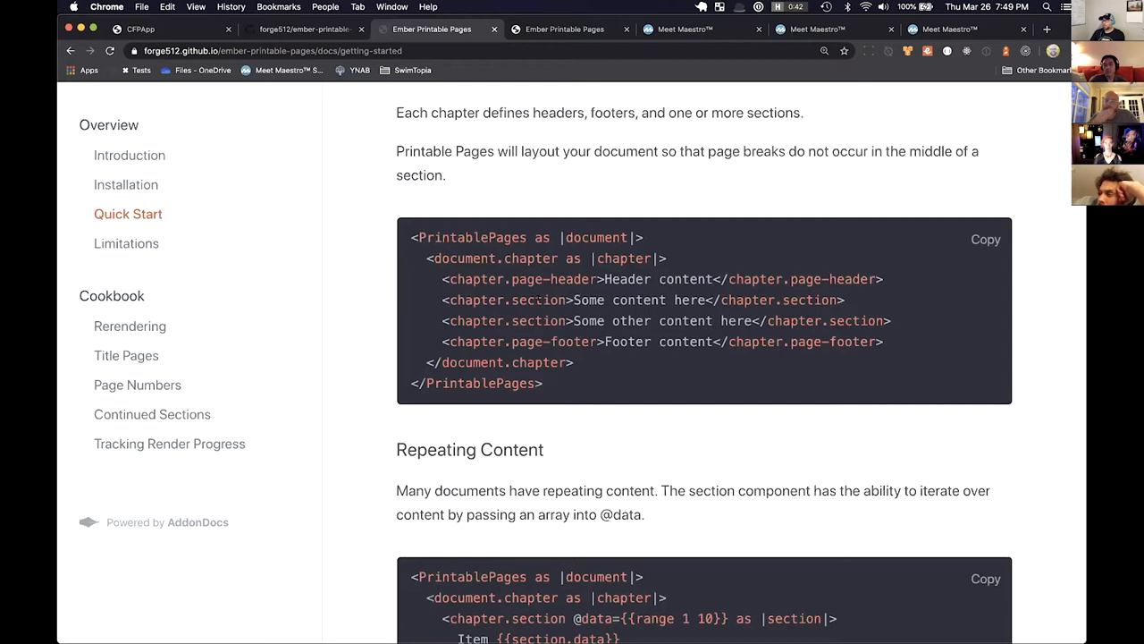
{"action": "scroll", "scroll_direction": "down", "scroll_amount": 3}
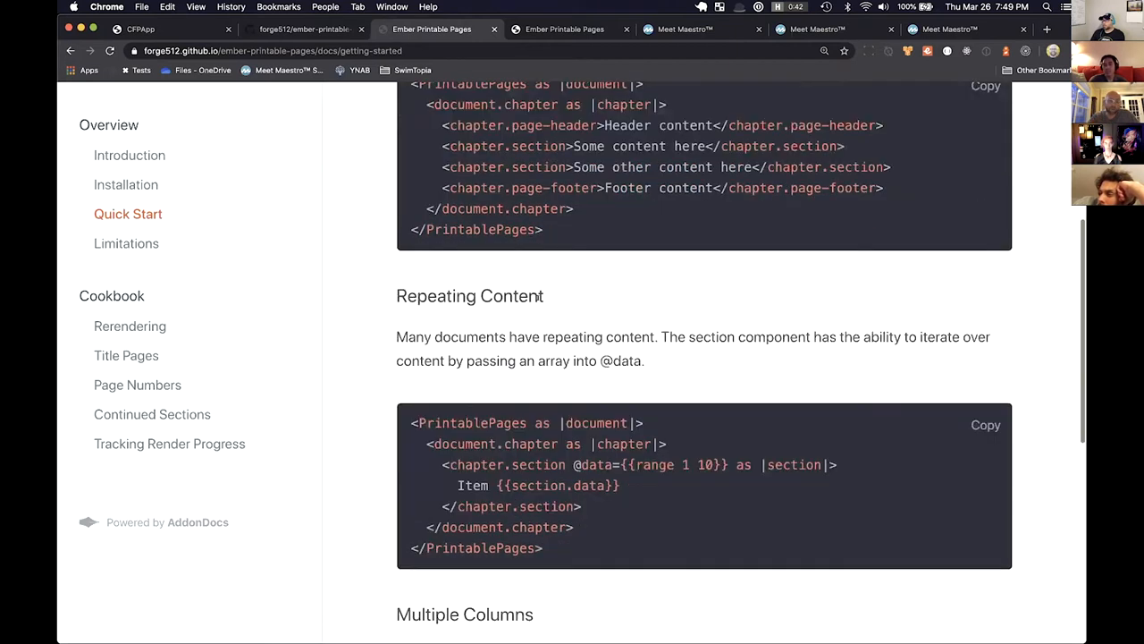
{"action": "scroll", "scroll_direction": "down", "scroll_amount": 3}
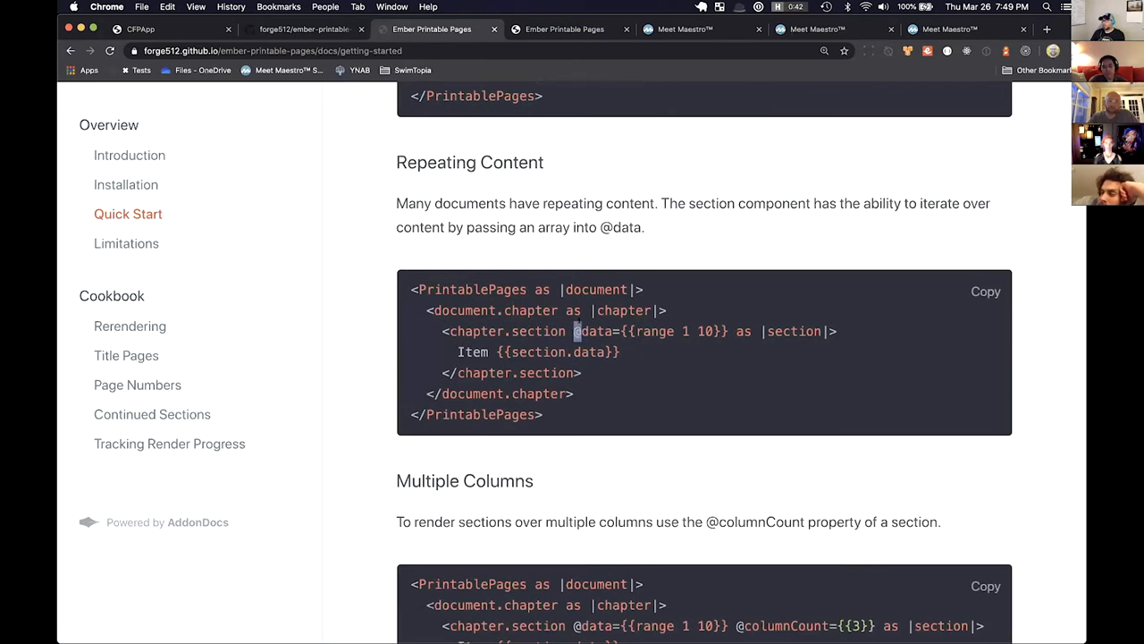
{"action": "double_click", "coordinate": [593, 331]}
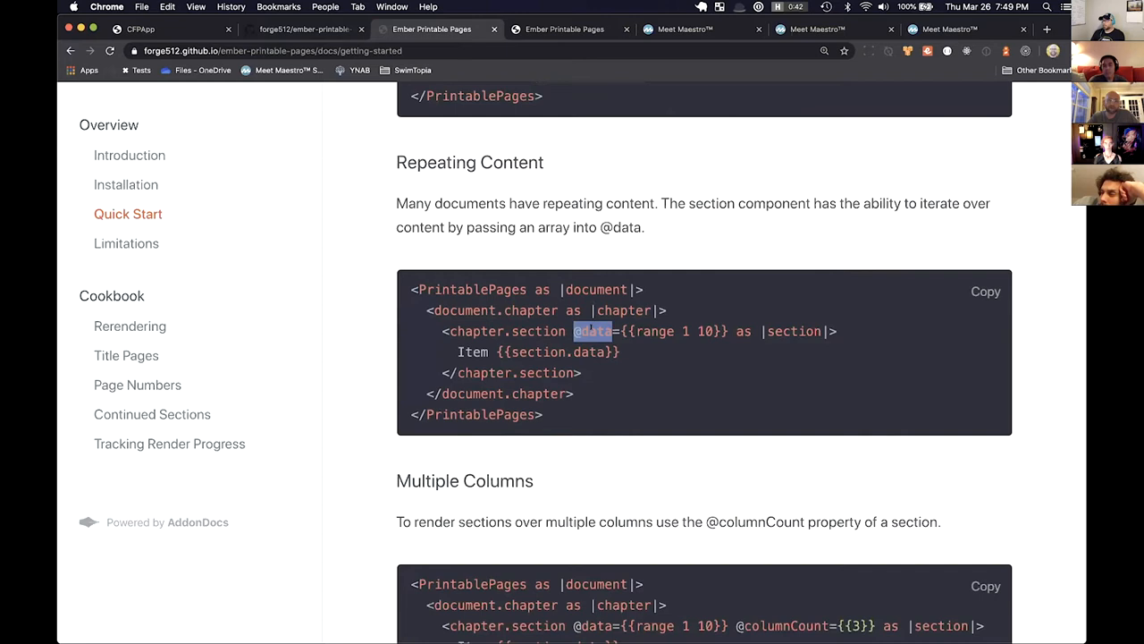
{"action": "double_click", "coordinate": [794, 331]}
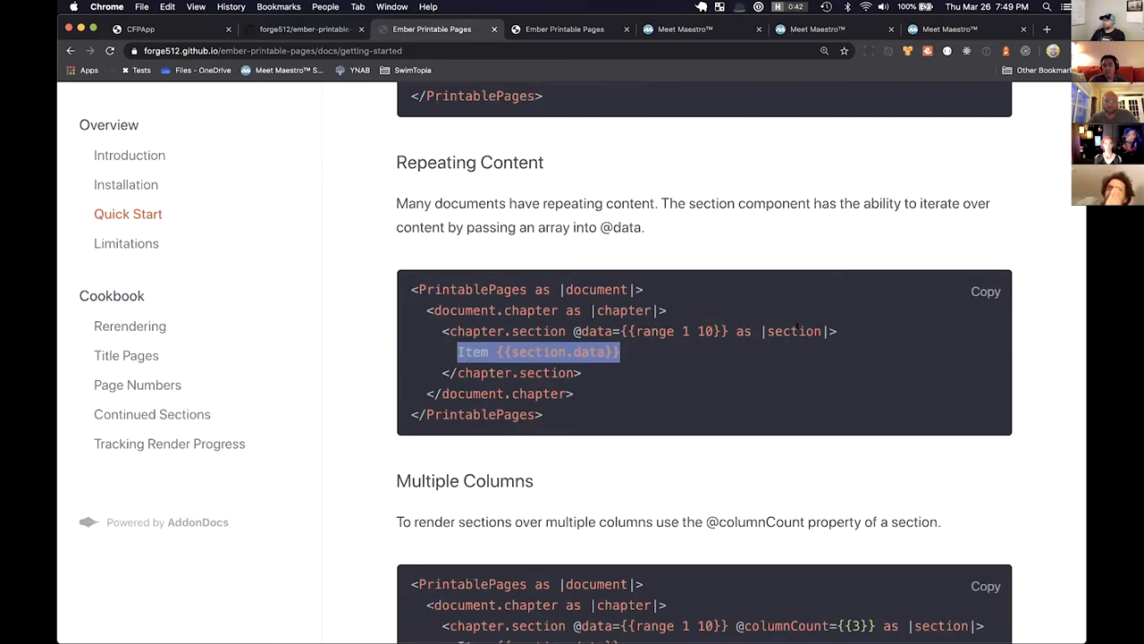
{"action": "scroll", "scroll_direction": "down", "scroll_amount": 3}
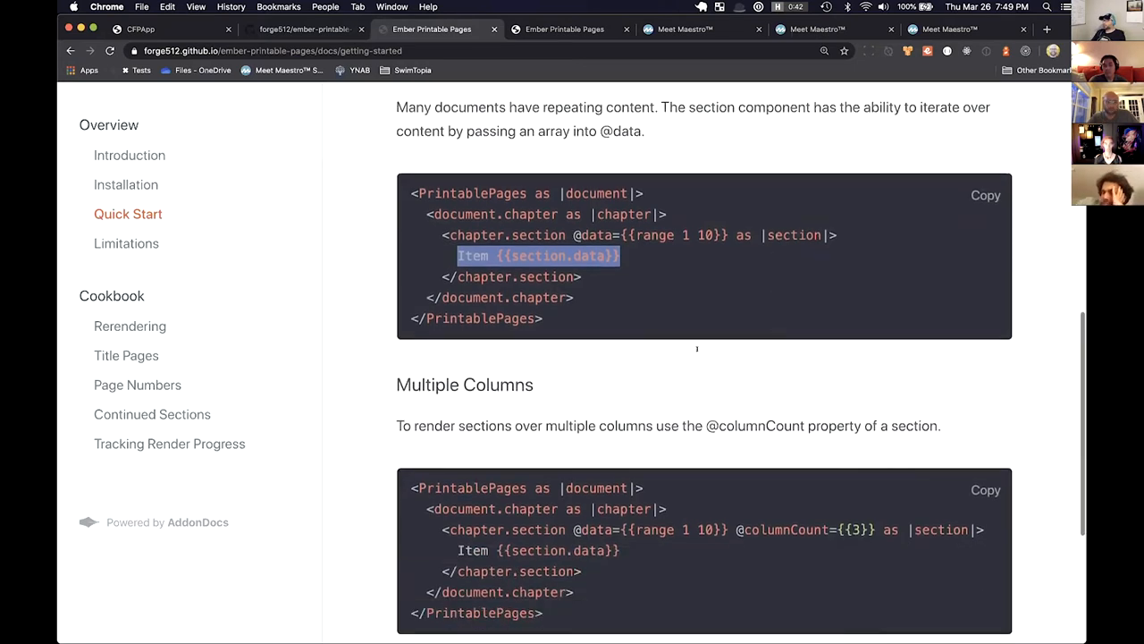
{"action": "scroll", "scroll_direction": "down", "scroll_amount": 3}
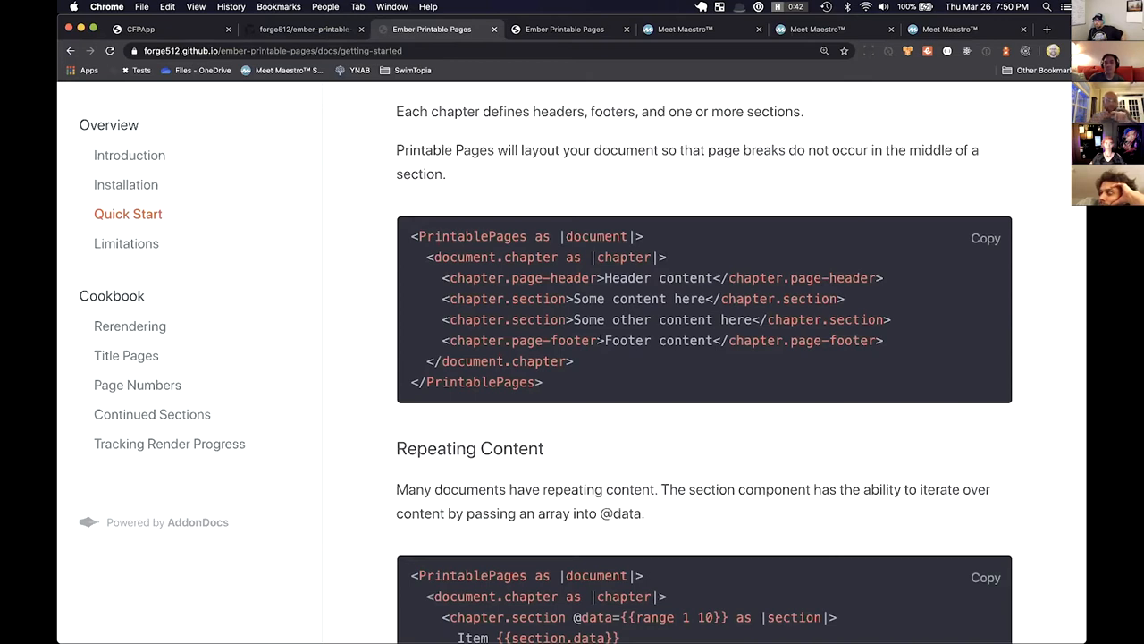
Highlight the template's Footer, then open the two-column demo and scroll through page 1
{"action": "left_click_drag", "start_coordinate": [606, 340], "coordinate": [572, 360]}
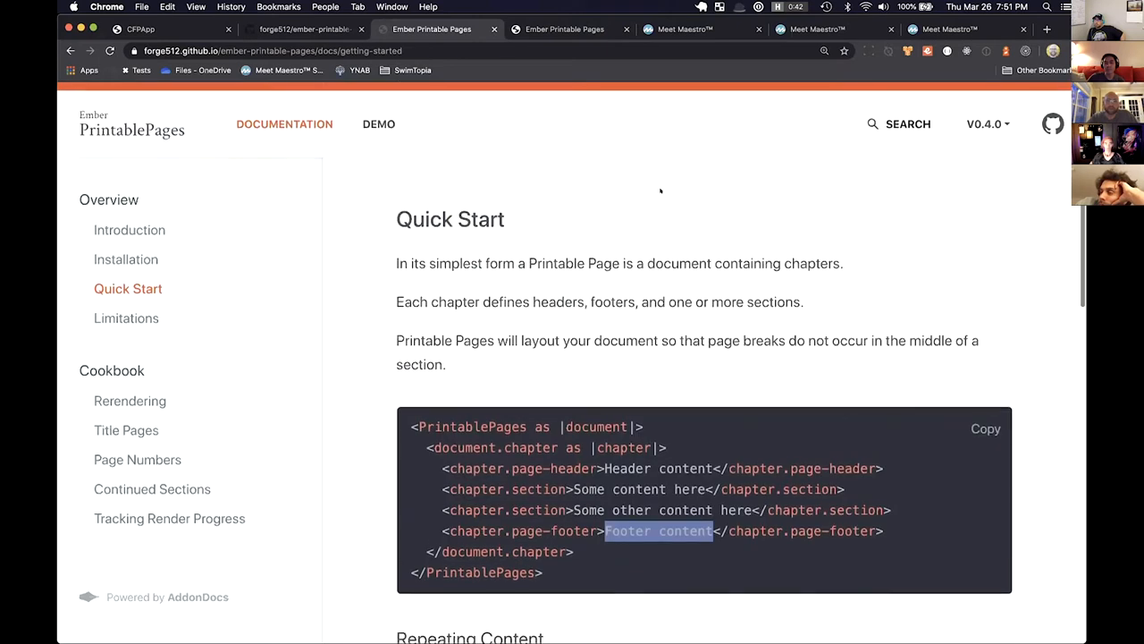
{"action": "left_click", "coordinate": [378, 123]}
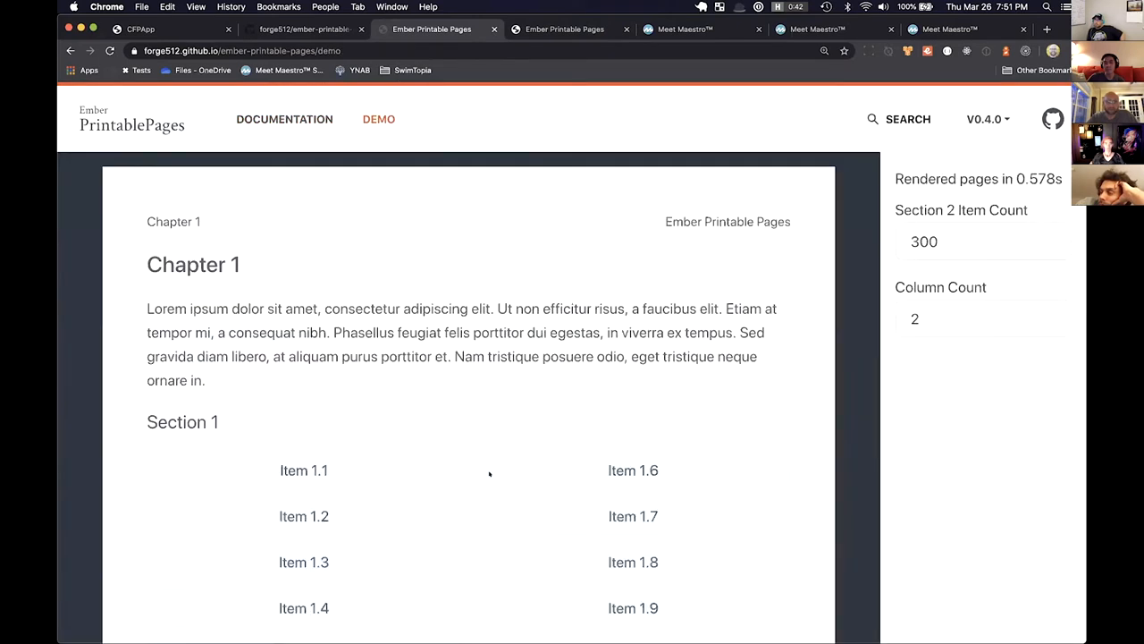
{"action": "scroll", "scroll_direction": "down", "scroll_amount": 3}
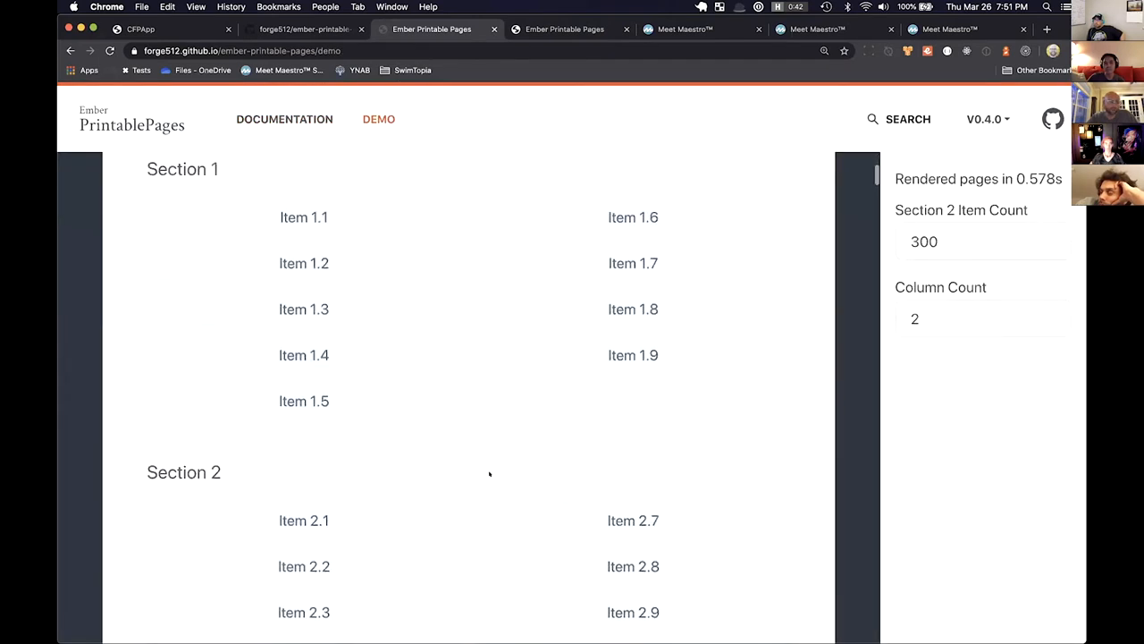
{"action": "scroll", "scroll_direction": "down", "scroll_amount": 3}
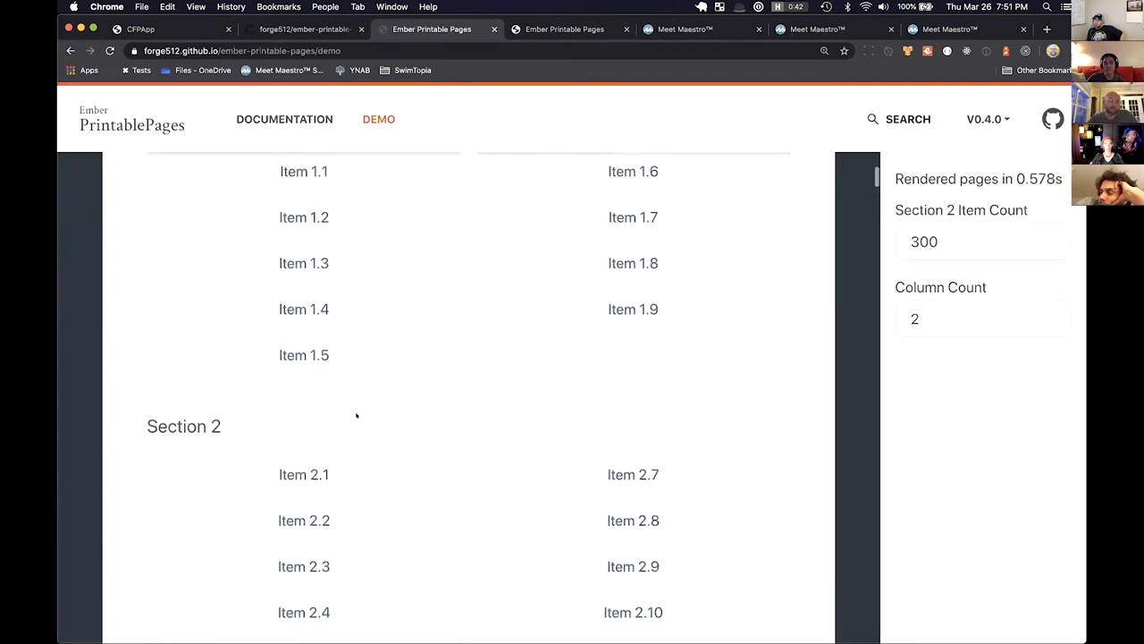
{"action": "scroll", "scroll_direction": "down", "scroll_amount": 3}
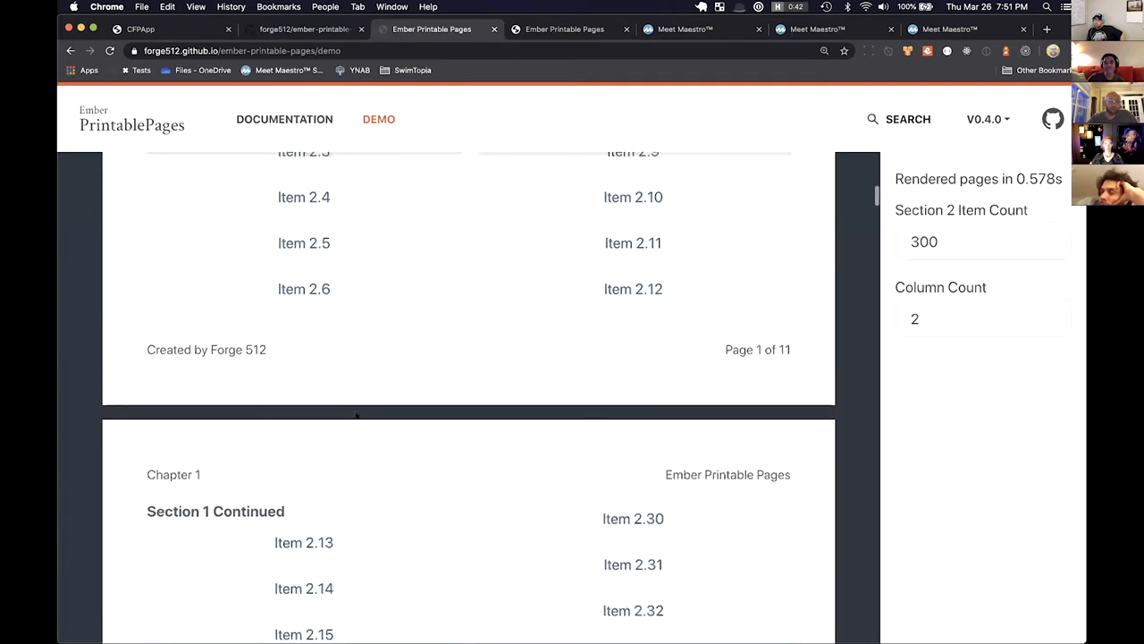
{"action": "scroll", "scroll_direction": "down", "scroll_amount": 3}
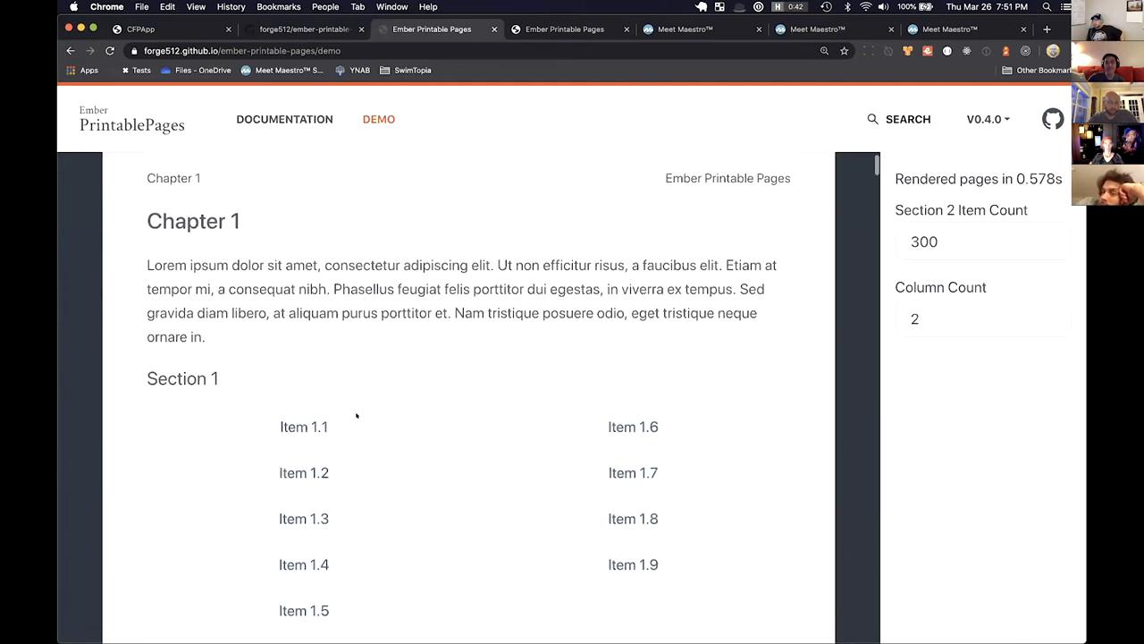
{"action": "scroll", "scroll_direction": "down", "scroll_amount": 3}
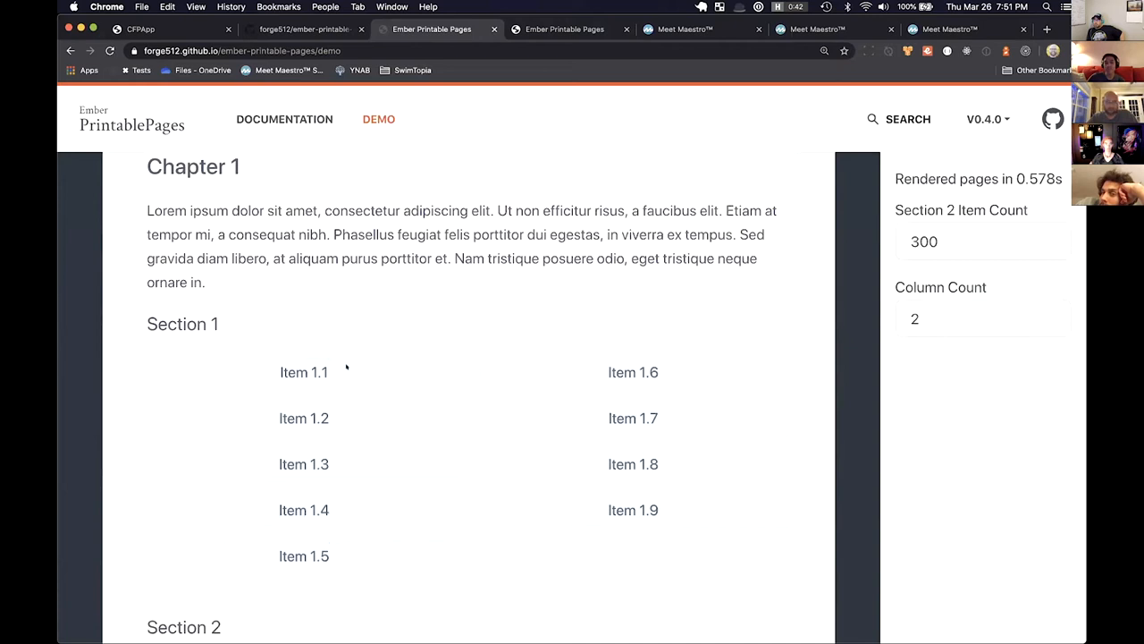
{"action": "mouse_move", "coordinate": [364, 338]}
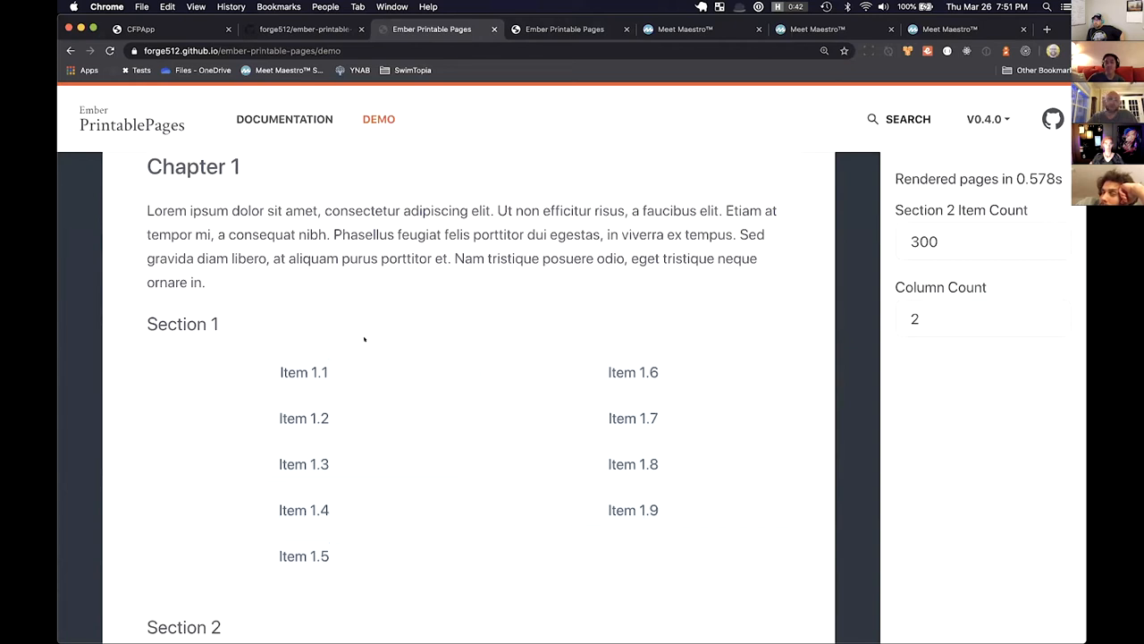
{"action": "mouse_move", "coordinate": [550, 90]}
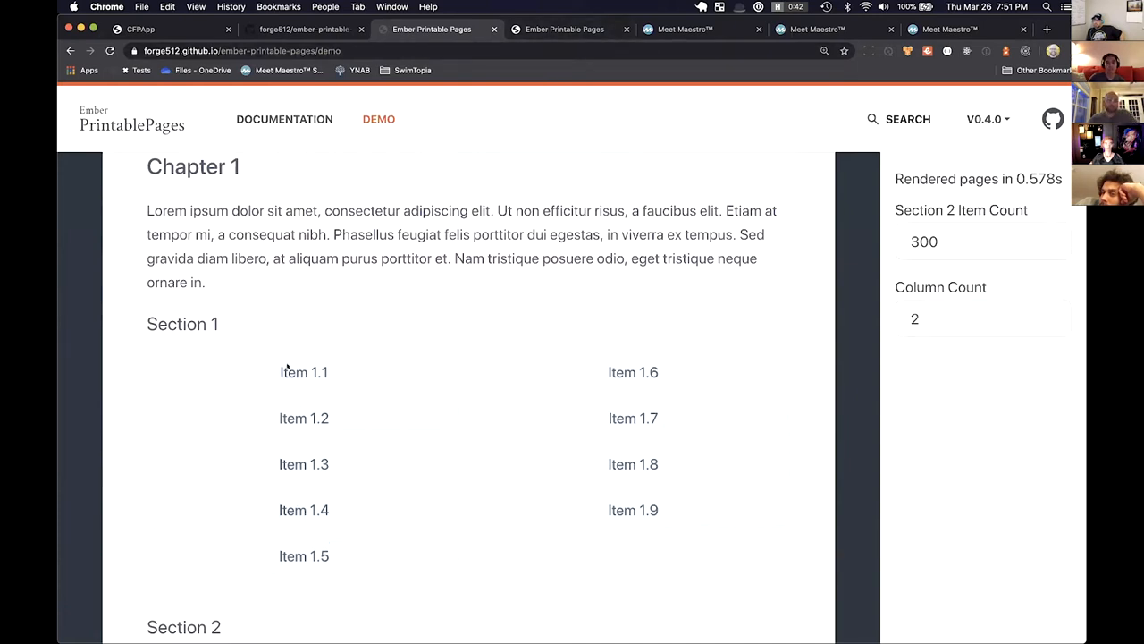
{"action": "mouse_move", "coordinate": [500, 133]}
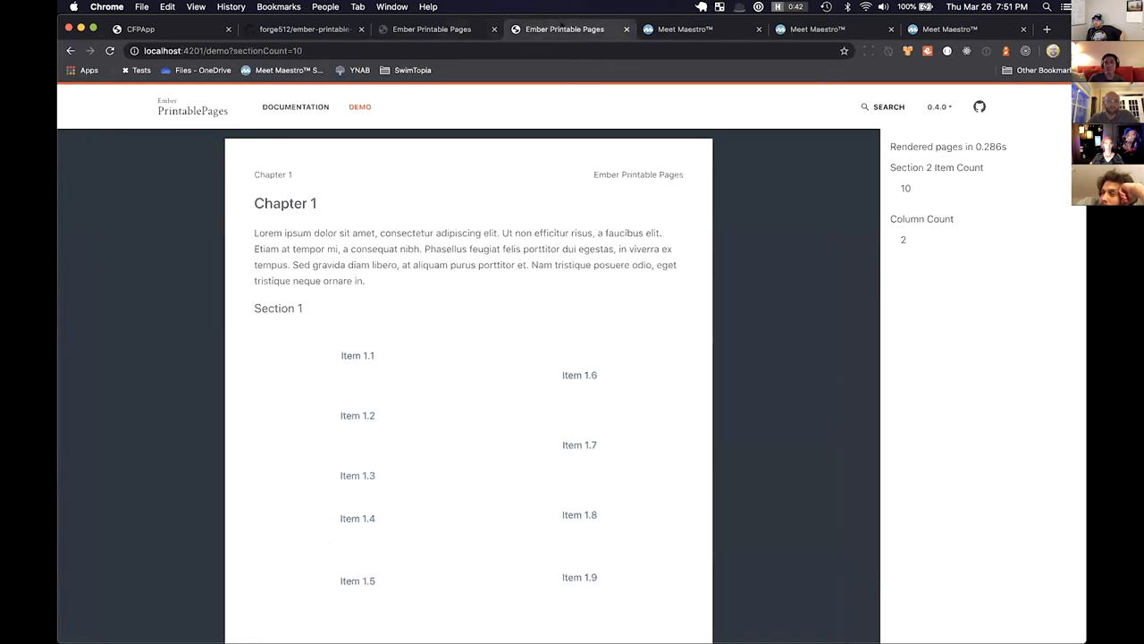
Zoom the demo page in twice and scroll through the reflowed pages
{"action": "left_click", "coordinate": [195, 6]}
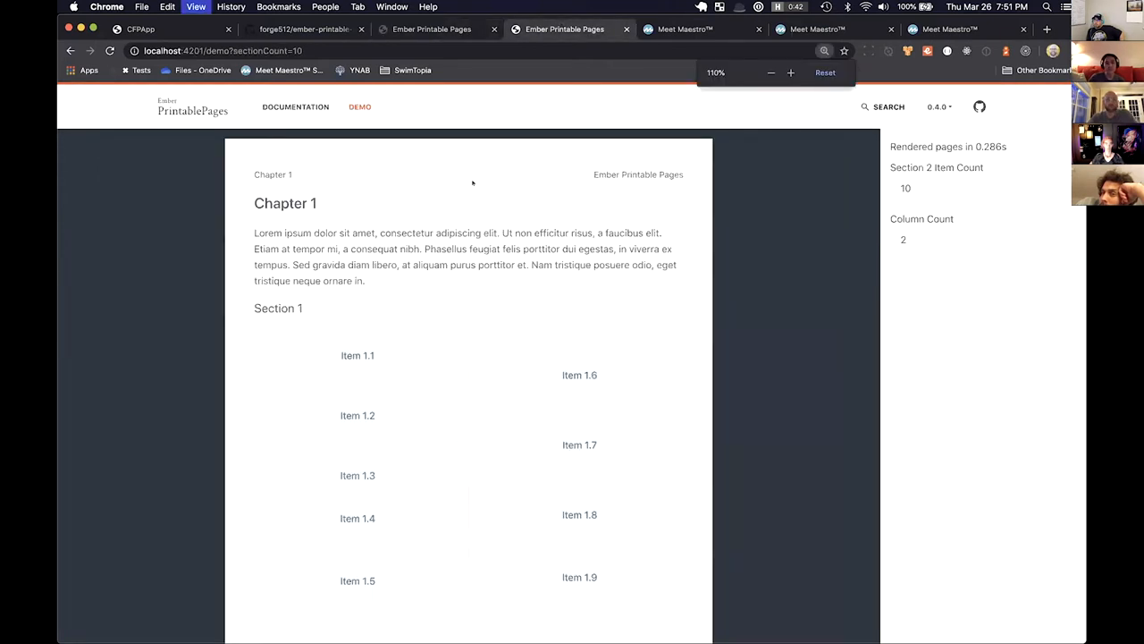
{"action": "left_click", "coordinate": [825, 72]}
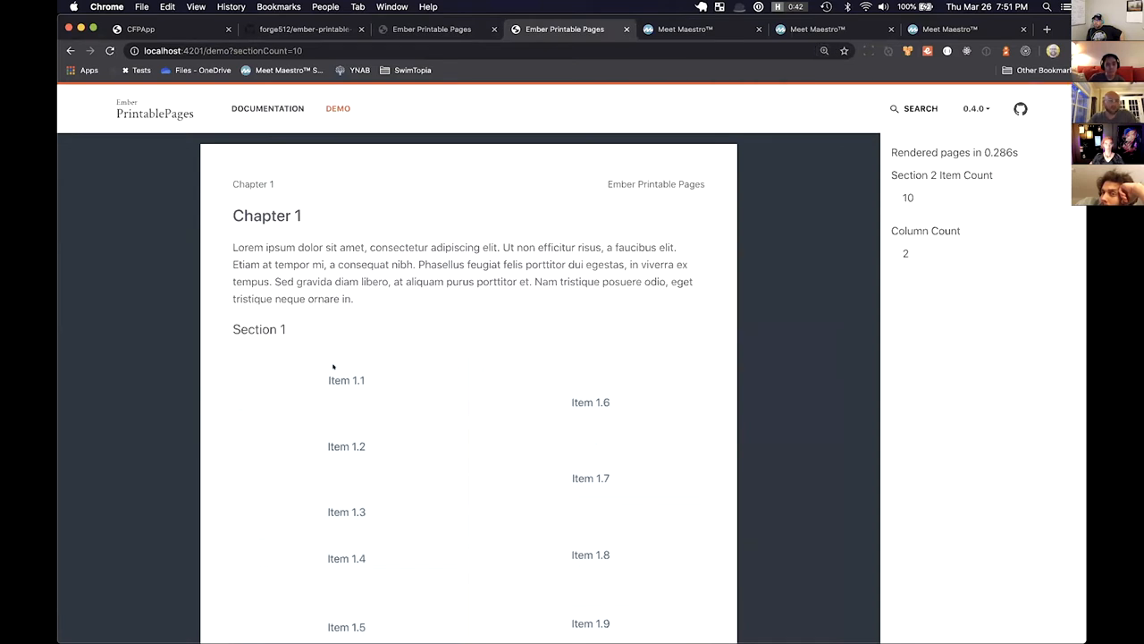
{"action": "scroll", "scroll_direction": "down", "scroll_amount": 3}
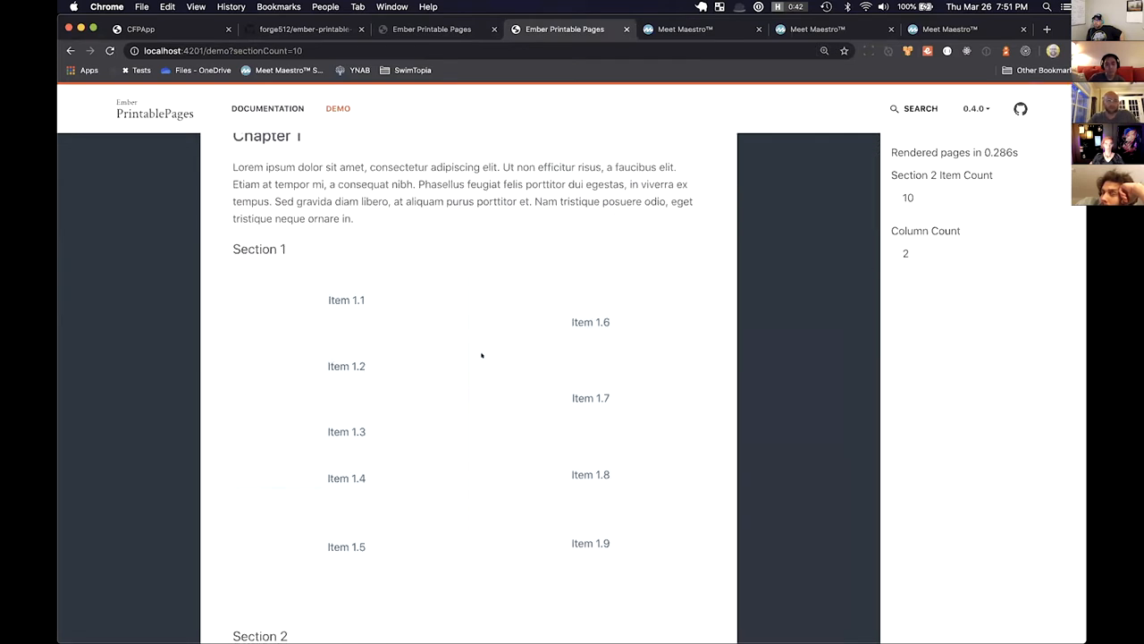
{"action": "scroll", "scroll_direction": "down", "scroll_amount": 3}
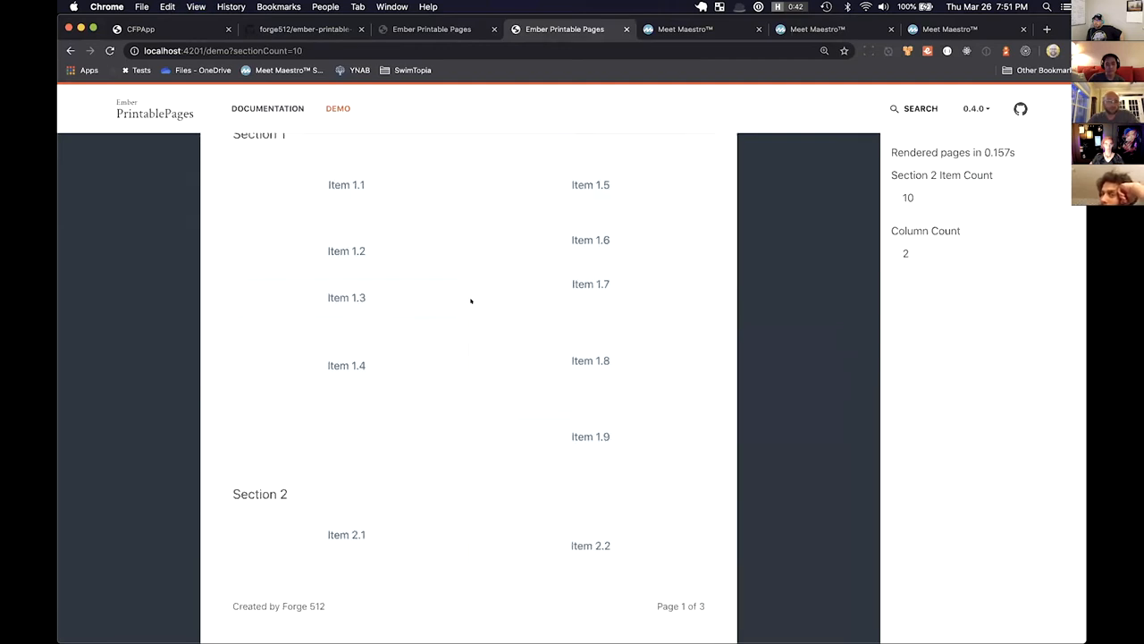
{"action": "scroll", "scroll_direction": "down", "scroll_amount": 3}
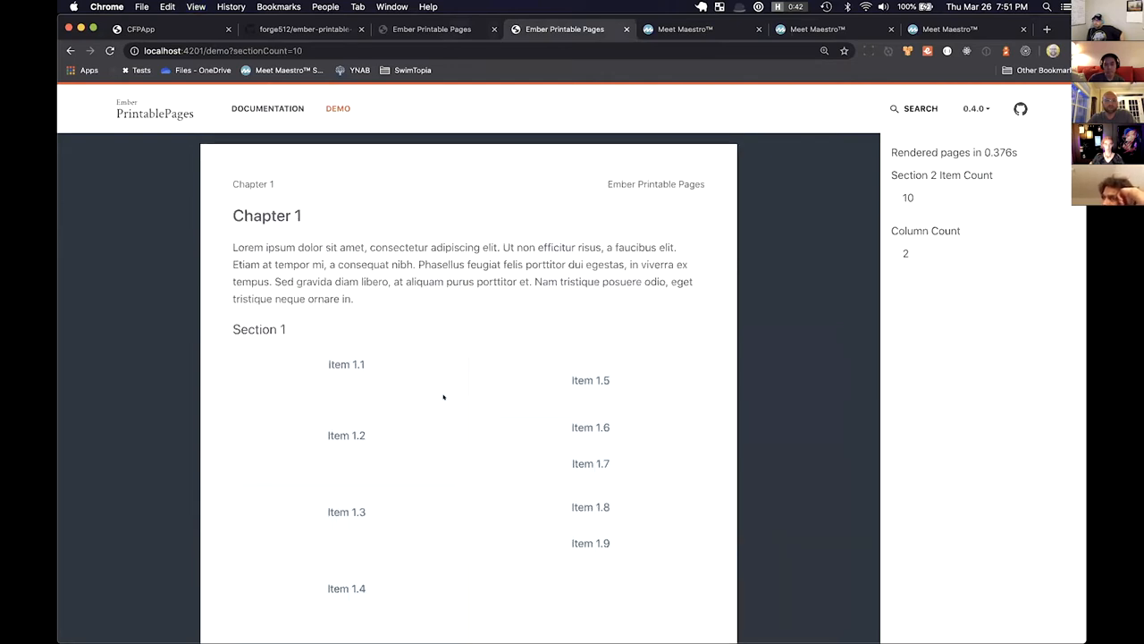
Scroll the re-rendered three-page demo, then switch to the Meet Maestro Reports list
{"action": "scroll", "scroll_direction": "down", "scroll_amount": 3}
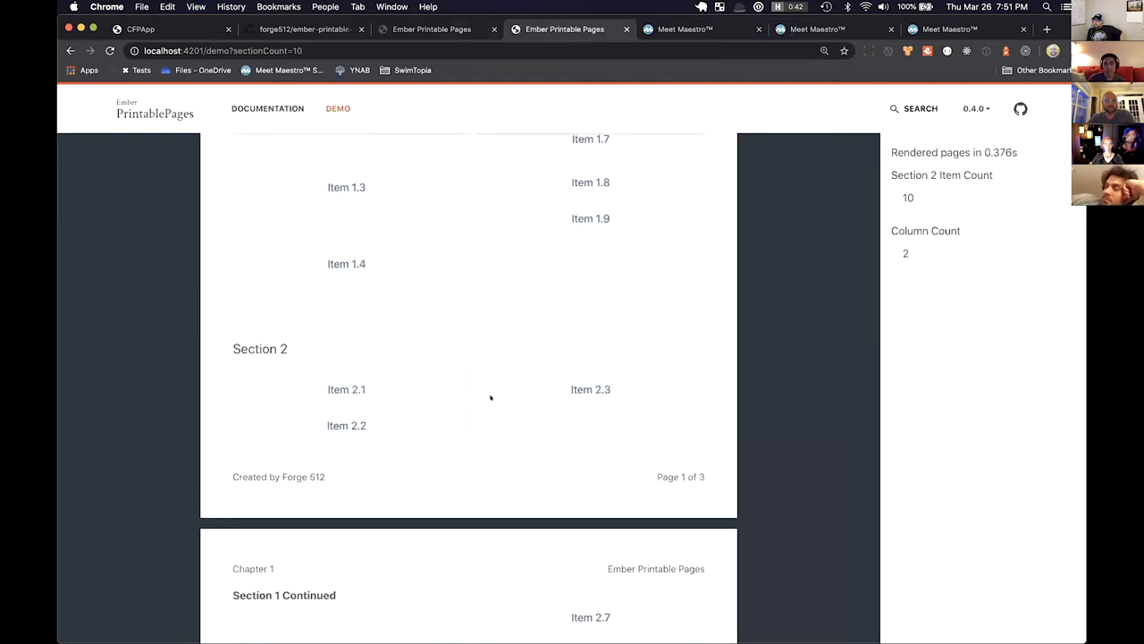
{"action": "scroll", "scroll_direction": "up", "scroll_amount": 3}
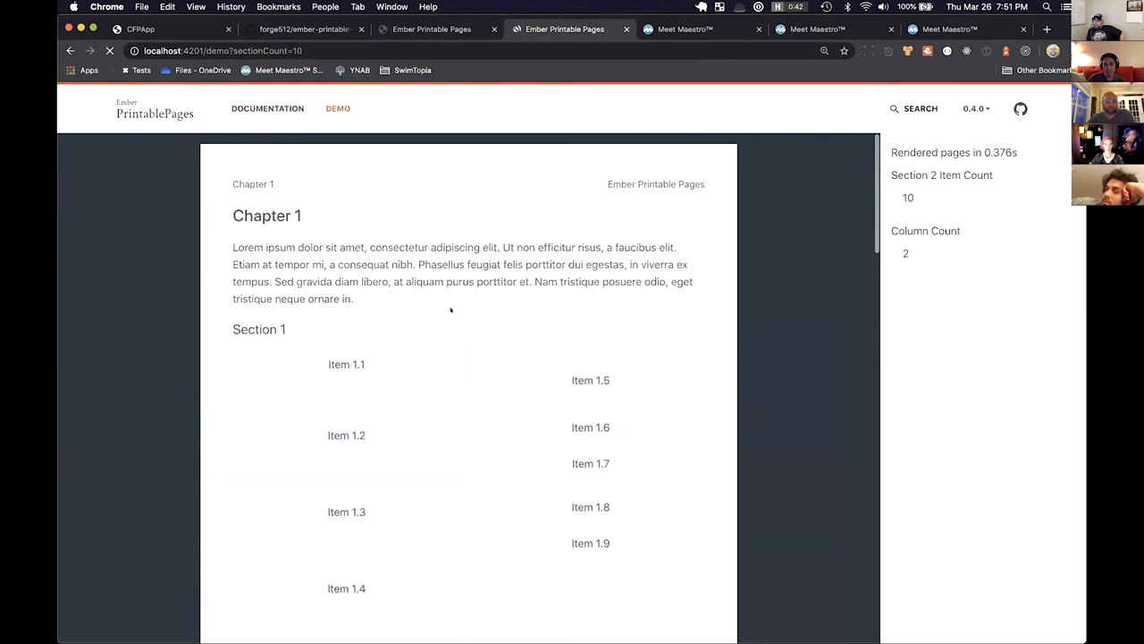
{"action": "scroll", "scroll_direction": "down", "scroll_amount": 3}
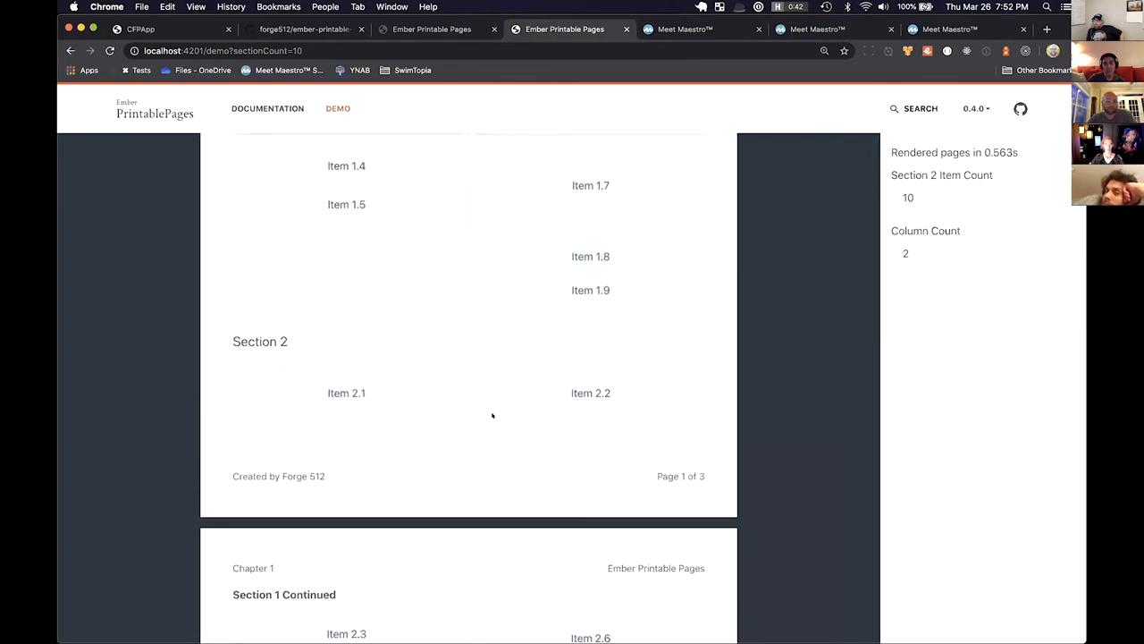
{"action": "scroll", "scroll_direction": "down", "scroll_amount": 3}
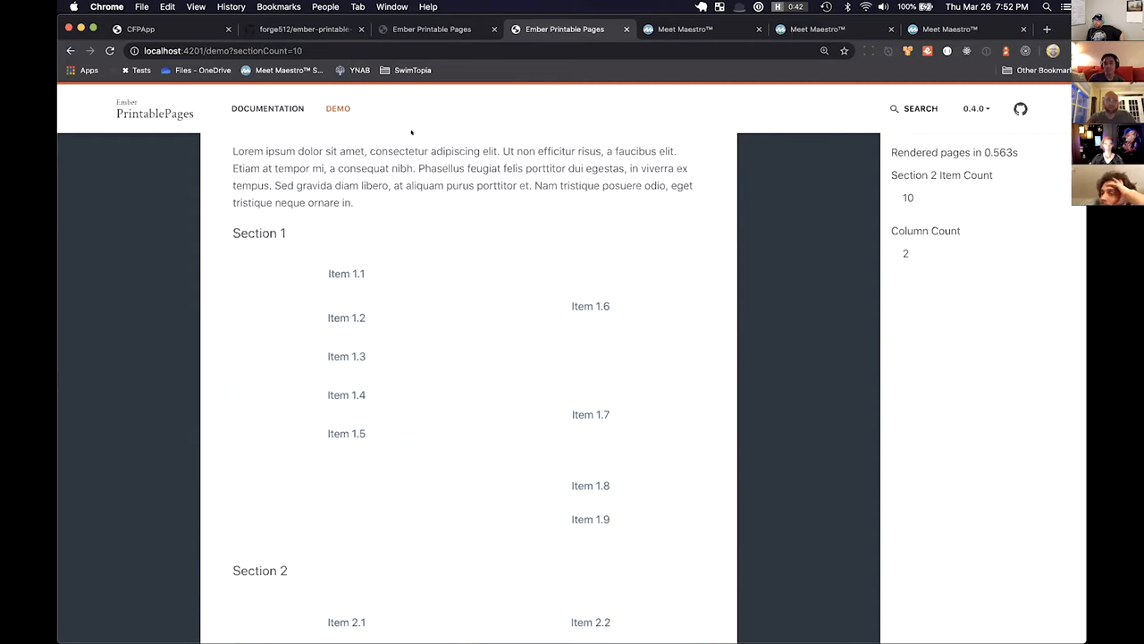
{"action": "left_click", "coordinate": [686, 28]}
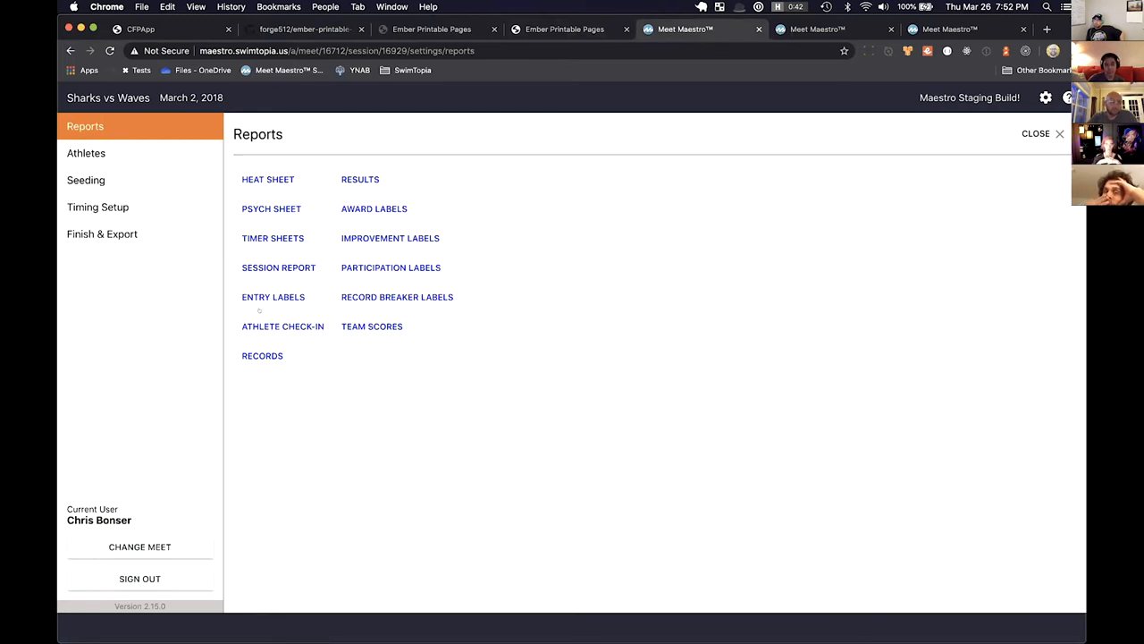
{"action": "mouse_move", "coordinate": [390, 238]}
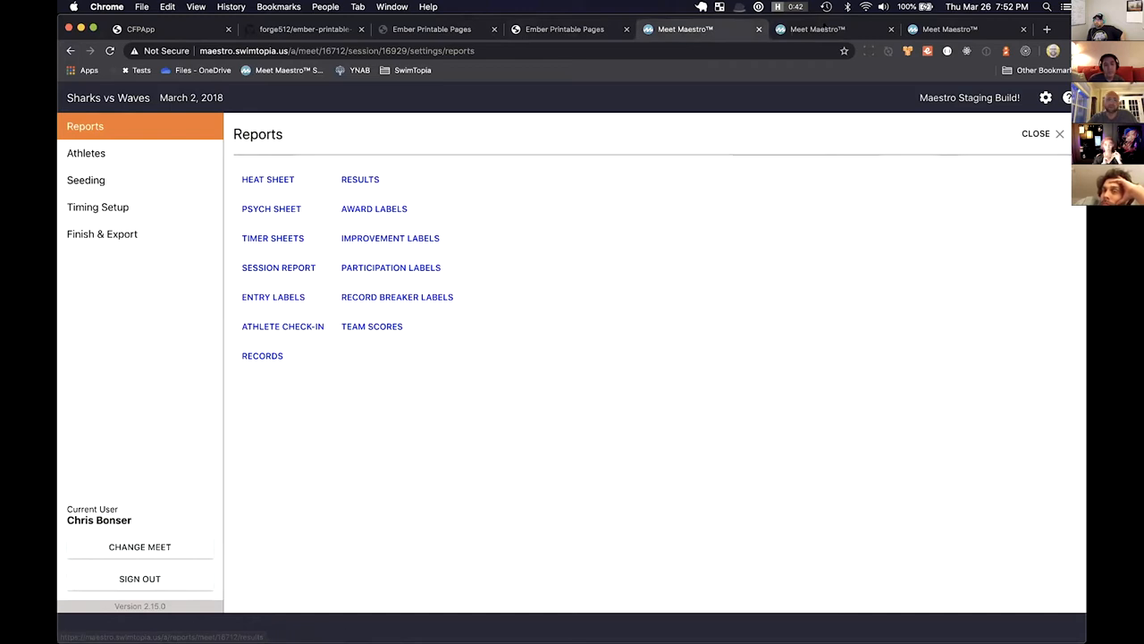
Open the Sharks vs Waves Heat Sheet preview and scroll through its first pages
{"action": "left_click", "coordinate": [267, 179]}
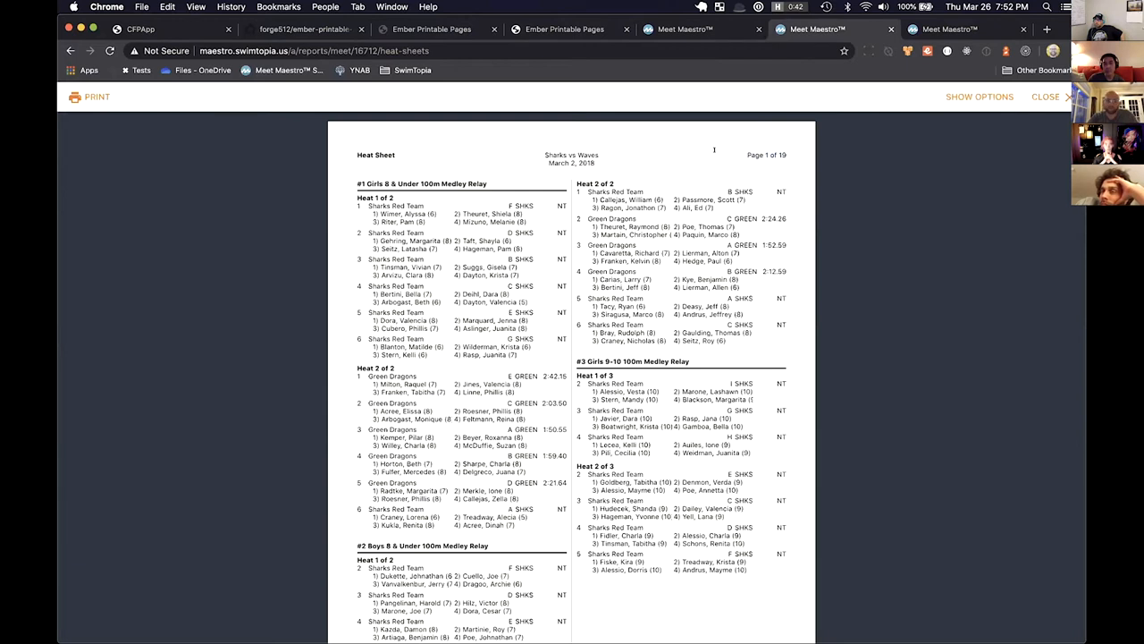
{"action": "scroll", "scroll_direction": "down", "scroll_amount": 3}
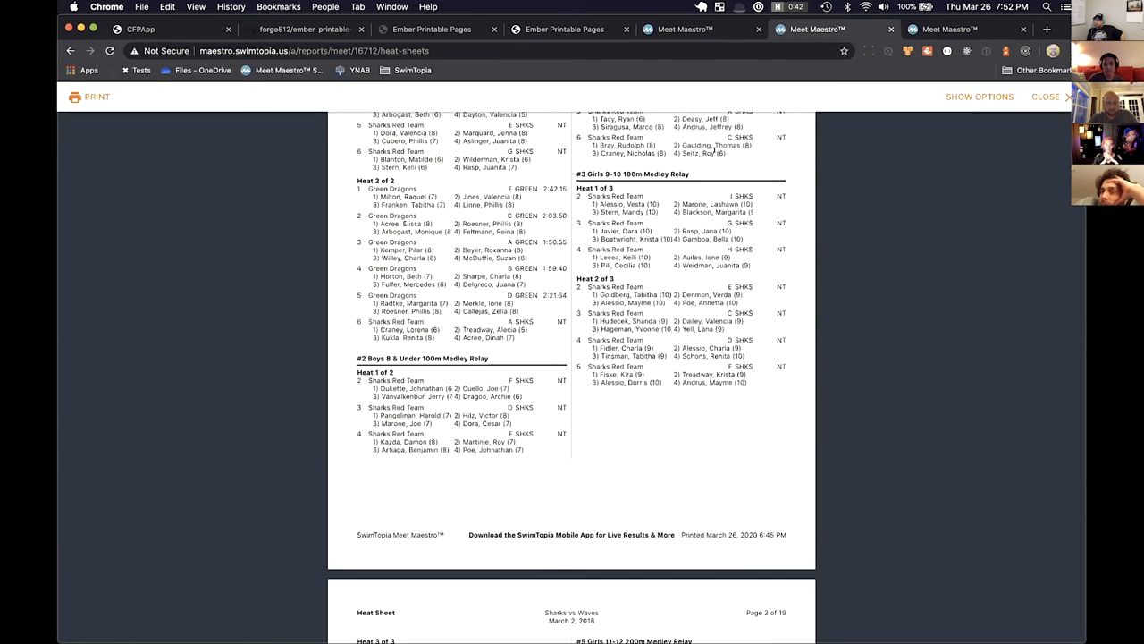
{"action": "scroll", "scroll_direction": "up", "scroll_amount": 3}
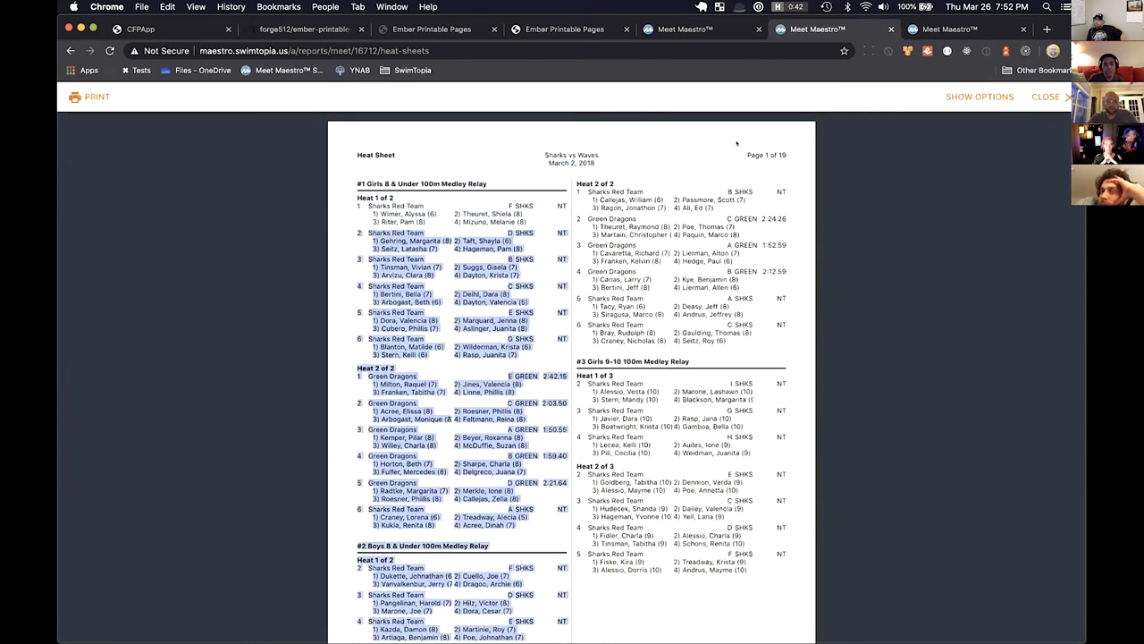
{"action": "scroll", "scroll_direction": "down", "scroll_amount": 3}
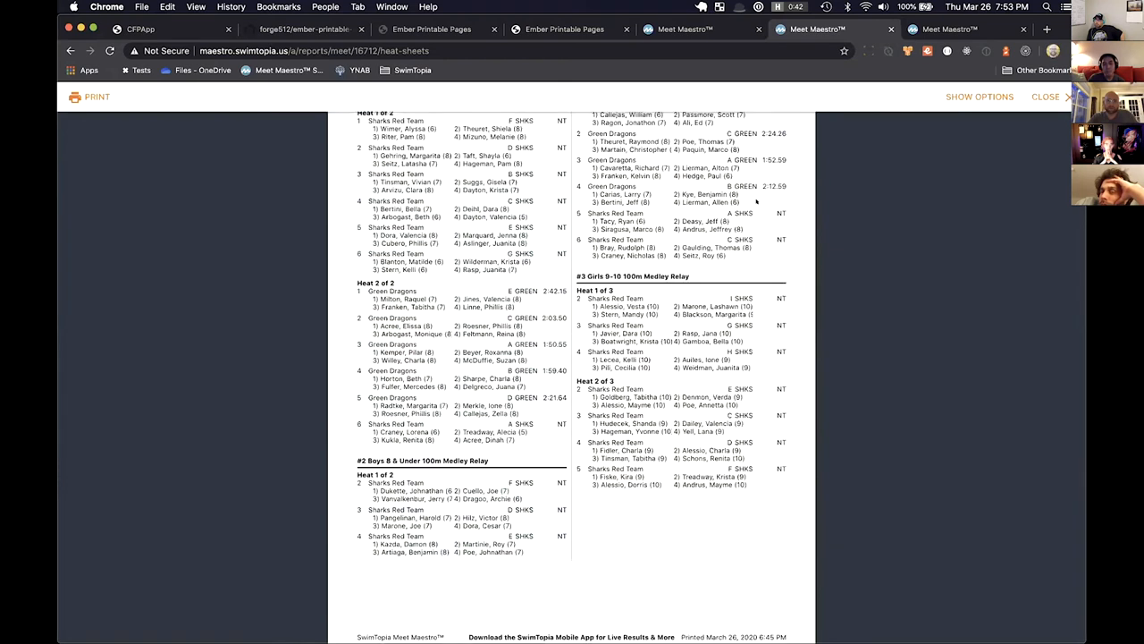
{"action": "scroll", "scroll_direction": "down", "scroll_amount": 3}
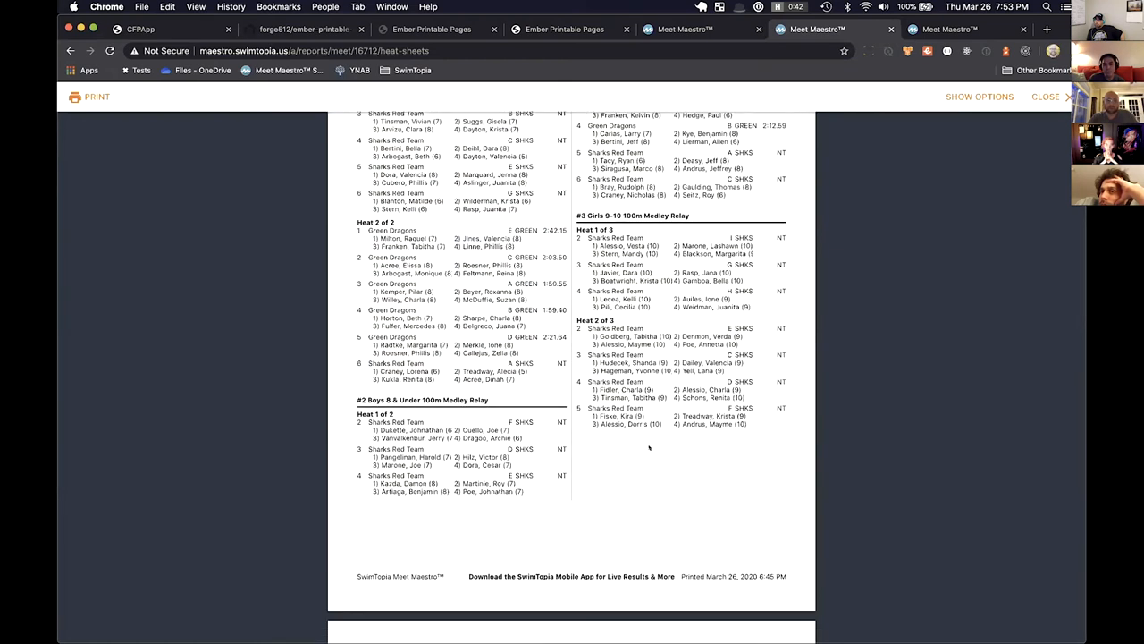
{"action": "scroll", "scroll_direction": "down", "scroll_amount": 3}
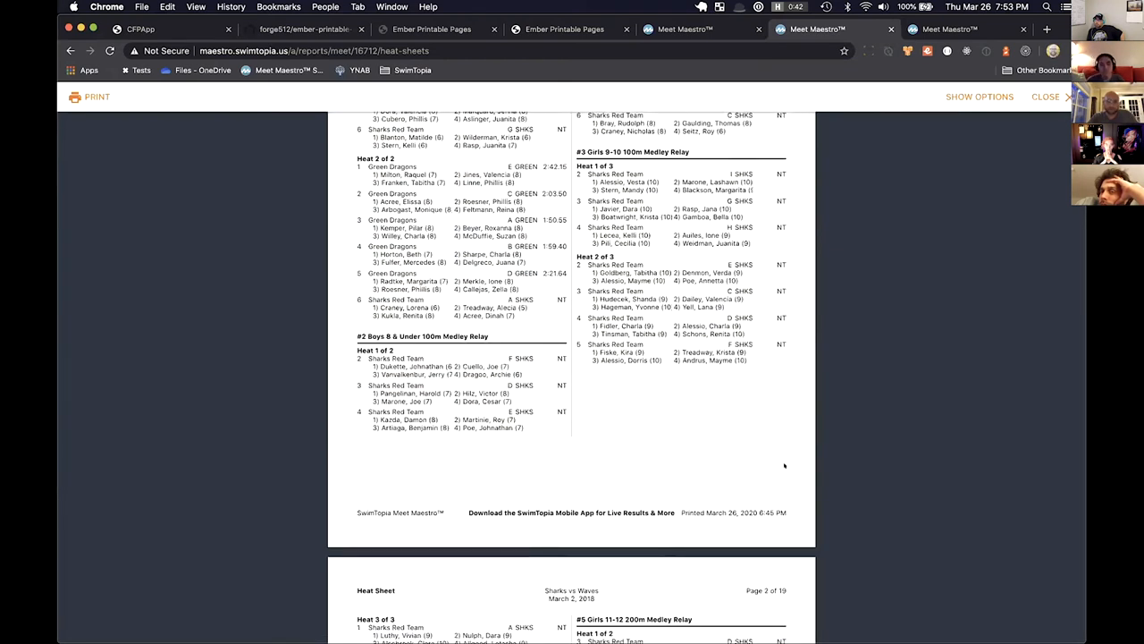
{"action": "mouse_move", "coordinate": [766, 477]}
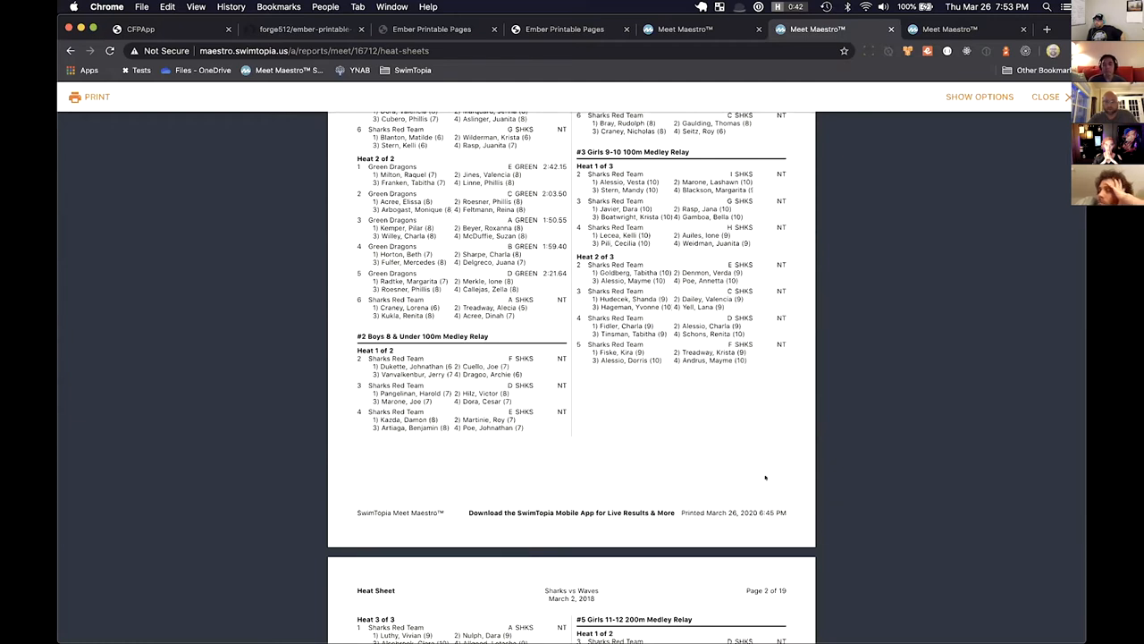
Scroll further, selecting the swimmer rows of Heat 5 of 11
{"action": "scroll", "scroll_direction": "down", "scroll_amount": 3}
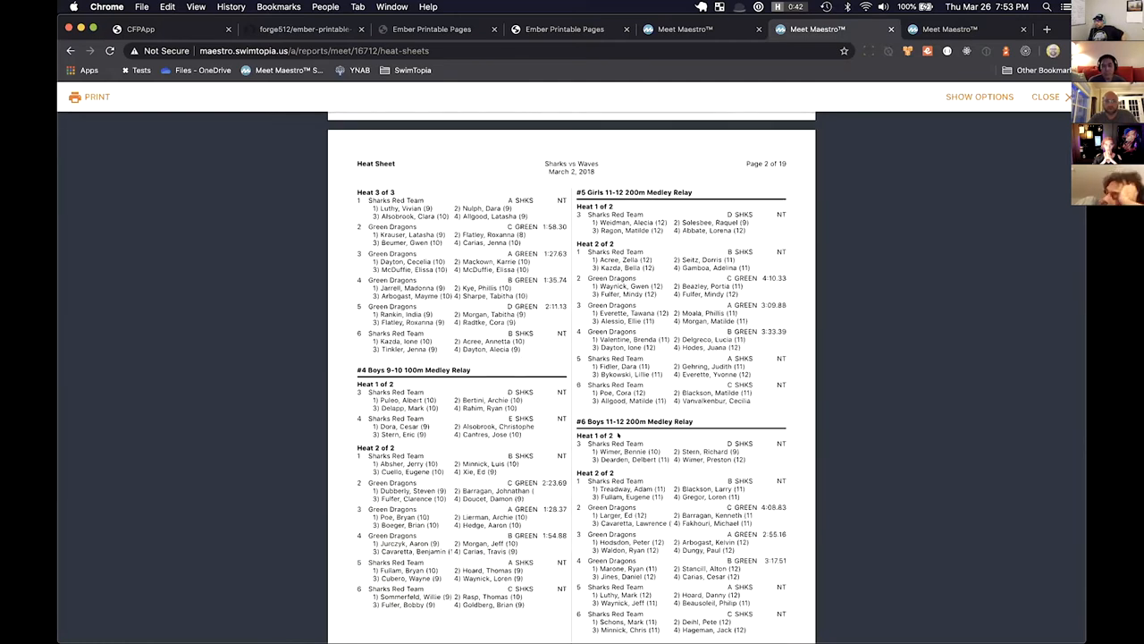
{"action": "scroll", "scroll_direction": "down", "scroll_amount": 3}
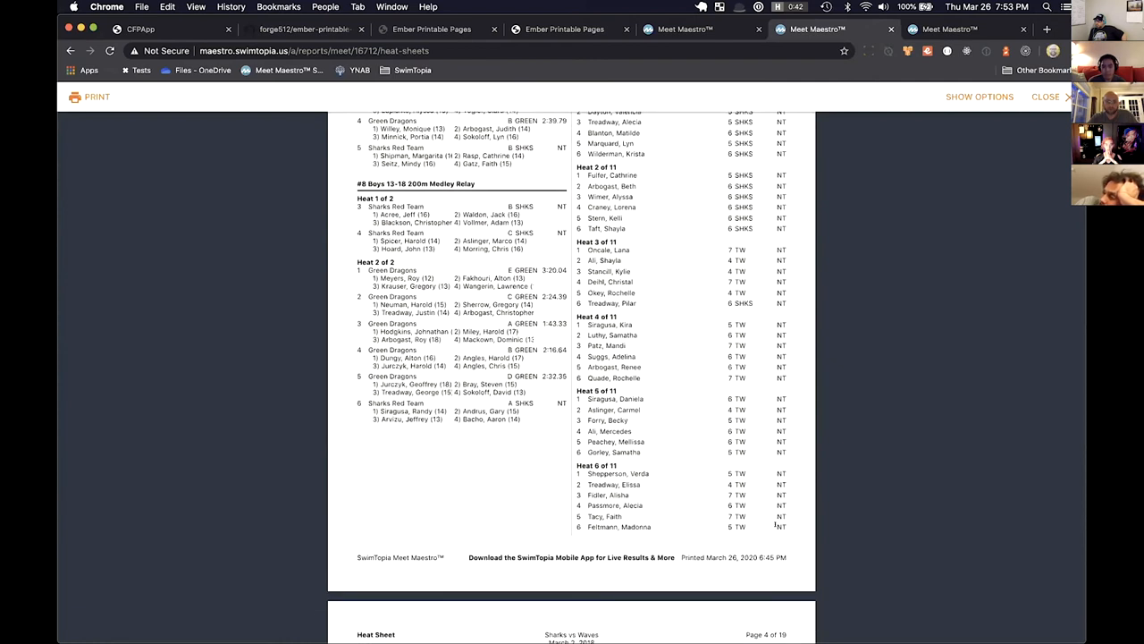
{"action": "left_click_drag", "start_coordinate": [590, 398], "coordinate": [626, 451]}
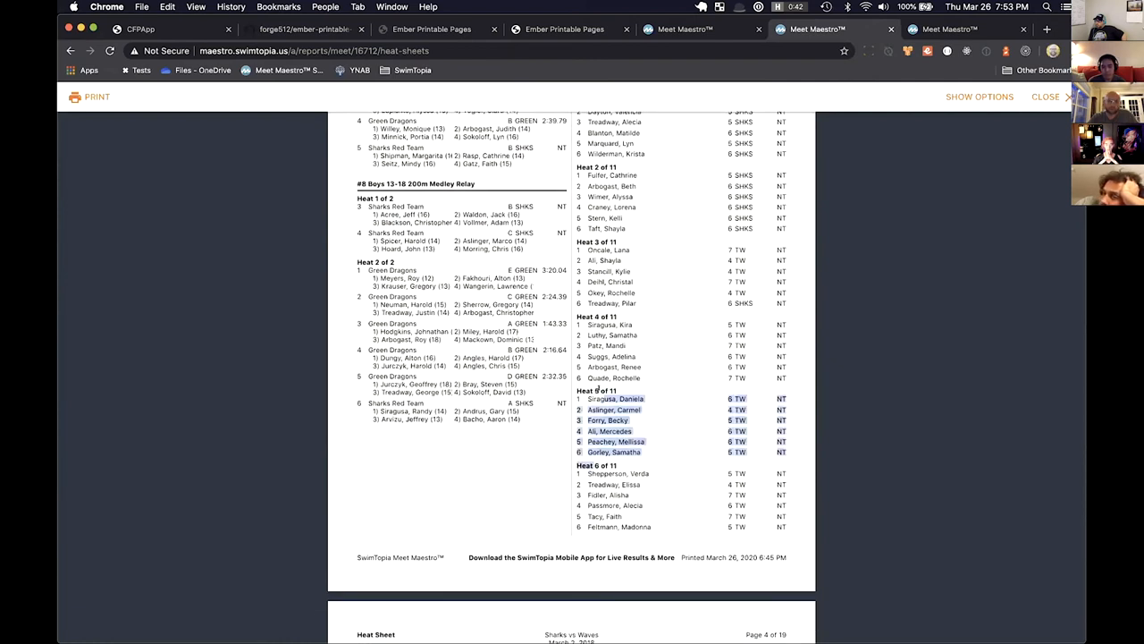
{"action": "scroll", "scroll_direction": "down", "scroll_amount": 3}
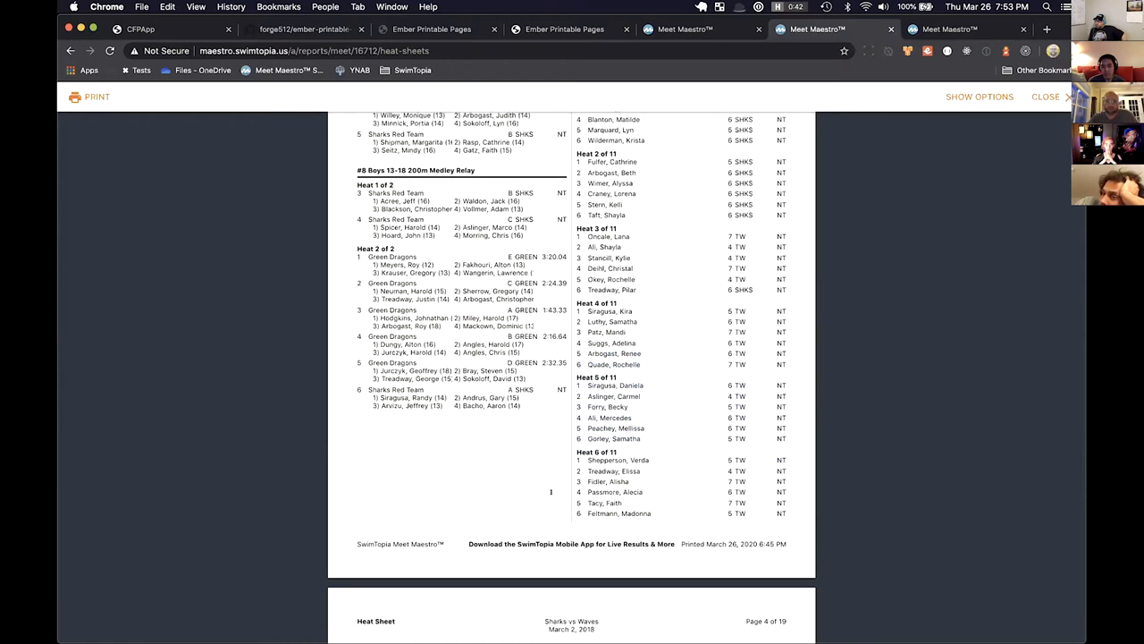
{"action": "scroll", "scroll_direction": "down", "scroll_amount": 3}
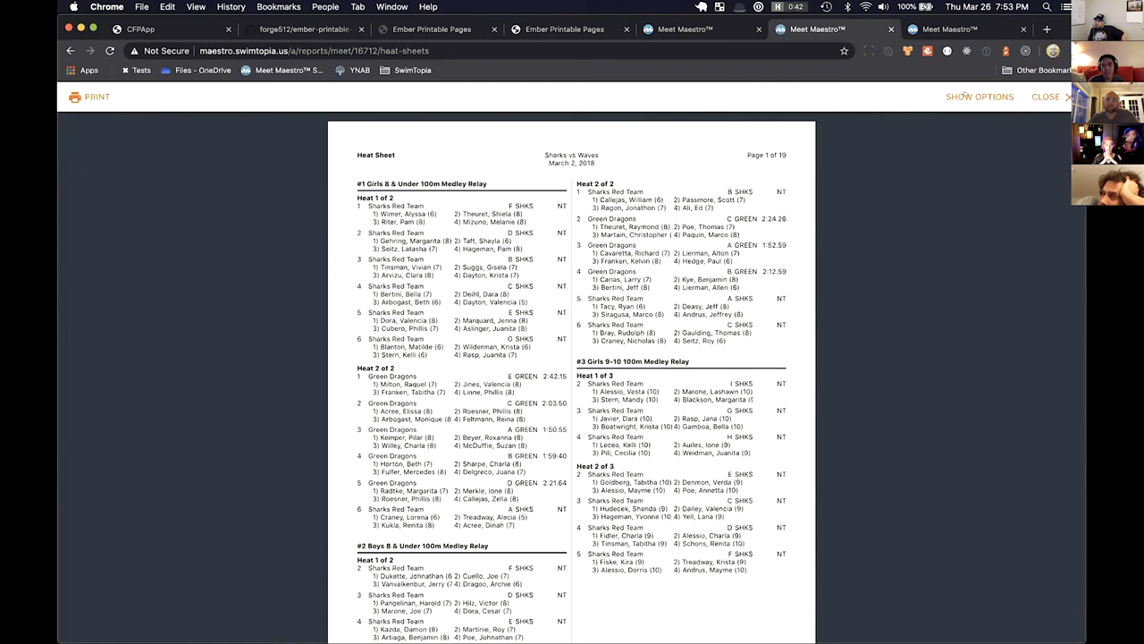
Try a heat sheet column count and toggle Hide Entry Times and Show Est. Start Times
{"action": "left_click", "coordinate": [979, 97]}
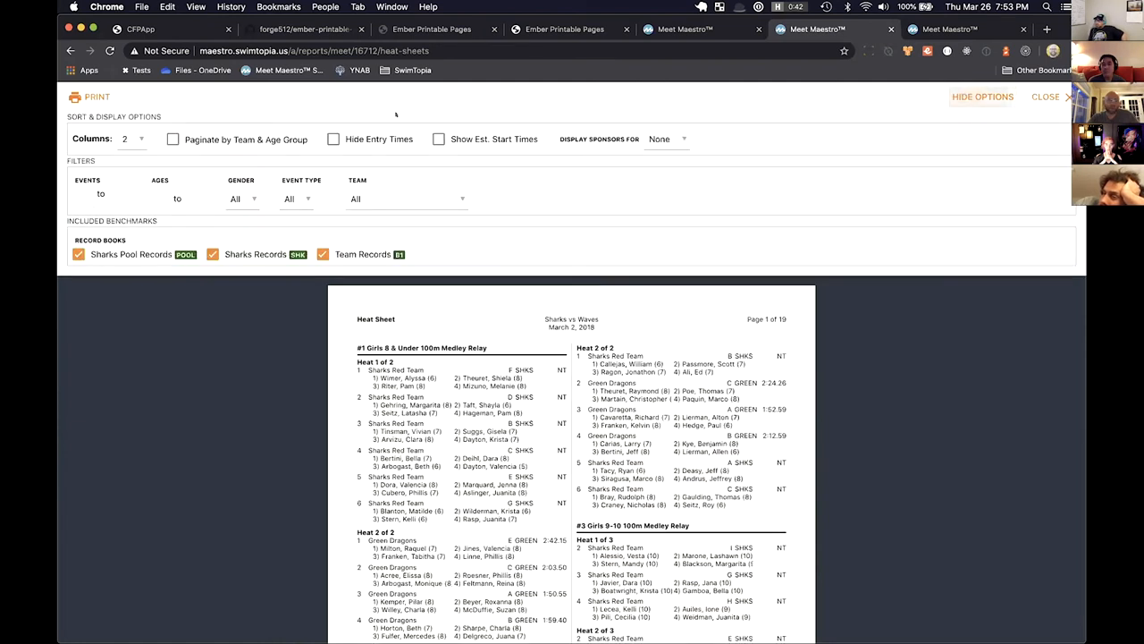
{"action": "left_click", "coordinate": [130, 139]}
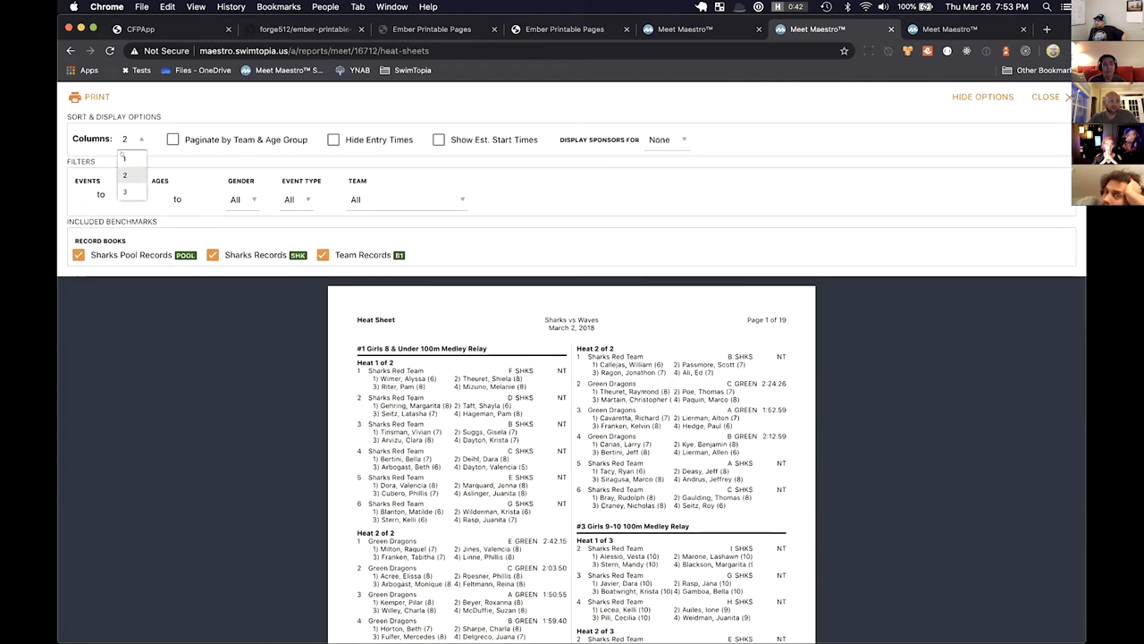
{"action": "left_click", "coordinate": [124, 158]}
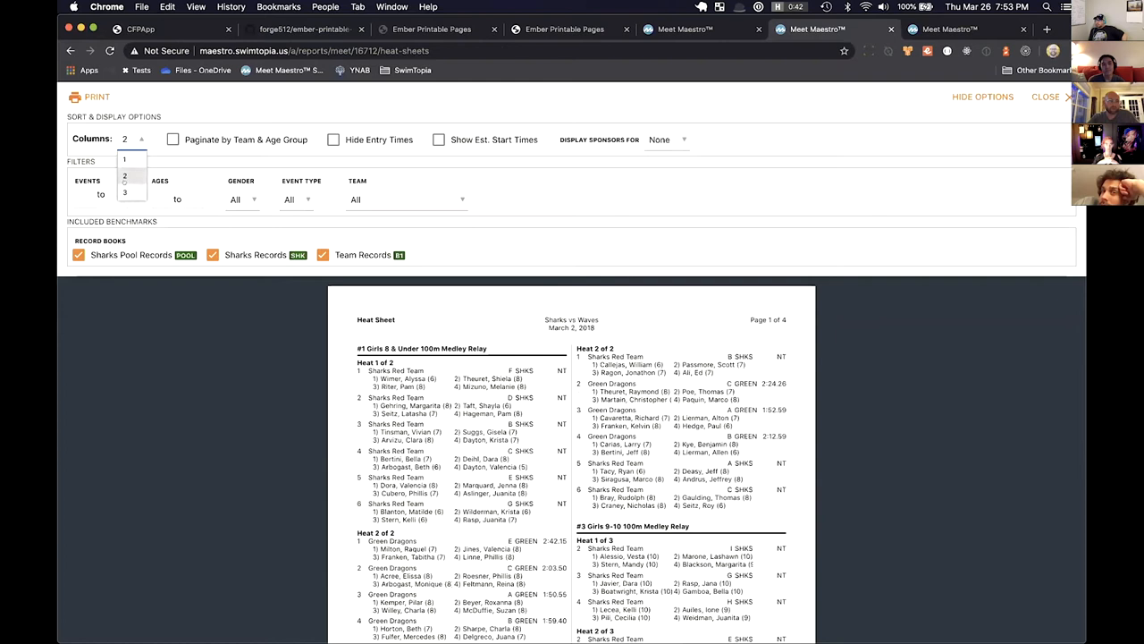
{"action": "left_click", "coordinate": [124, 193]}
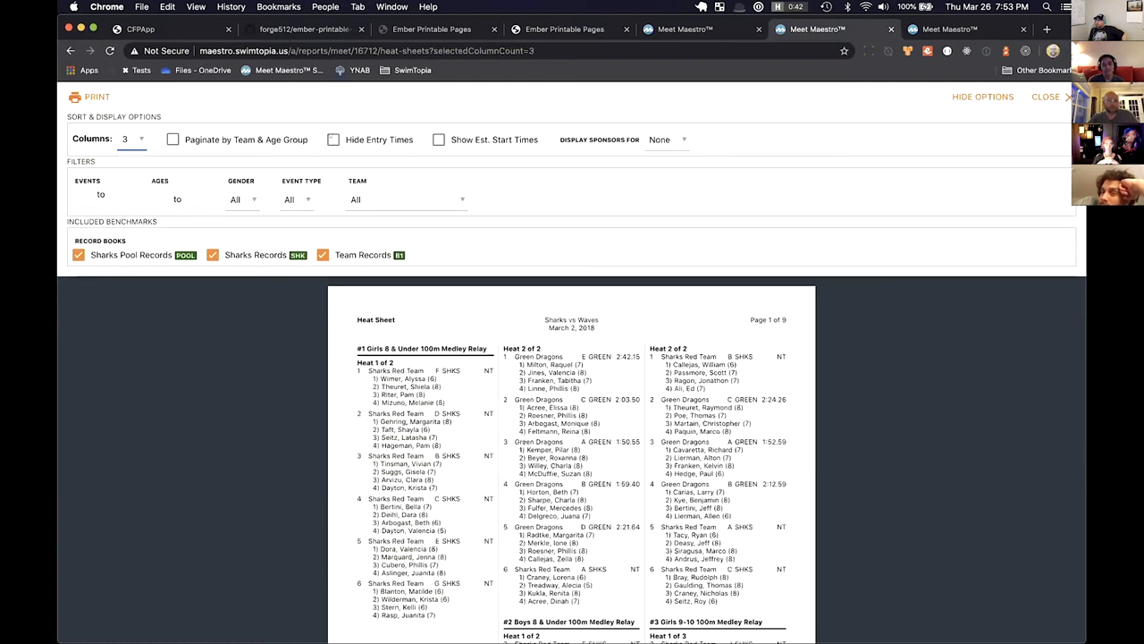
{"action": "left_click", "coordinate": [333, 140]}
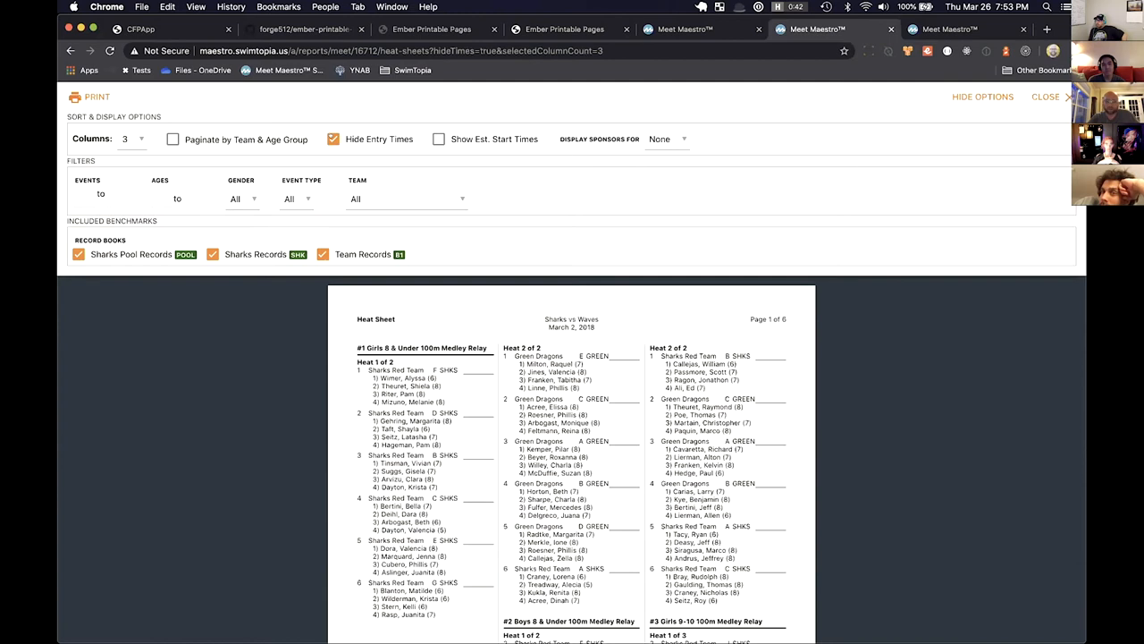
{"action": "left_click", "coordinate": [334, 139]}
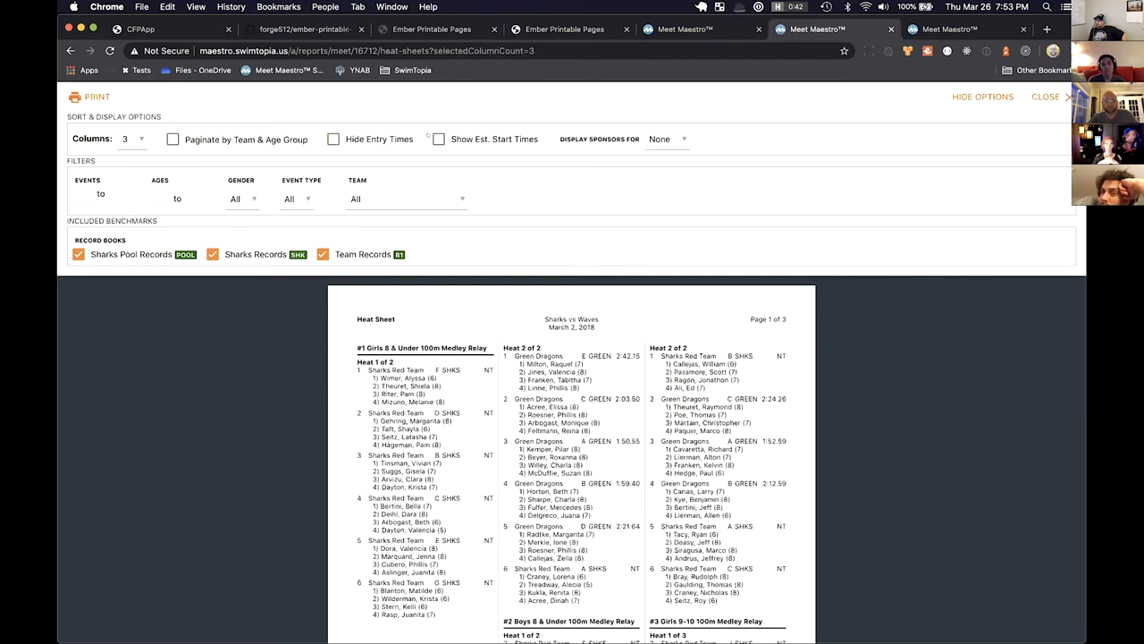
{"action": "left_click", "coordinate": [438, 139]}
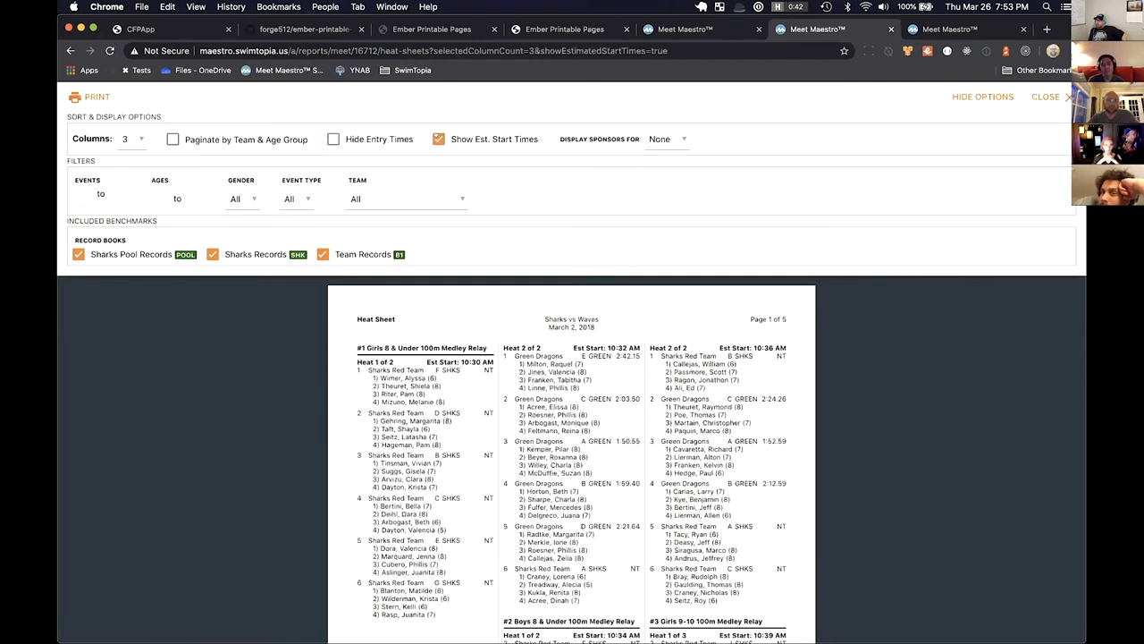
{"action": "left_click", "coordinate": [438, 138]}
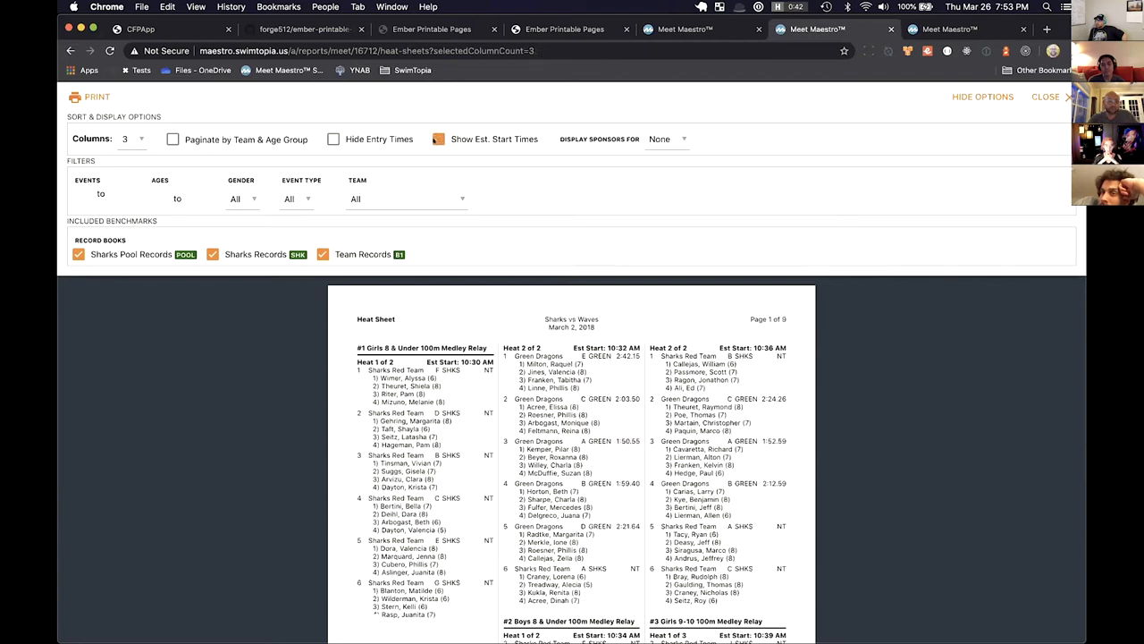
Filter the heat sheet to Sharks Red Team, then revert to all teams
{"action": "left_click", "coordinate": [407, 198]}
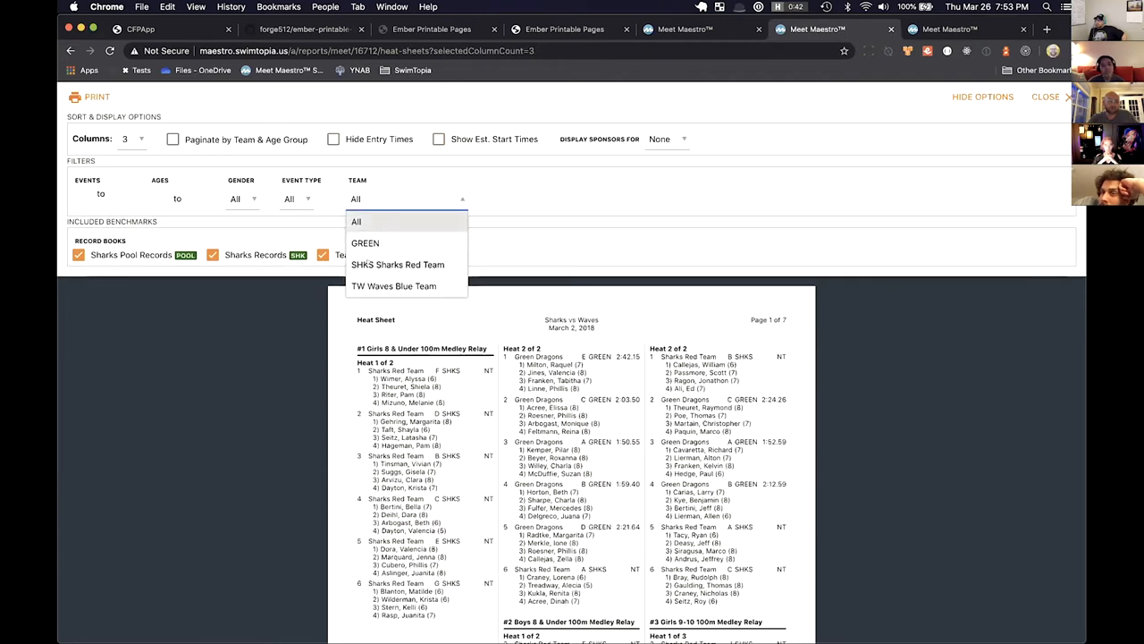
{"action": "left_click", "coordinate": [398, 264]}
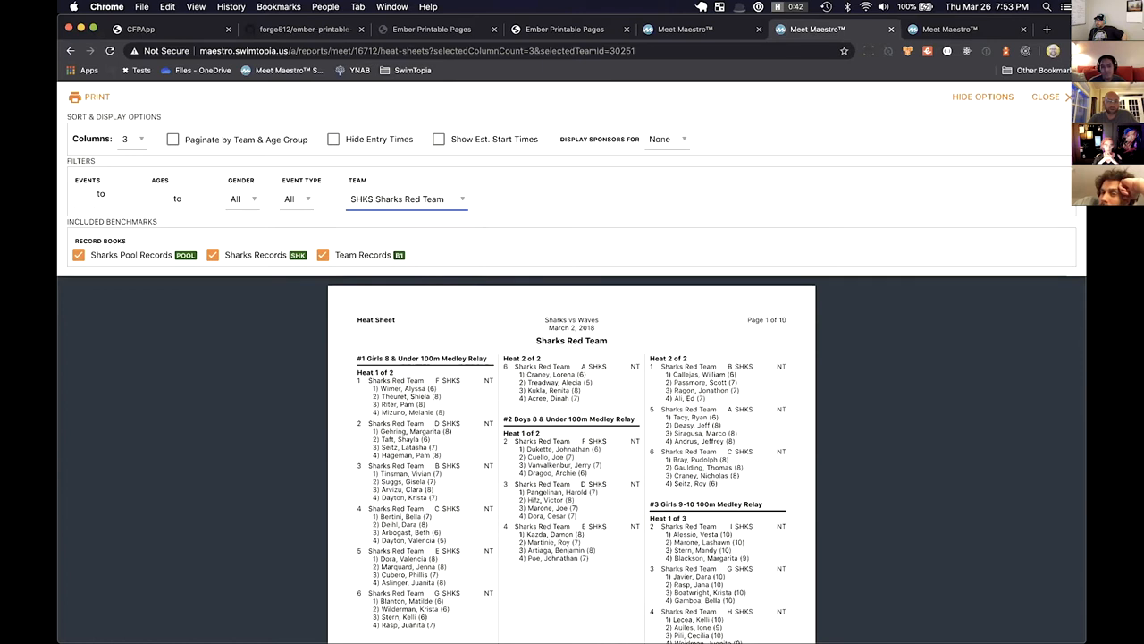
{"action": "left_click", "coordinate": [406, 199]}
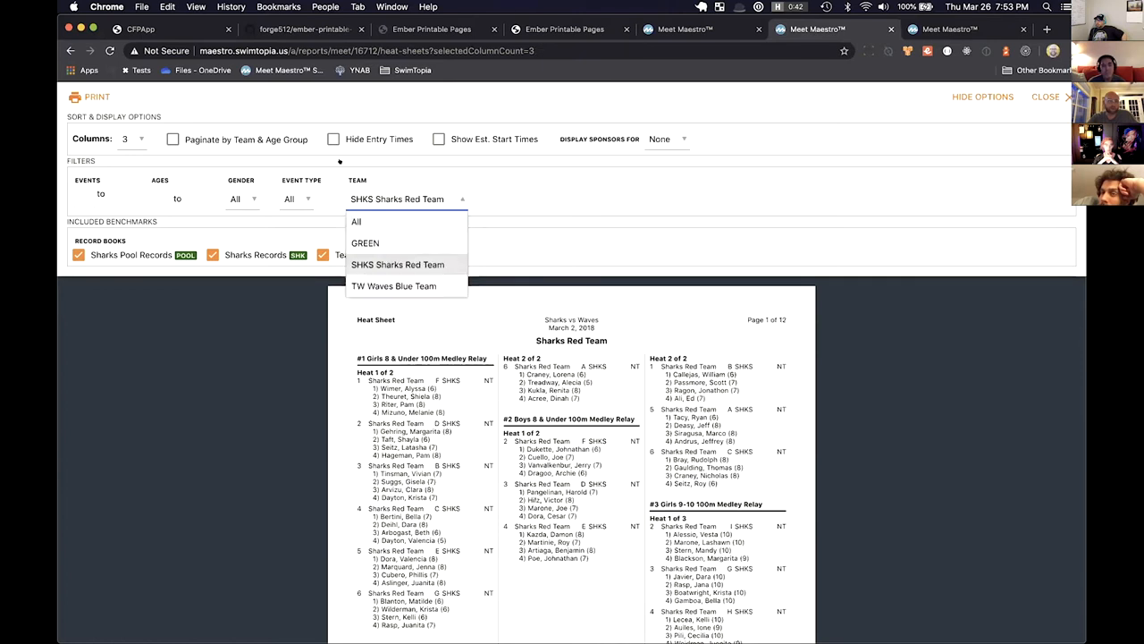
{"action": "left_click", "coordinate": [356, 221]}
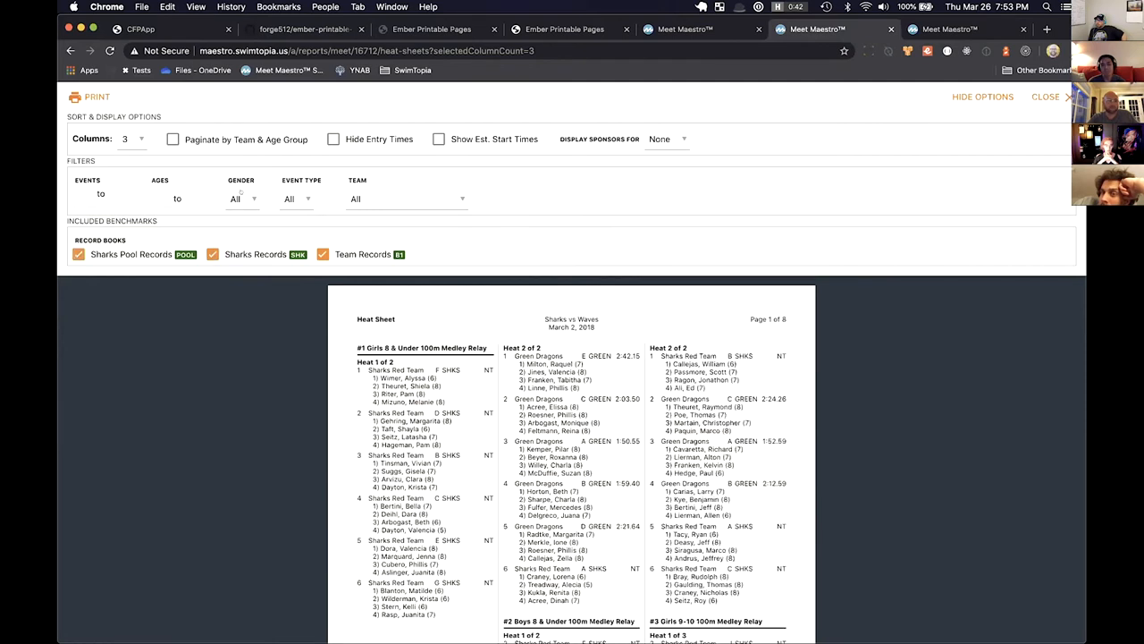
Set Event Type to Individual and bring up the print dialog
{"action": "left_click", "coordinate": [295, 199]}
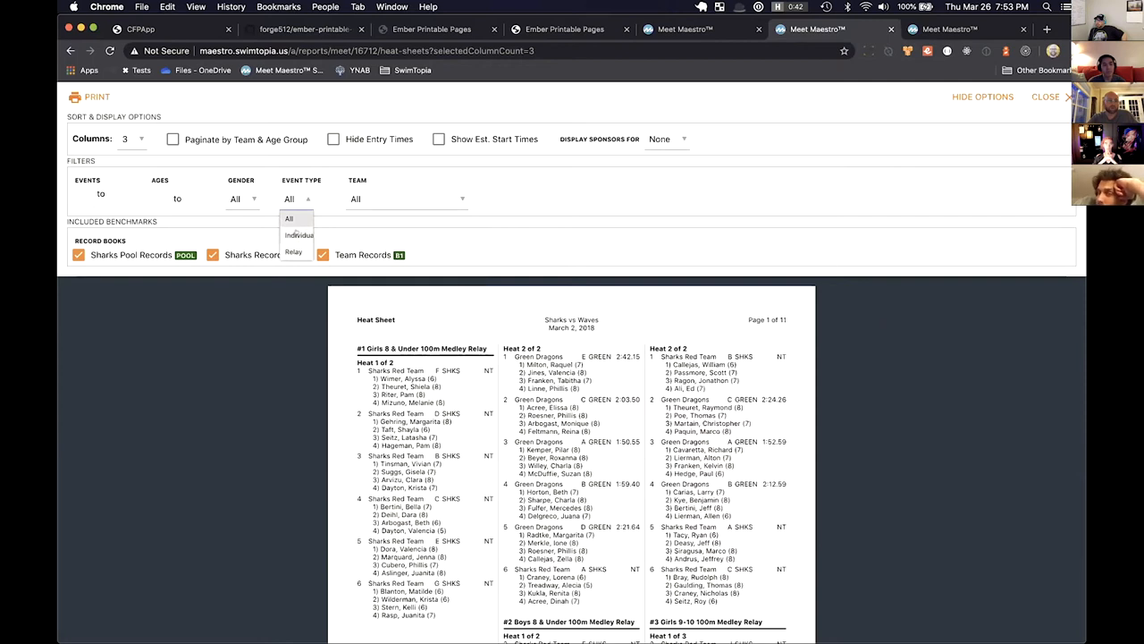
{"action": "left_click", "coordinate": [299, 235]}
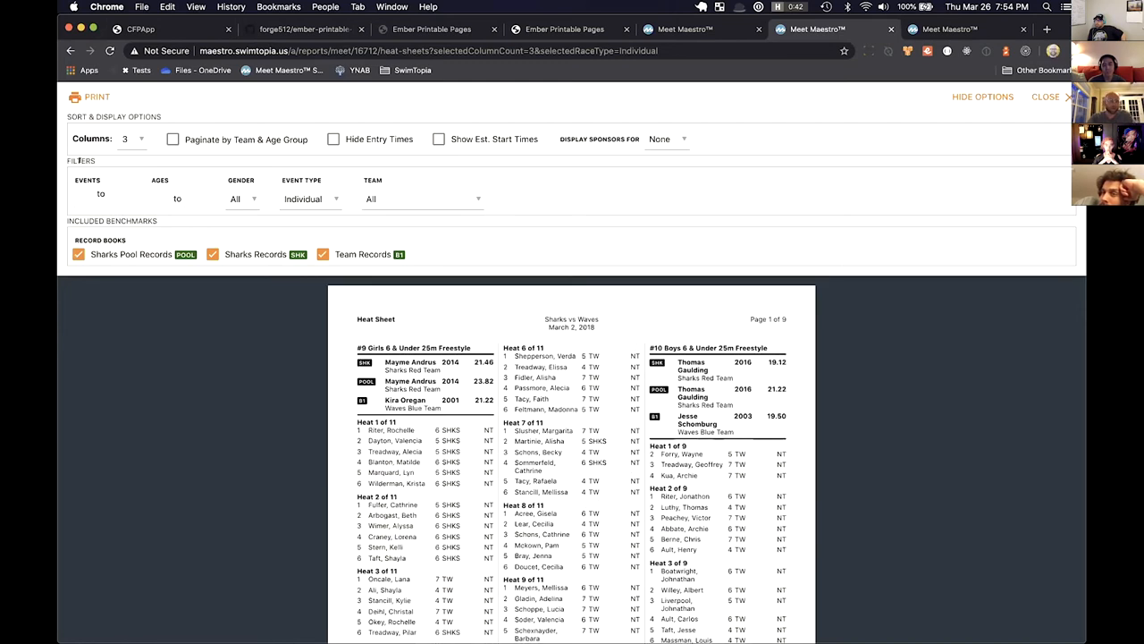
{"action": "left_click", "coordinate": [97, 97]}
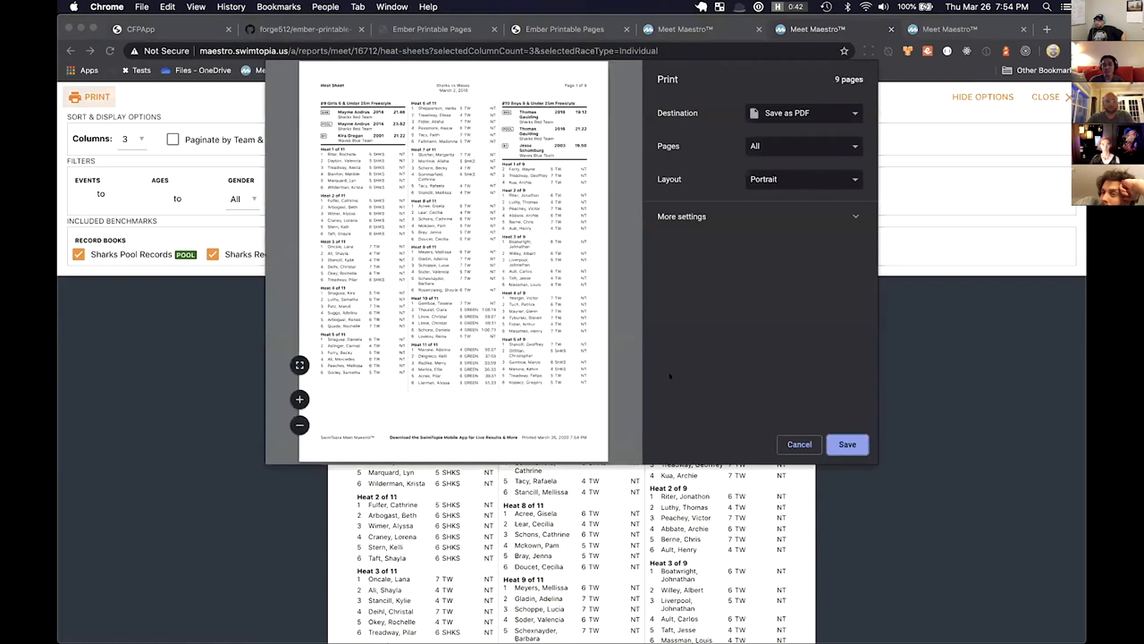
Scroll through the nine-page heat sheet print preview, then hide the report options panel
{"action": "scroll", "scroll_direction": "down", "scroll_amount": 3}
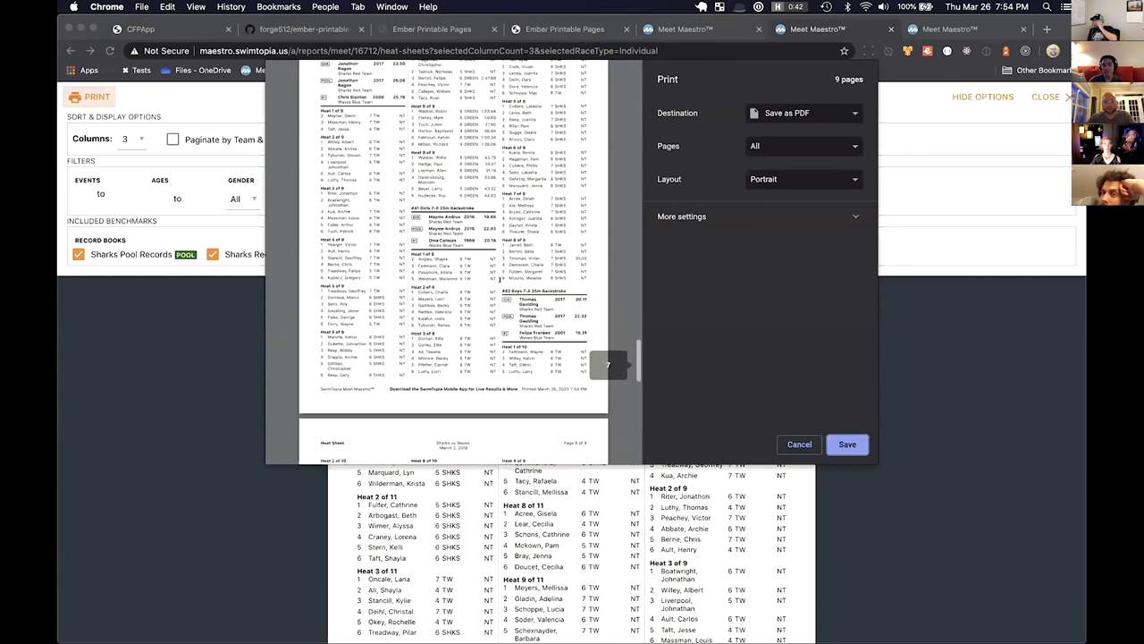
{"action": "scroll", "scroll_direction": "down", "scroll_amount": 3}
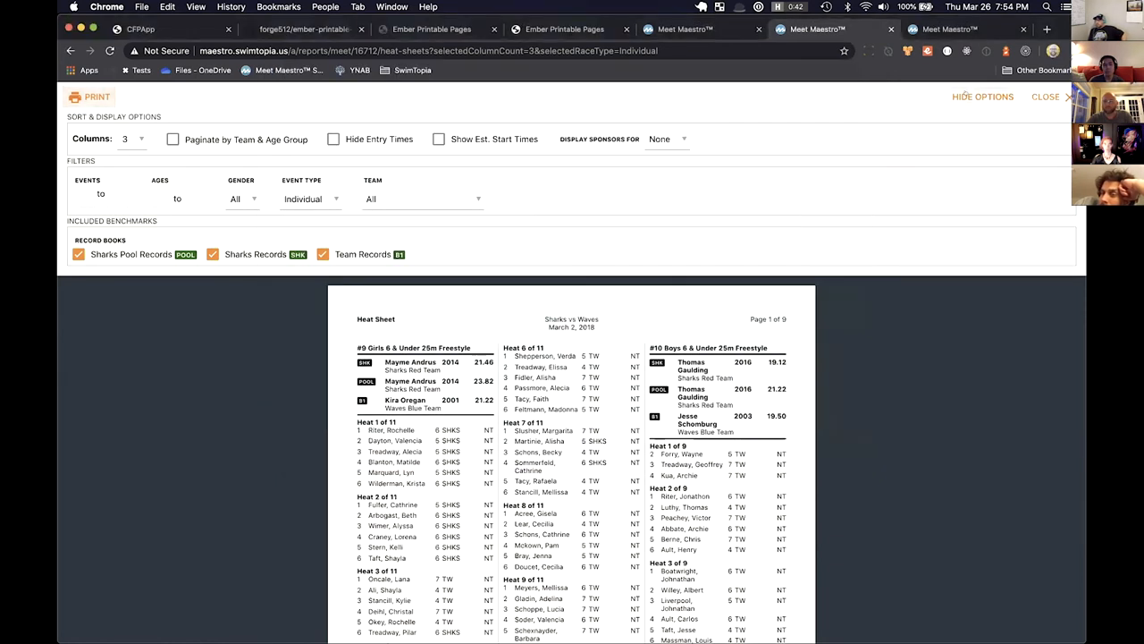
{"action": "left_click", "coordinate": [983, 97]}
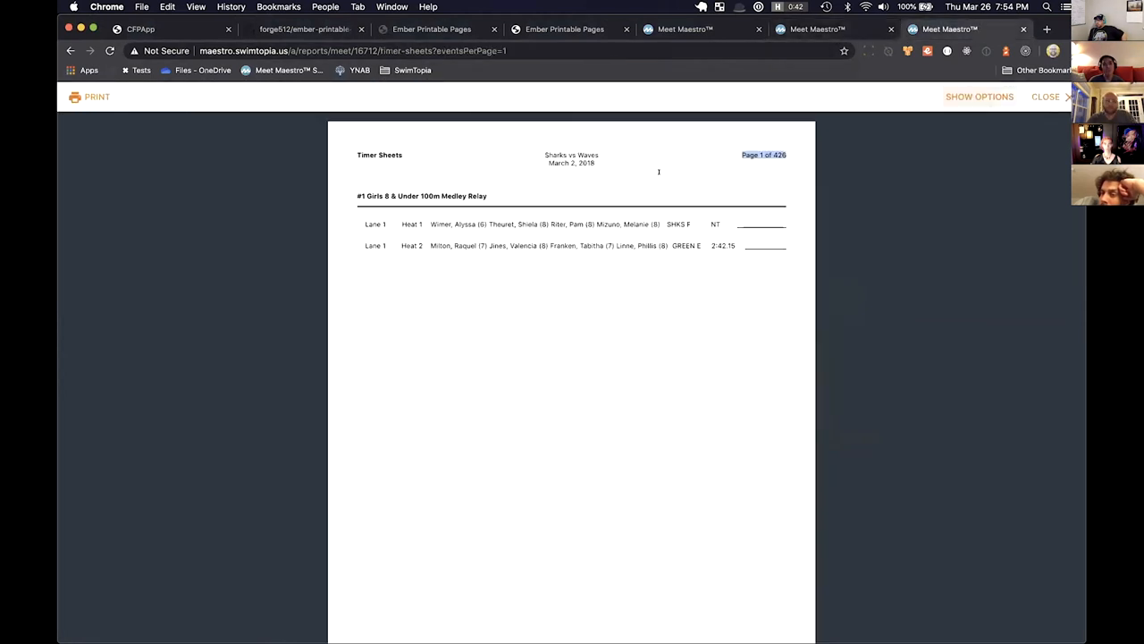
{"action": "mouse_move", "coordinate": [590, 210]}
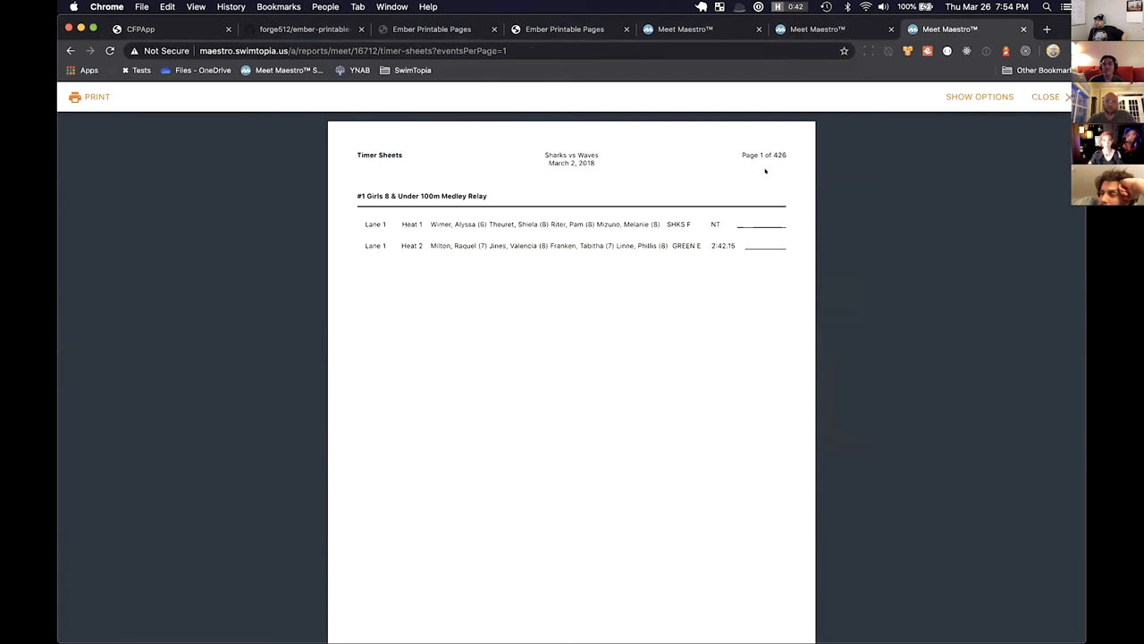
View page 1 of the Timer Sheets report, showing lane 1 entries for the opening relay
{"action": "scroll", "scroll_direction": "down", "scroll_amount": 3}
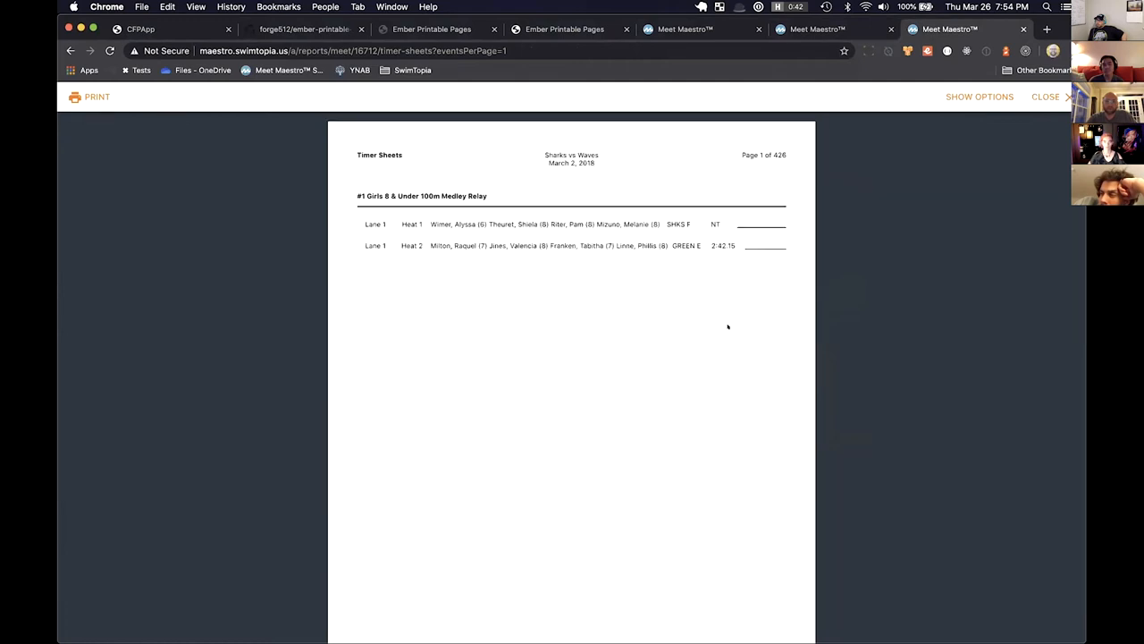
{"action": "mouse_move", "coordinate": [244, 152]}
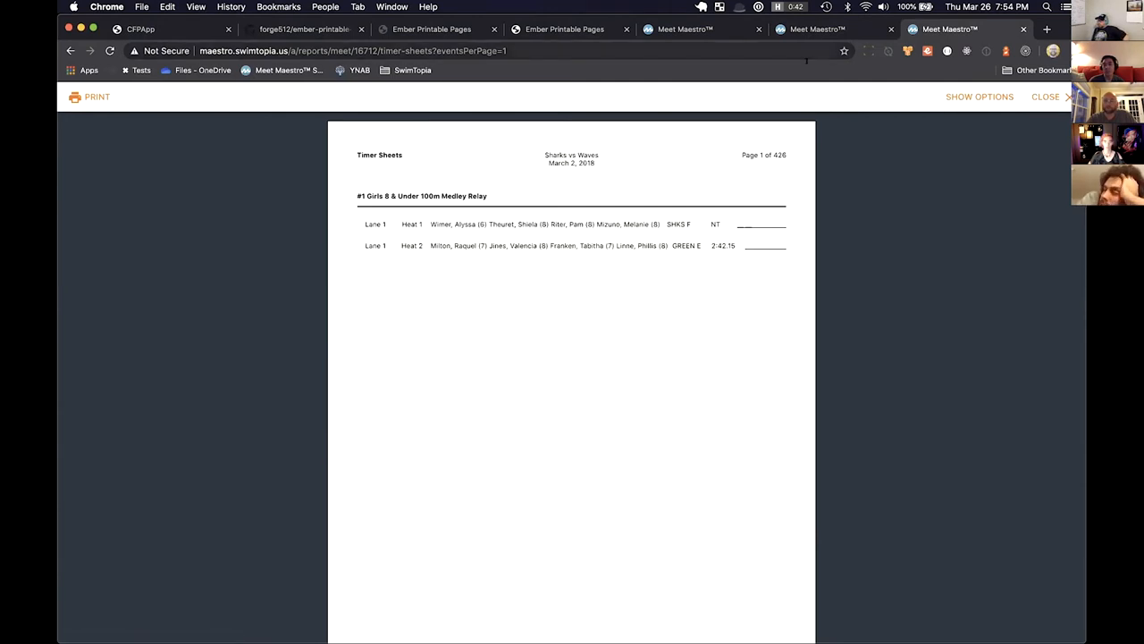
{"action": "mouse_move", "coordinate": [816, 29]}
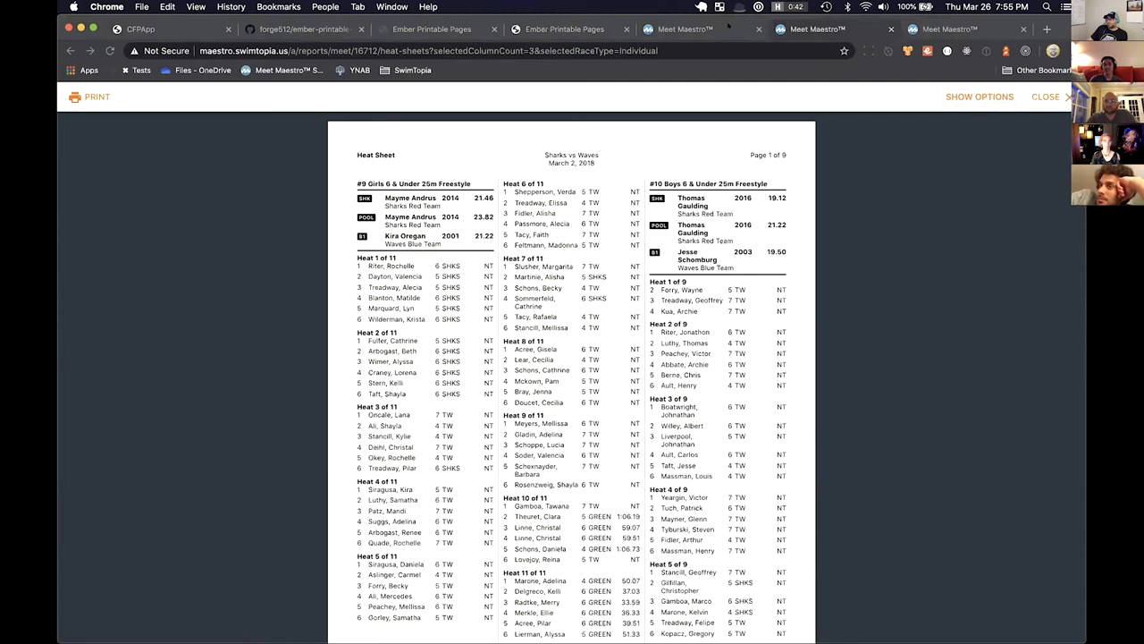
{"action": "mouse_move", "coordinate": [811, 29]}
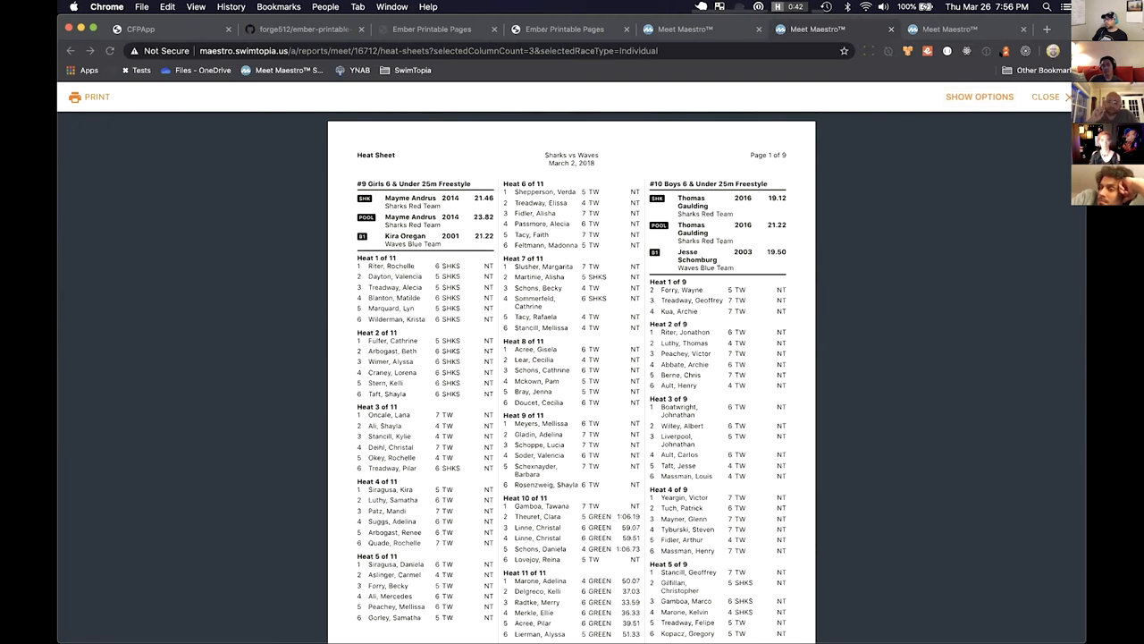
{"action": "mouse_move", "coordinate": [617, 476]}
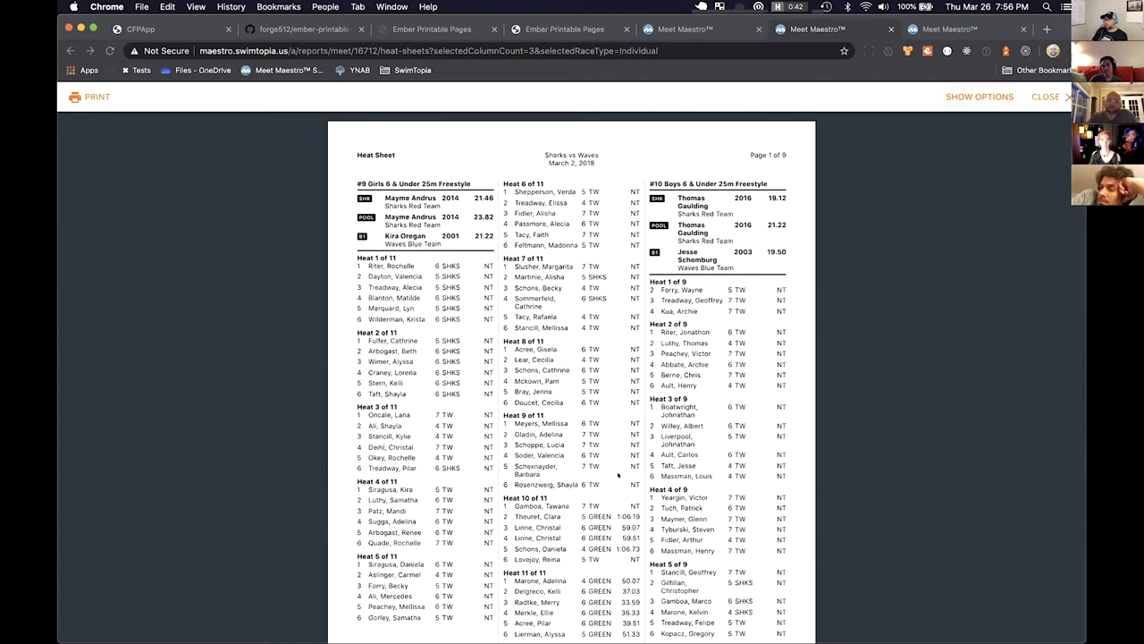
{"action": "mouse_move", "coordinate": [678, 229]}
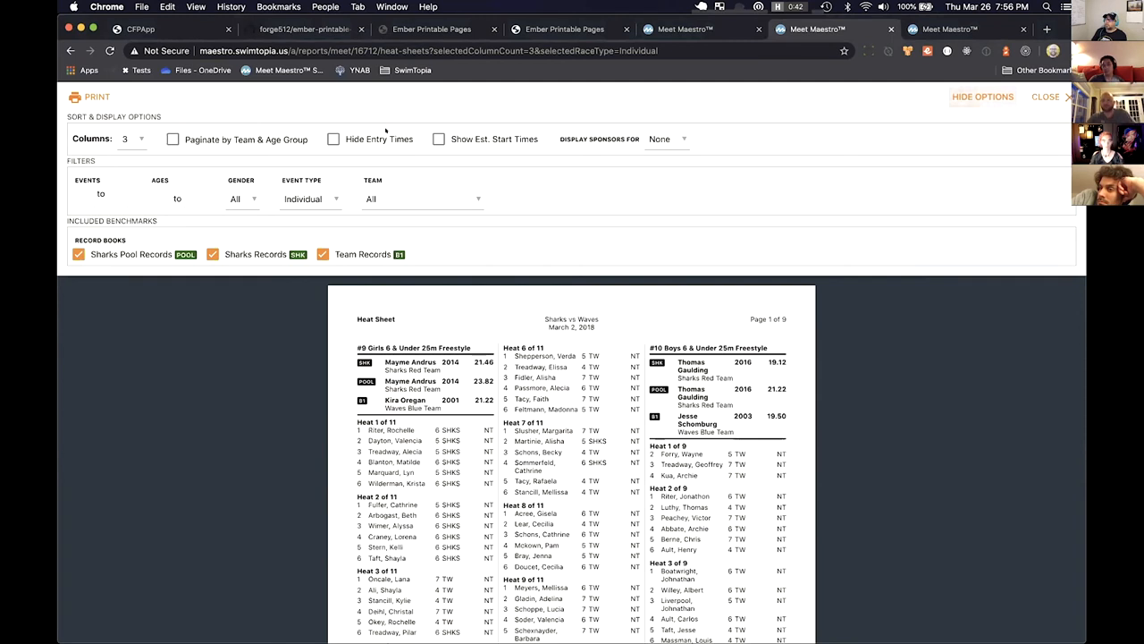
{"action": "mouse_move", "coordinate": [941, 91]}
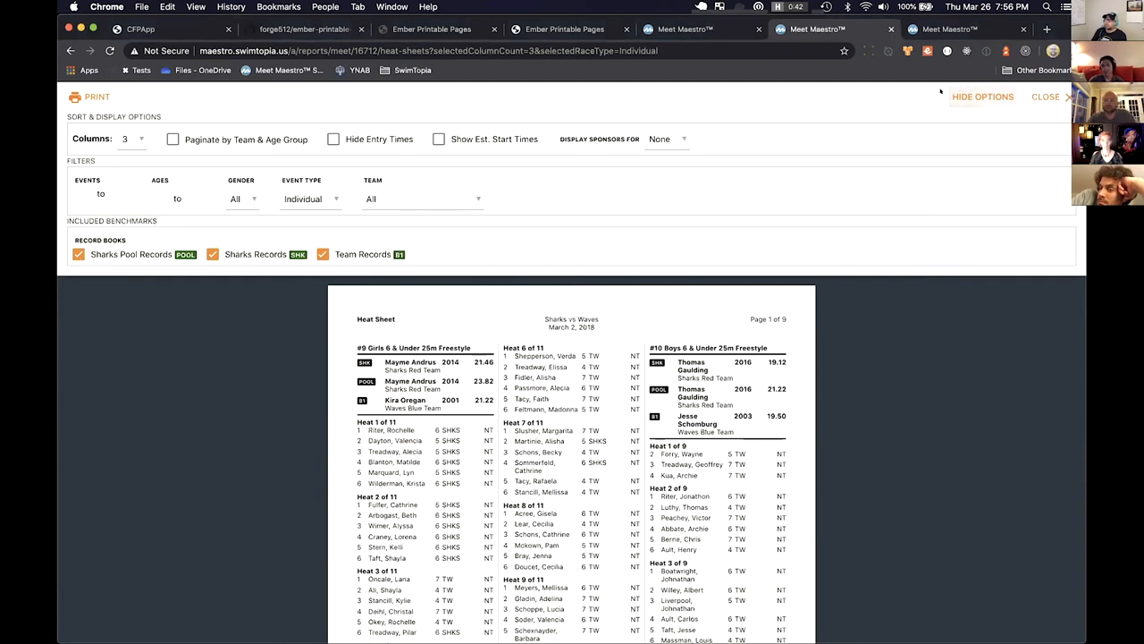
{"action": "left_click", "coordinate": [983, 97]}
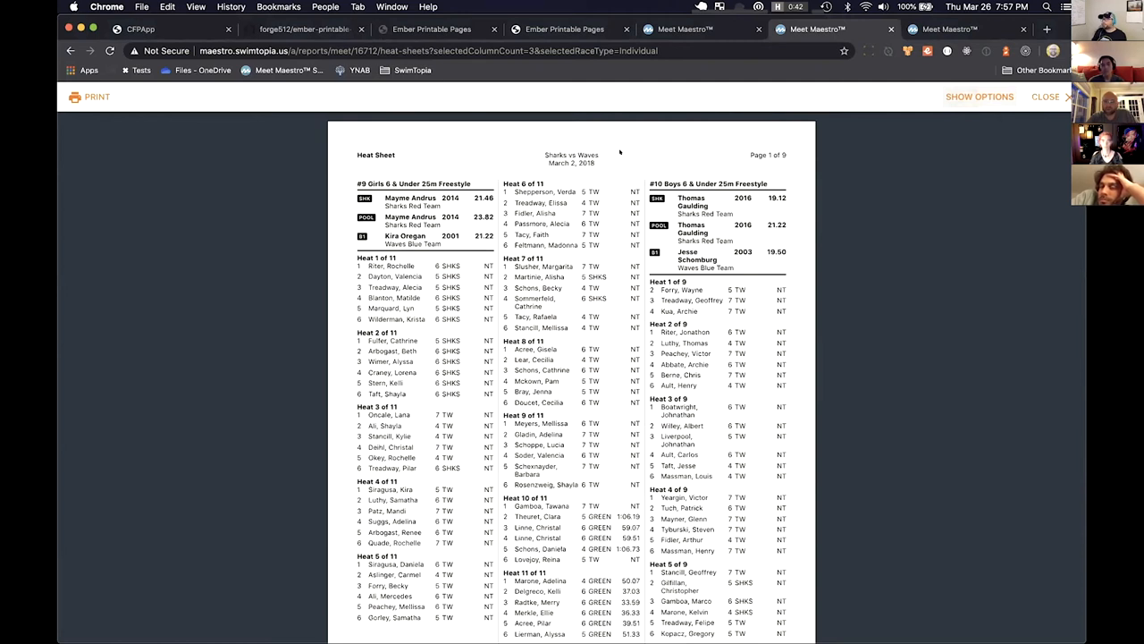
{"action": "mouse_move", "coordinate": [611, 154]}
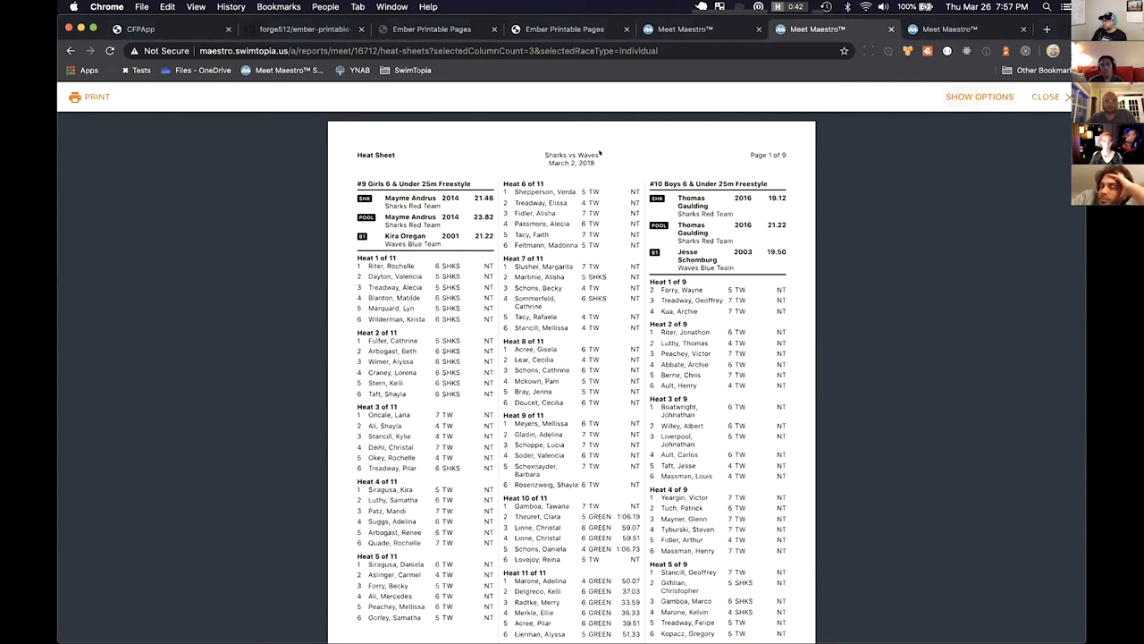
Move from the docs Installation page to Quick Start and highlight 'section' in the template
{"action": "left_click", "coordinate": [432, 28]}
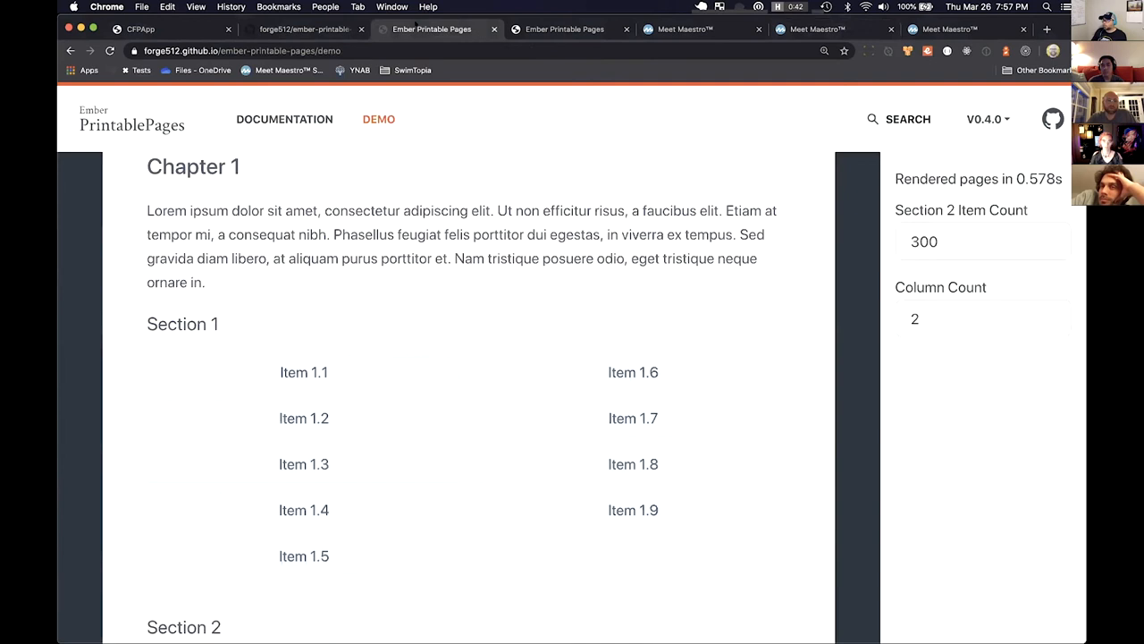
{"action": "left_click", "coordinate": [304, 29]}
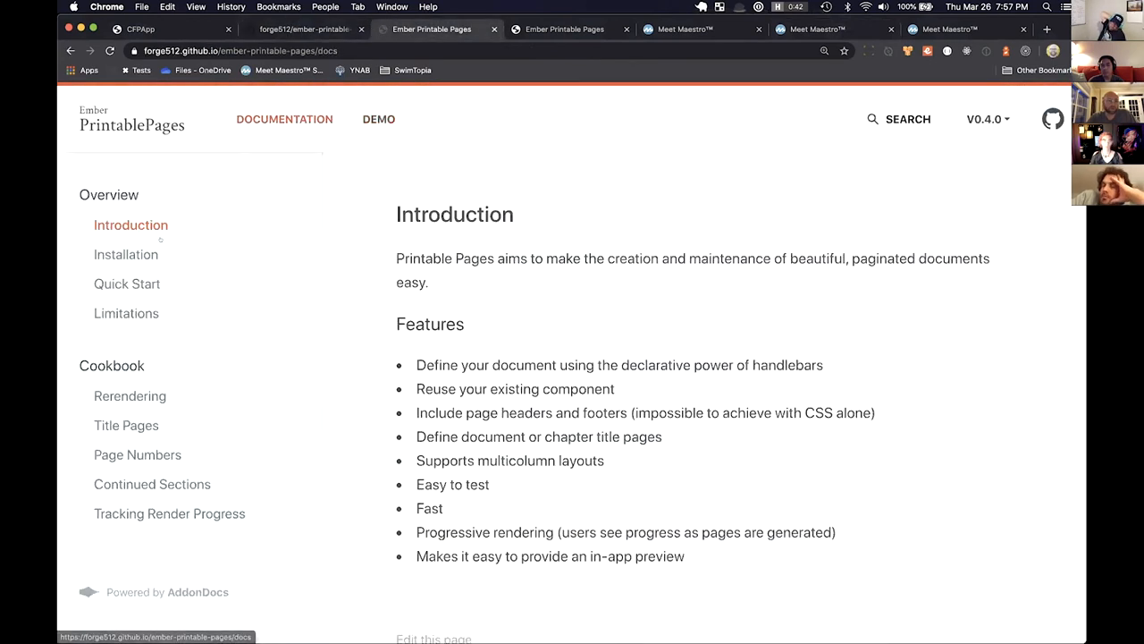
{"action": "left_click", "coordinate": [126, 254]}
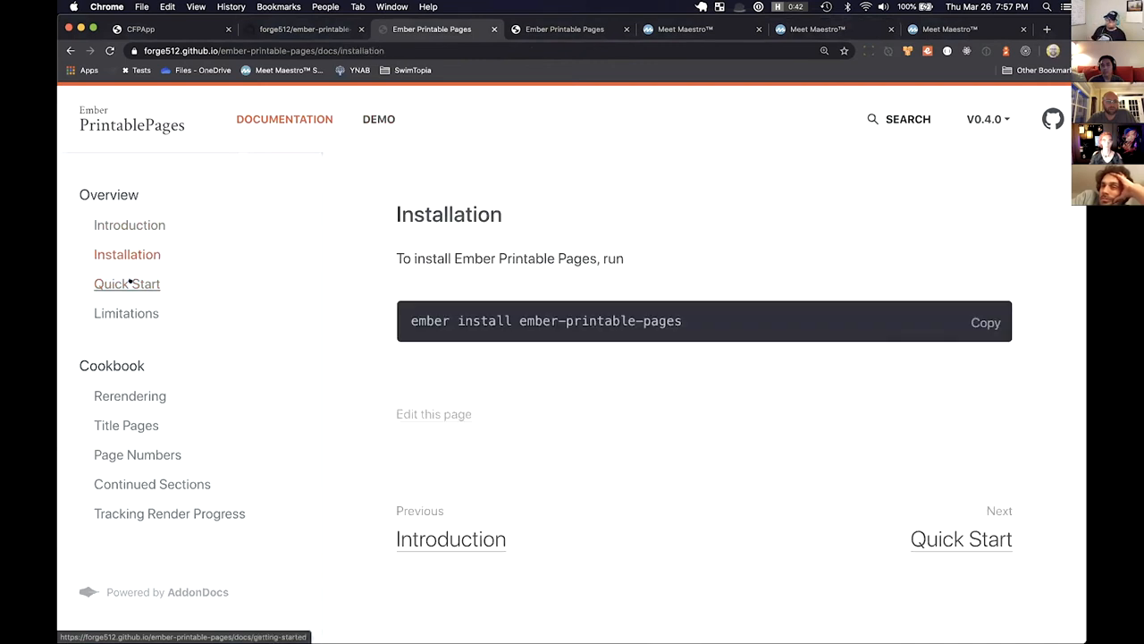
{"action": "left_click", "coordinate": [127, 283]}
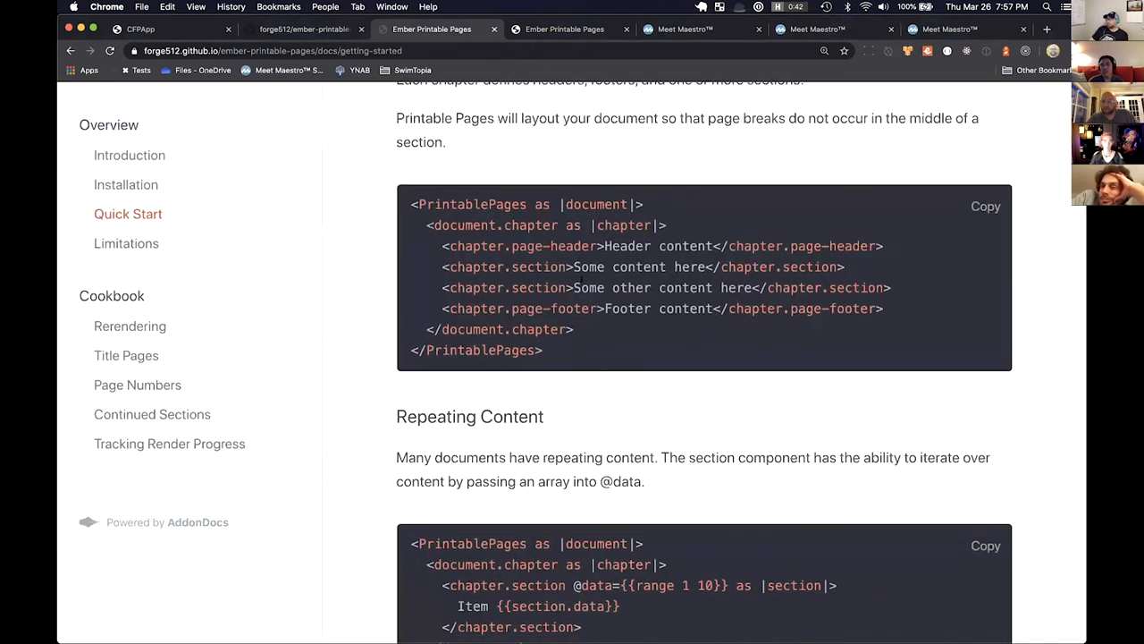
{"action": "double_click", "coordinate": [537, 287]}
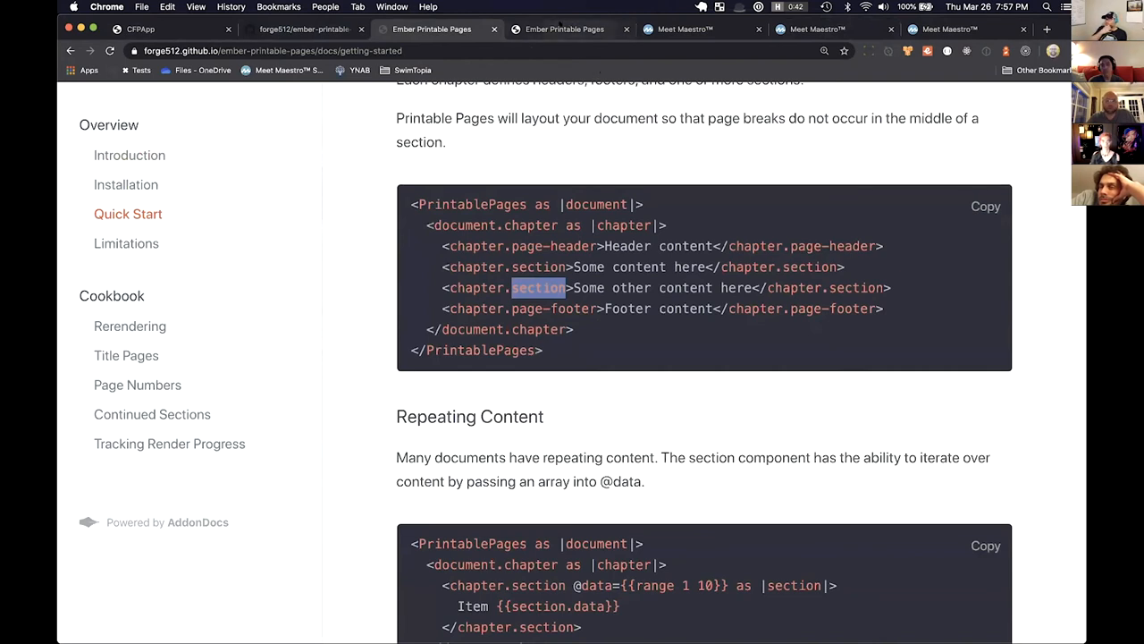
Glance at the Meet Maestro reports tab, then scroll the two-column localhost demo pages
{"action": "left_click", "coordinate": [564, 28]}
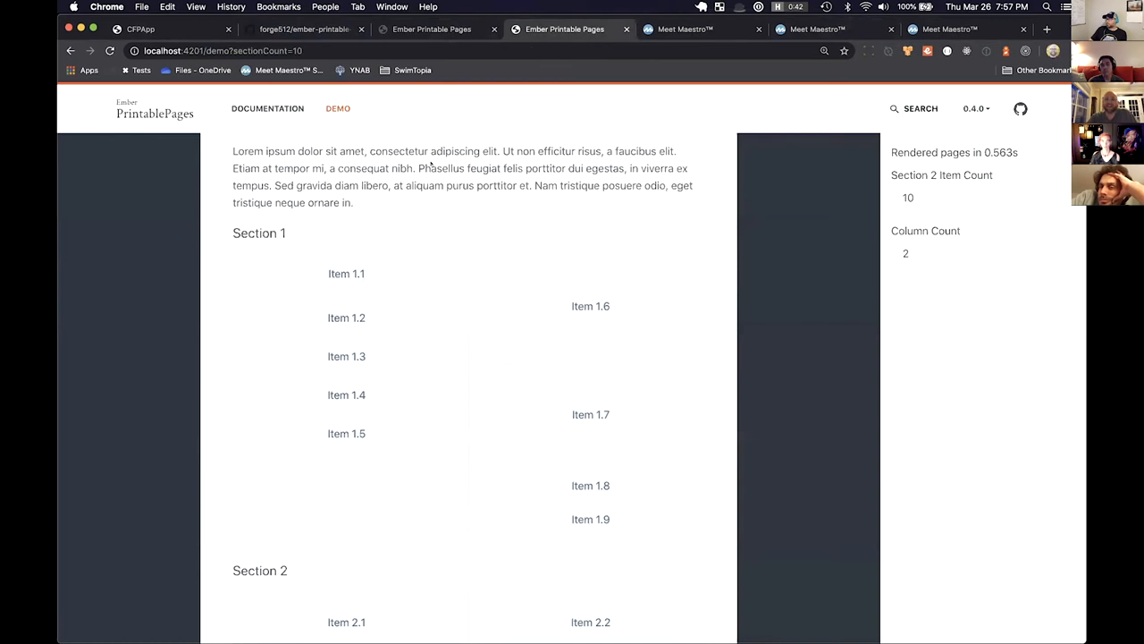
{"action": "left_click", "coordinate": [685, 28]}
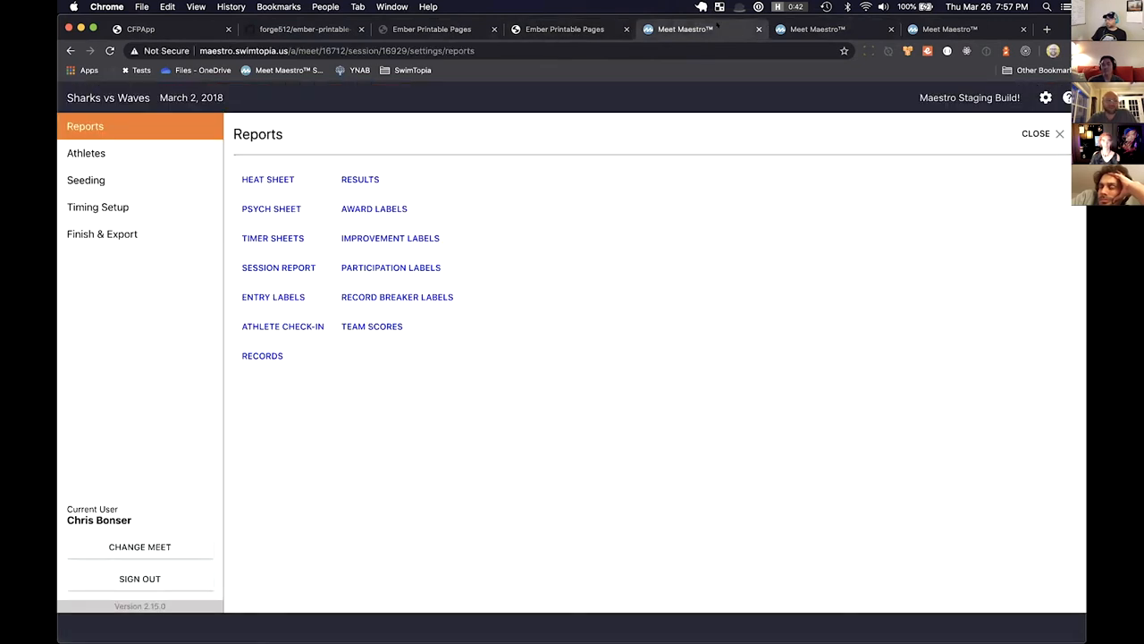
{"action": "left_click", "coordinate": [564, 29]}
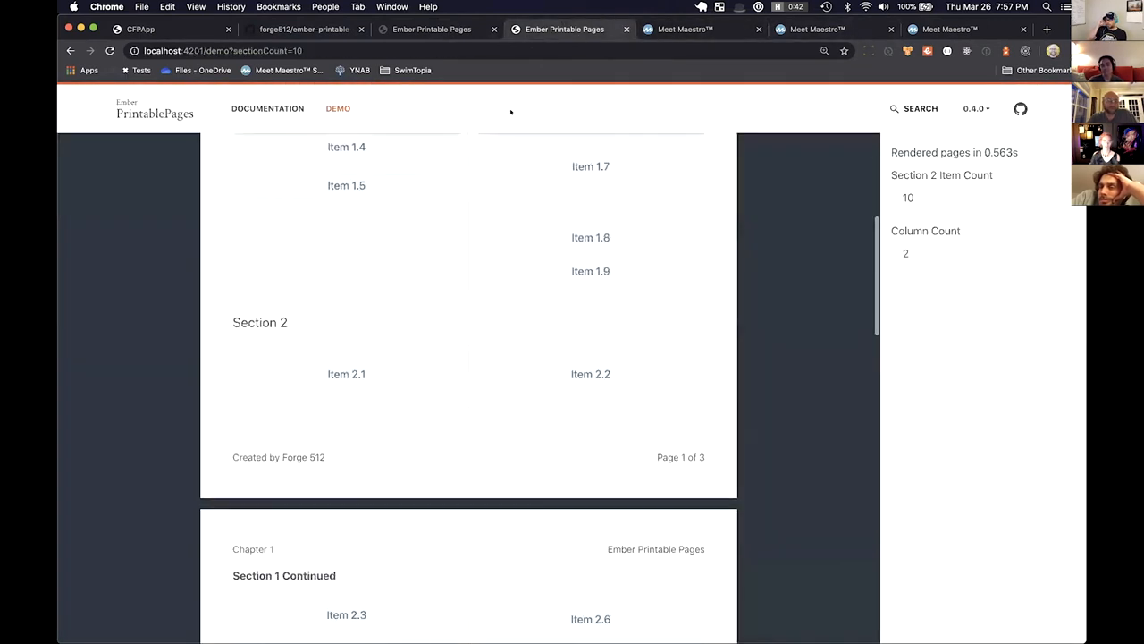
{"action": "scroll", "scroll_direction": "down", "scroll_amount": 3}
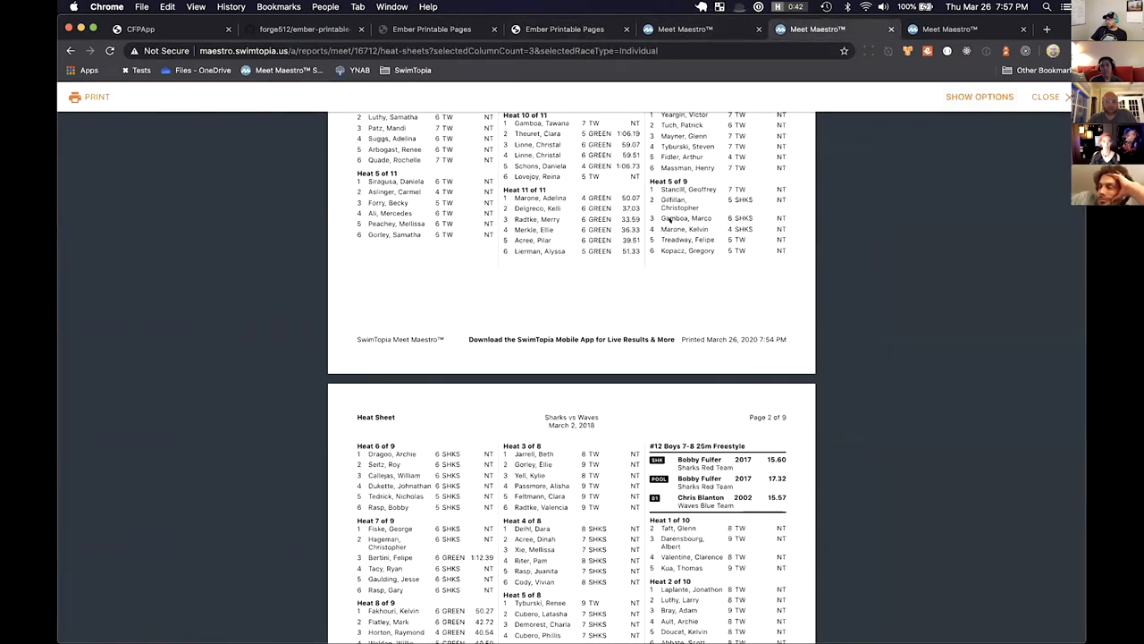
Scroll the three-column heat sheet preview pages, then return to the Quick Start docs
{"action": "scroll", "scroll_direction": "down", "scroll_amount": 3}
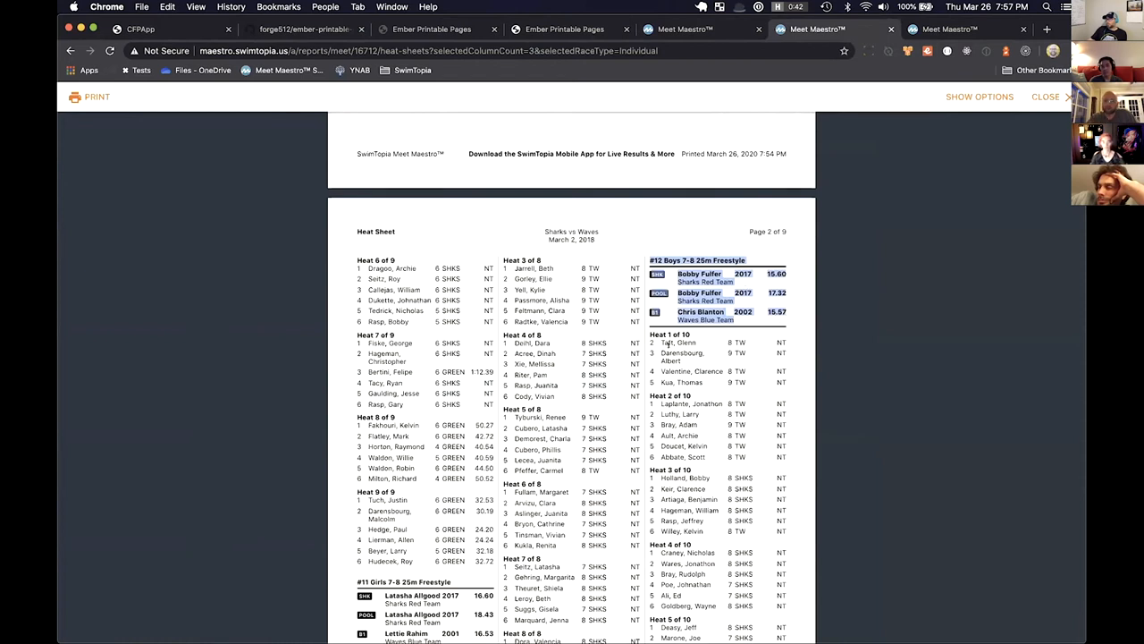
{"action": "scroll", "scroll_direction": "down", "scroll_amount": 3}
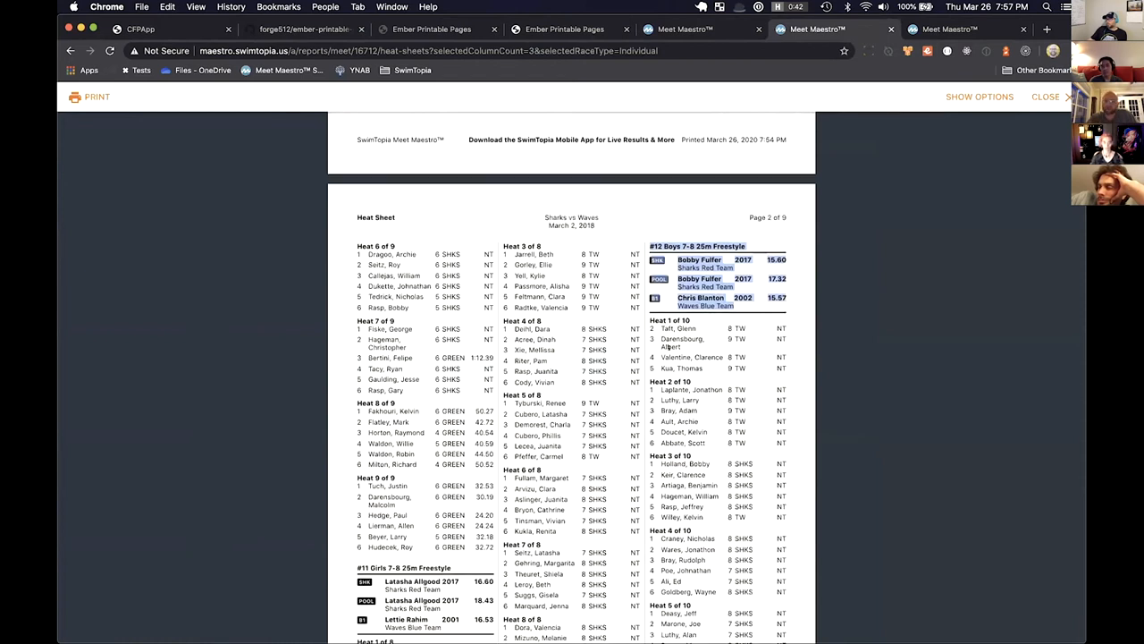
{"action": "scroll", "scroll_direction": "down", "scroll_amount": 3}
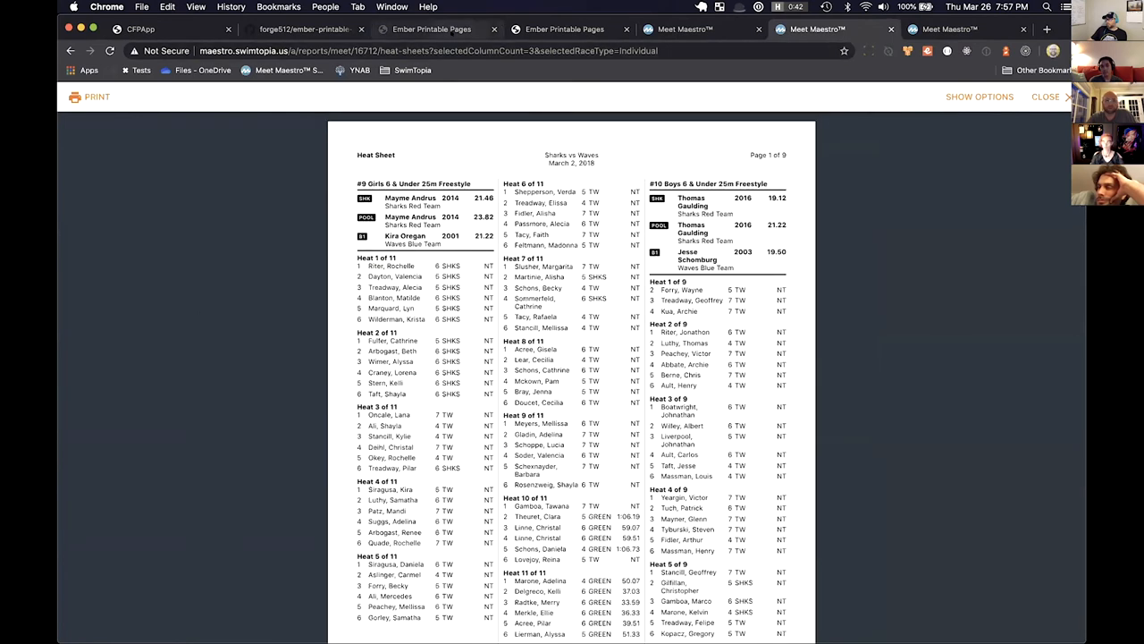
{"action": "left_click", "coordinate": [432, 29]}
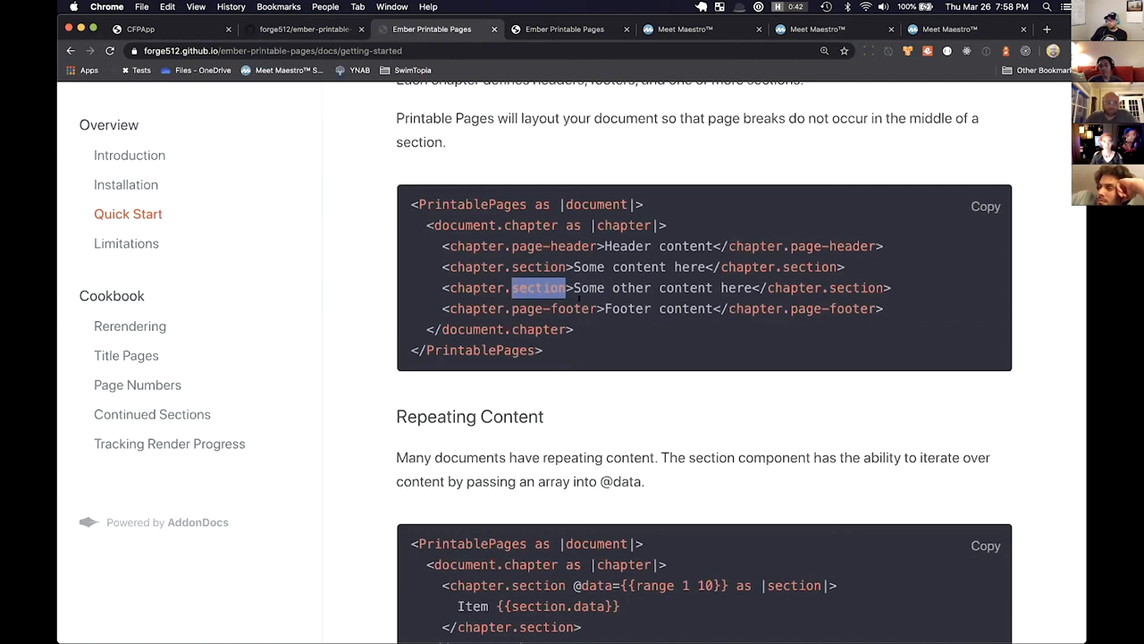
{"action": "mouse_move", "coordinate": [126, 243]}
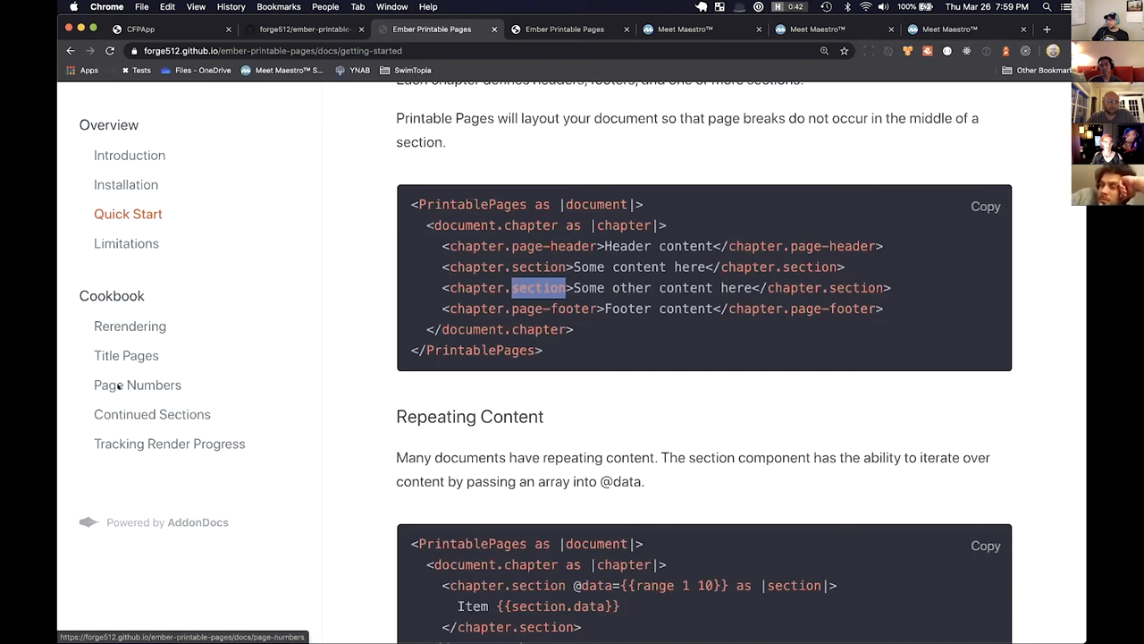
Check the placeholder Title Pages and Rerendering cookbook pages, then return to Quick Start
{"action": "left_click", "coordinate": [126, 355]}
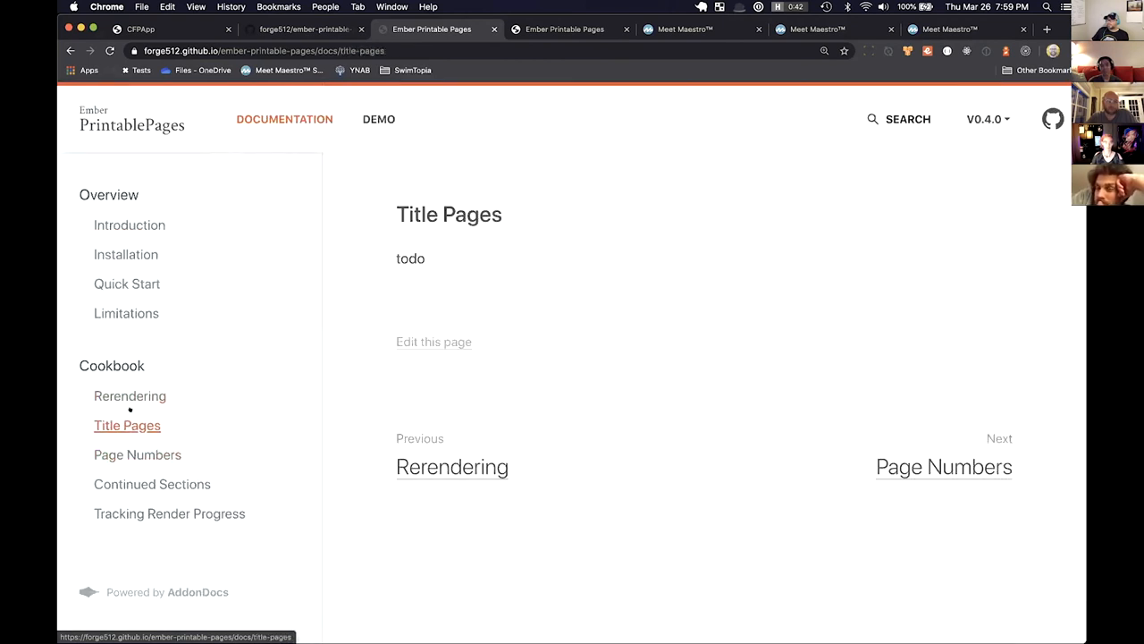
{"action": "left_click", "coordinate": [130, 395]}
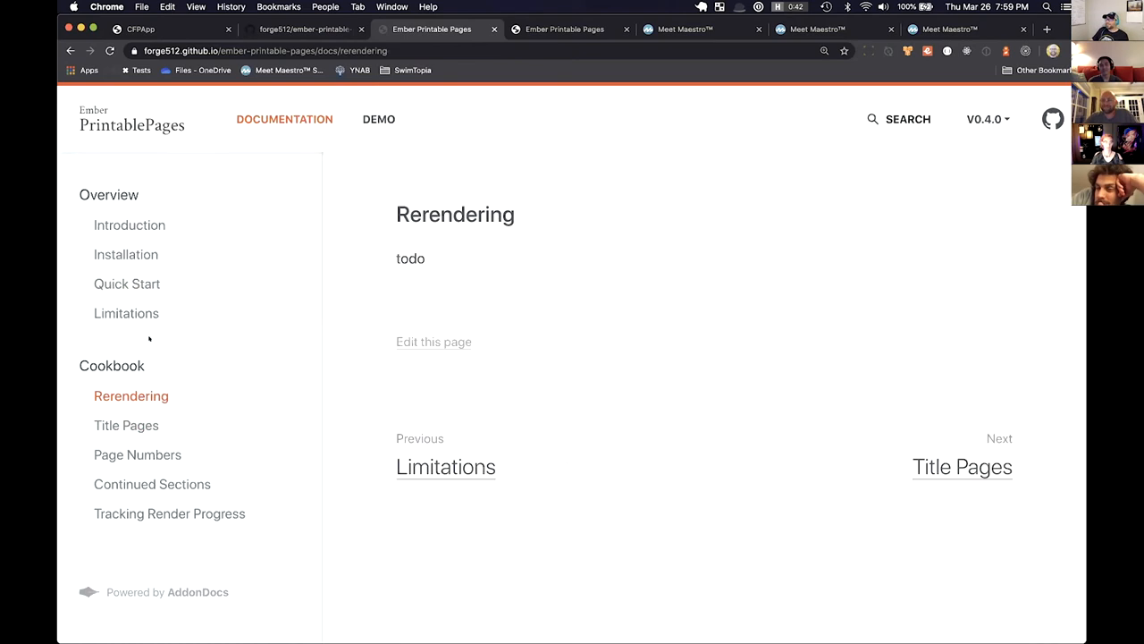
{"action": "mouse_move", "coordinate": [126, 283]}
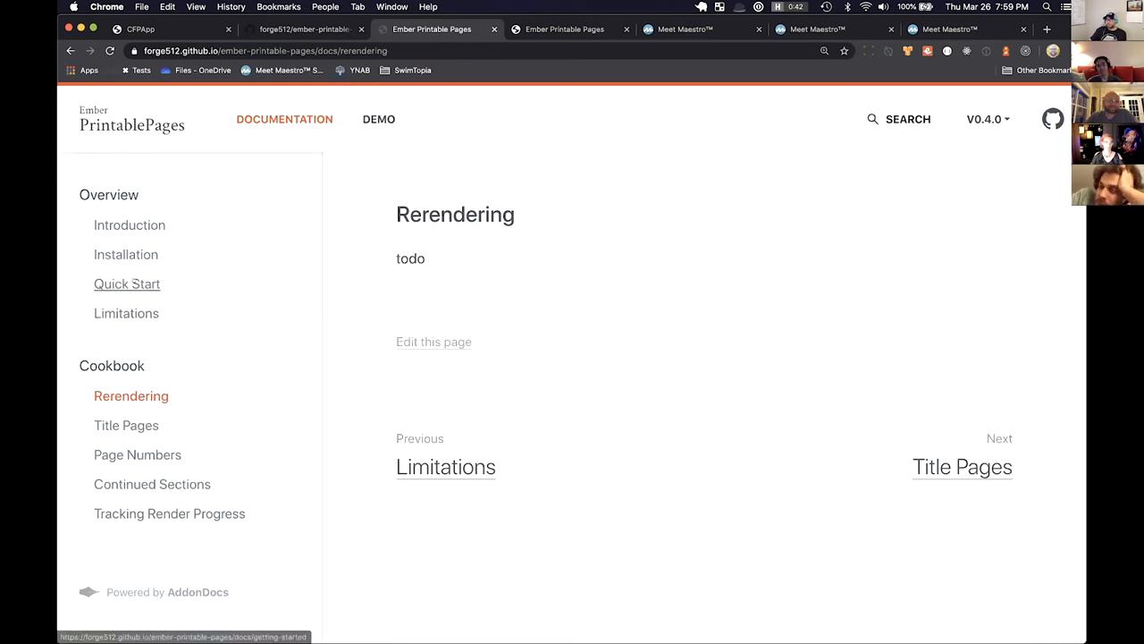
{"action": "left_click", "coordinate": [127, 284]}
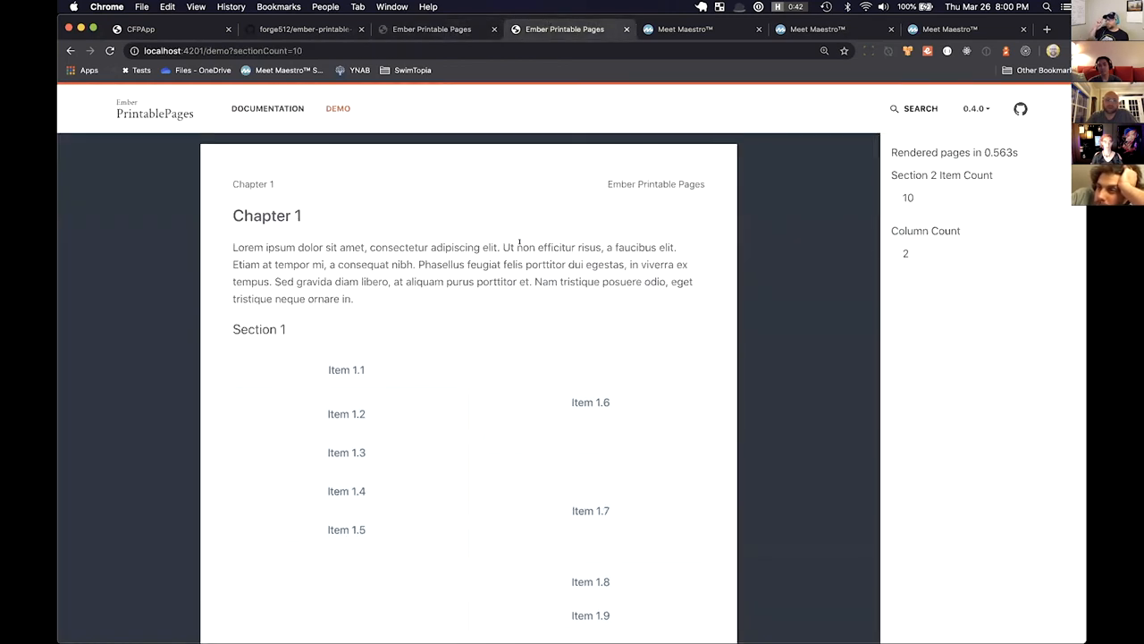
View the localhost demo's Chapter 1 with ten Section 2 items in two columns
{"action": "scroll", "scroll_direction": "down", "scroll_amount": 3}
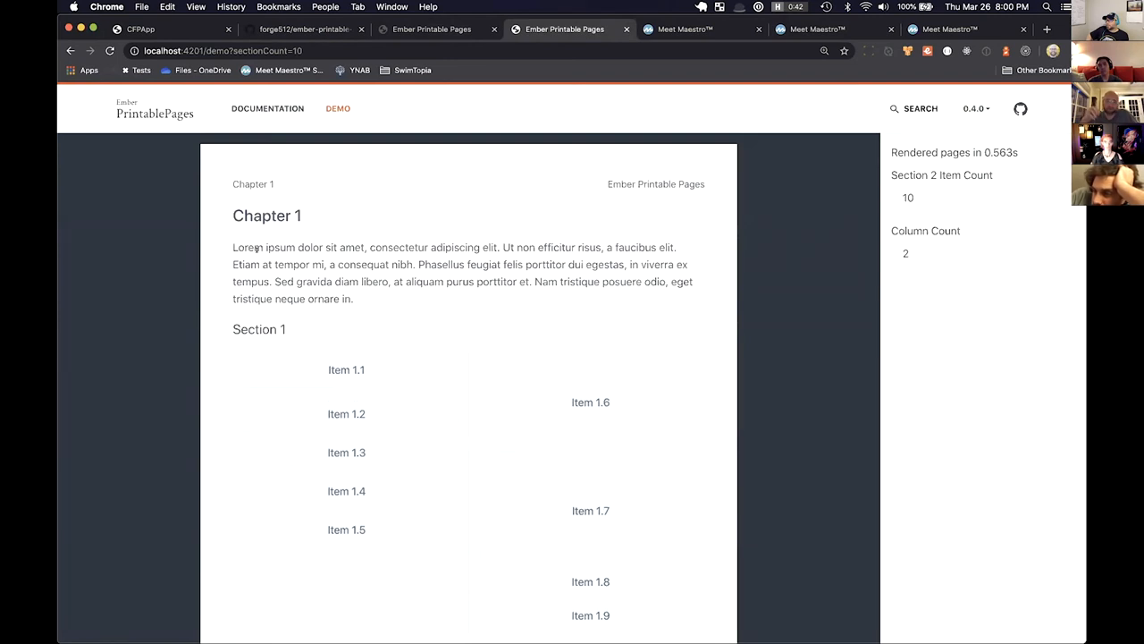
{"action": "mouse_move", "coordinate": [386, 404]}
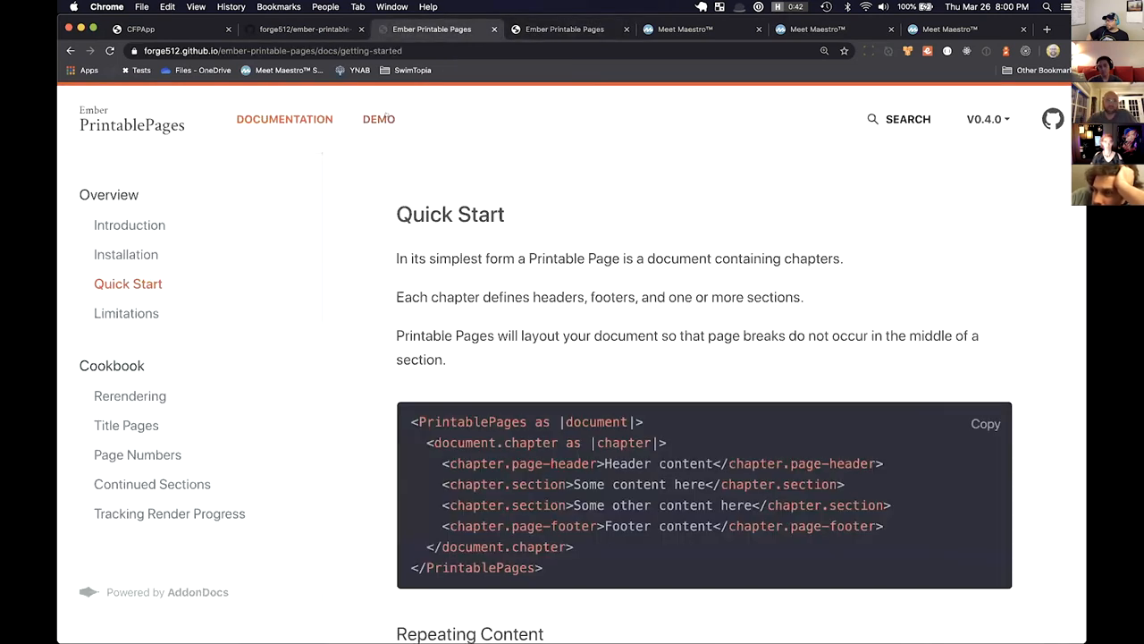
Open the hosted demo, rendering 300 Section 2 items in two columns in 0.591s
{"action": "left_click", "coordinate": [378, 119]}
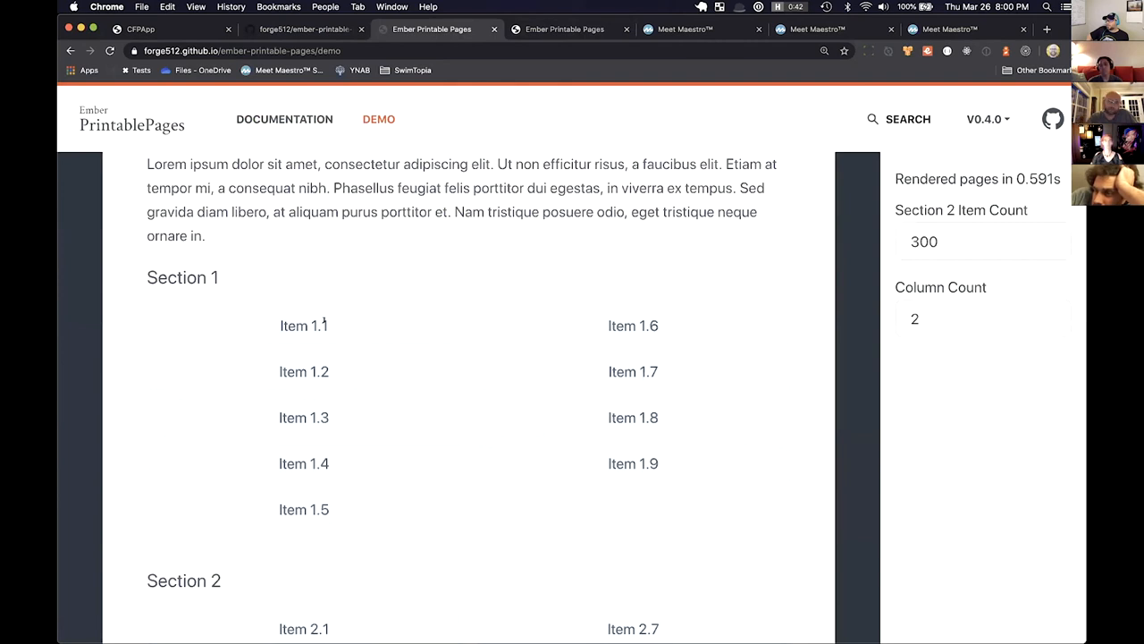
{"action": "mouse_move", "coordinate": [326, 338]}
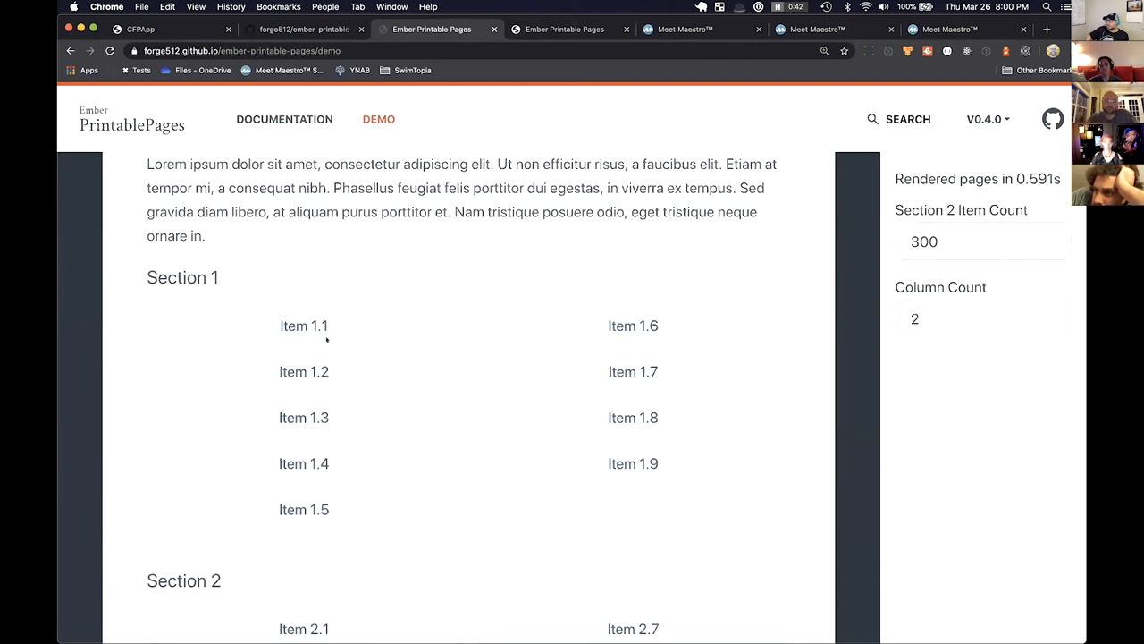
{"action": "mouse_move", "coordinate": [321, 367]}
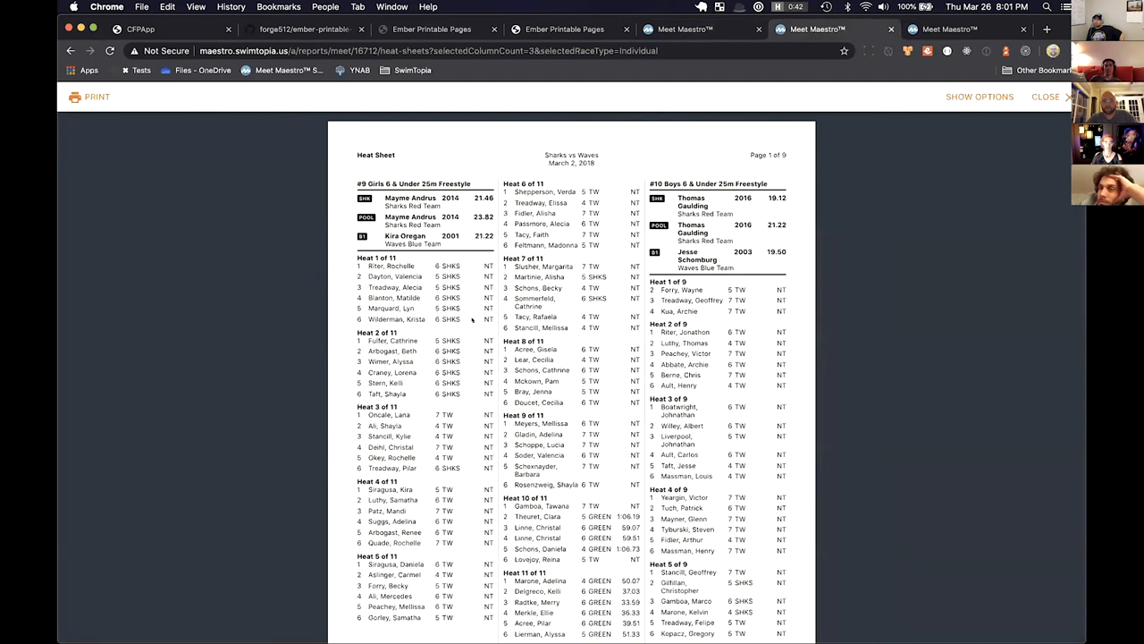
{"action": "mouse_move", "coordinate": [355, 183]}
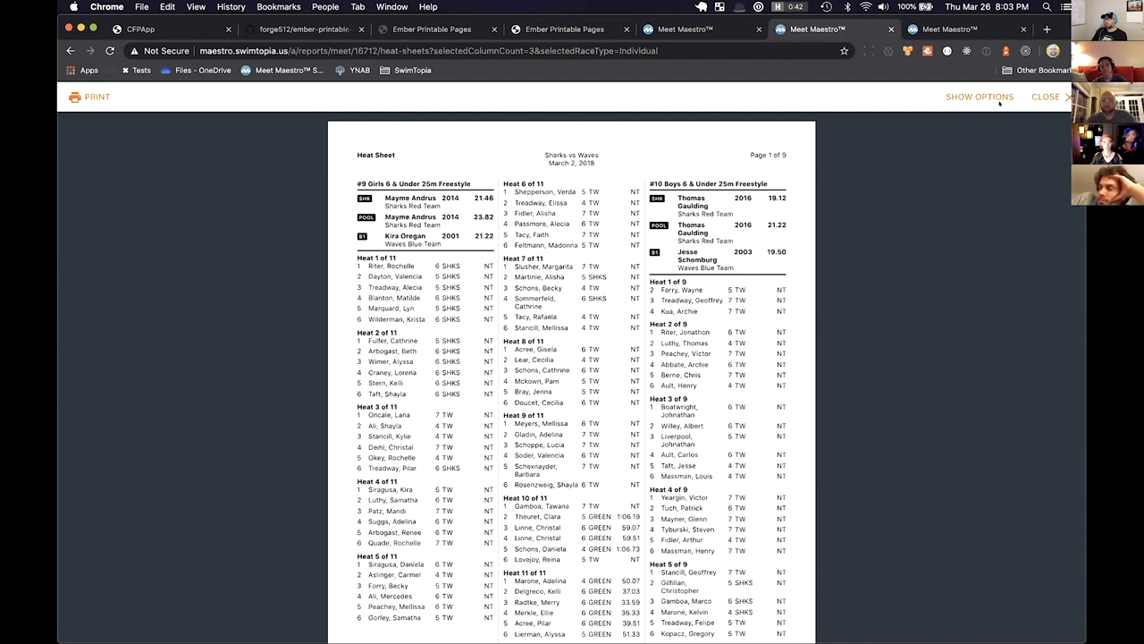
{"action": "mouse_move", "coordinate": [744, 93]}
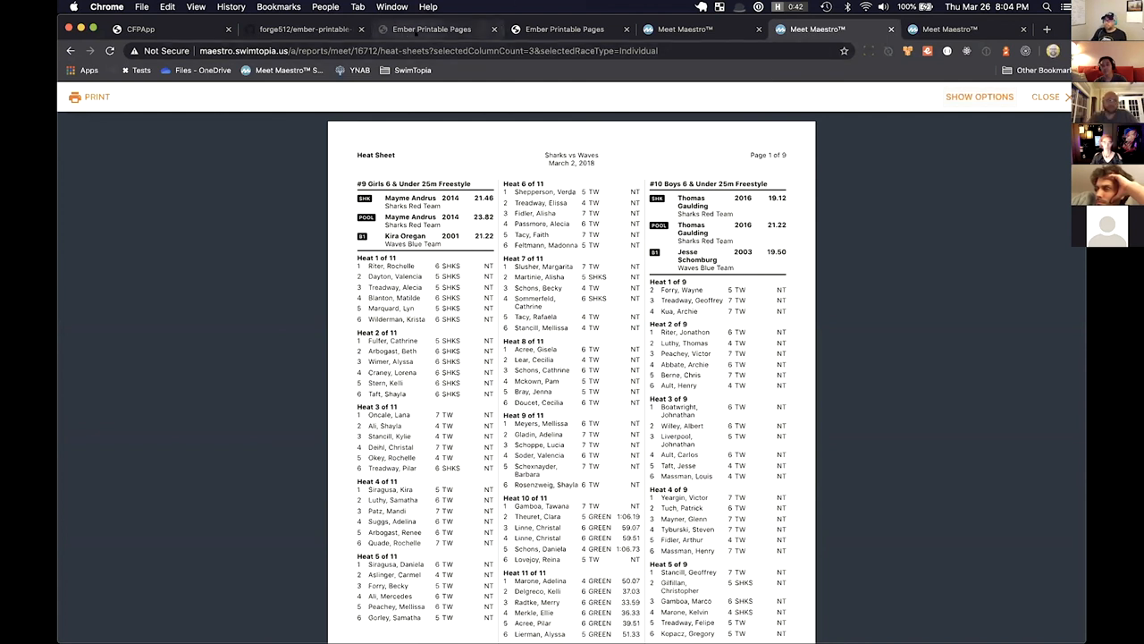
Open the Ember Printable Pages Quick Start docs and scroll to the Repeating Content example
{"action": "left_click", "coordinate": [432, 29]}
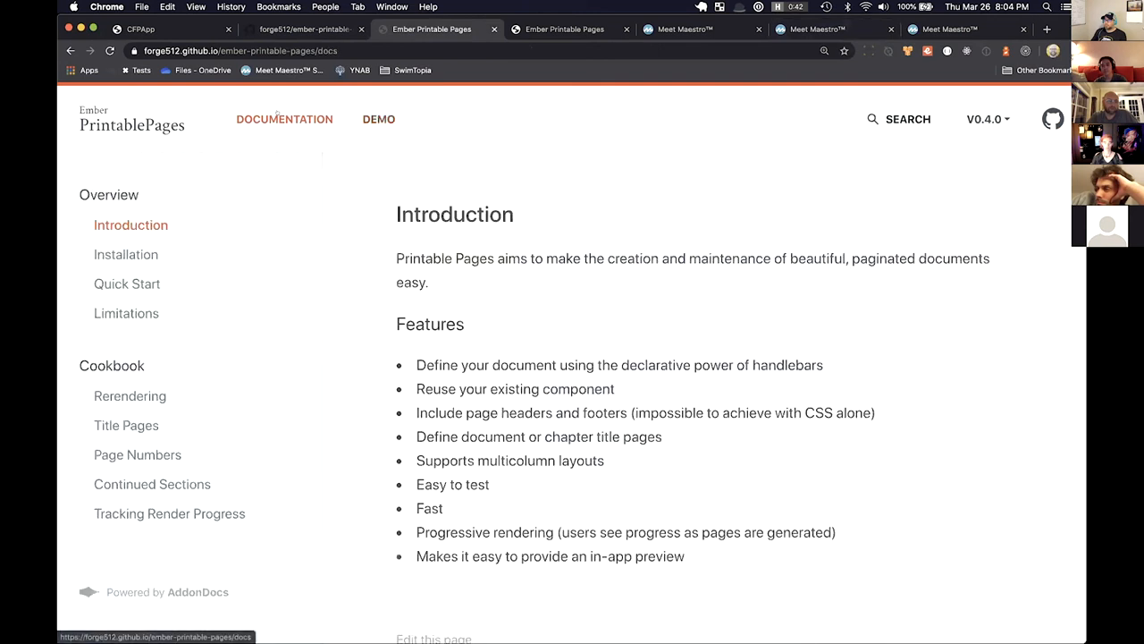
{"action": "left_click", "coordinate": [127, 283]}
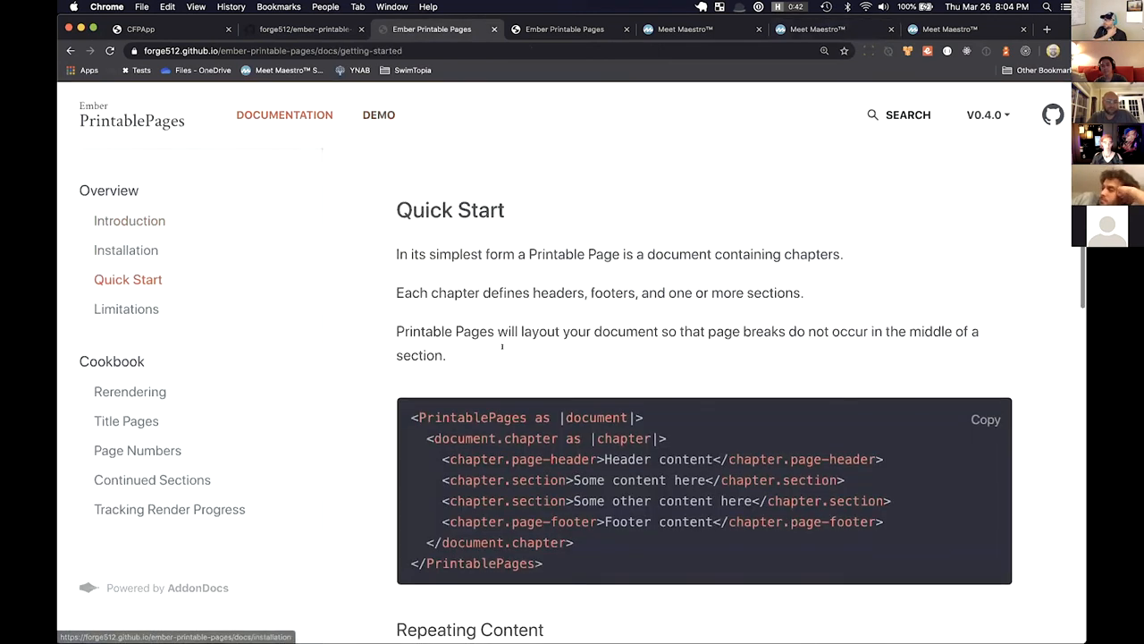
{"action": "scroll", "scroll_direction": "down", "scroll_amount": 3}
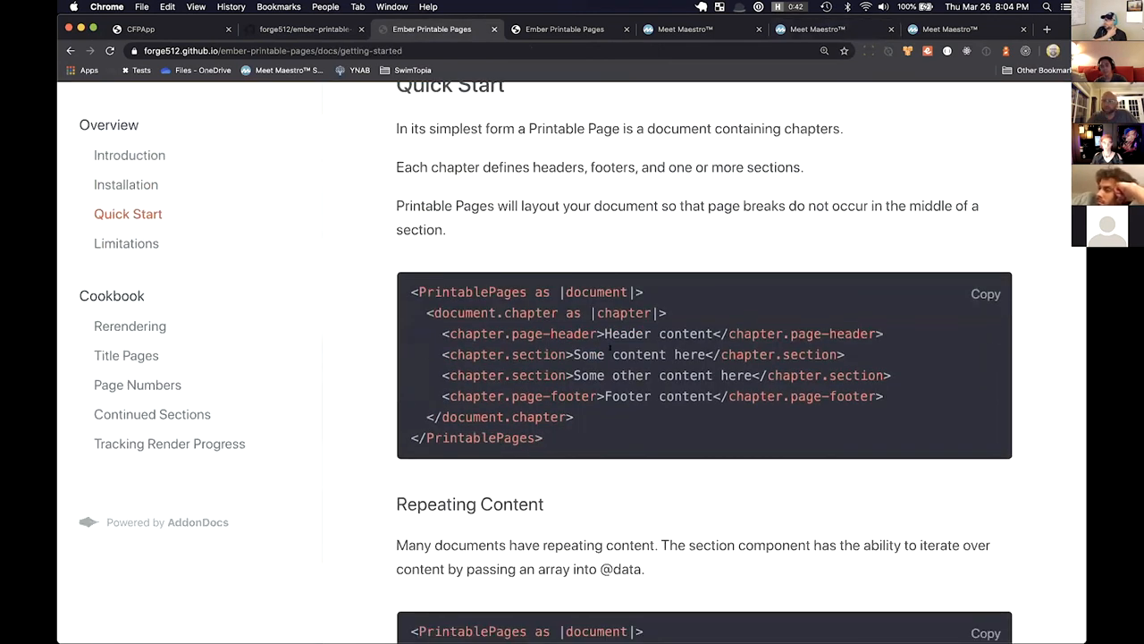